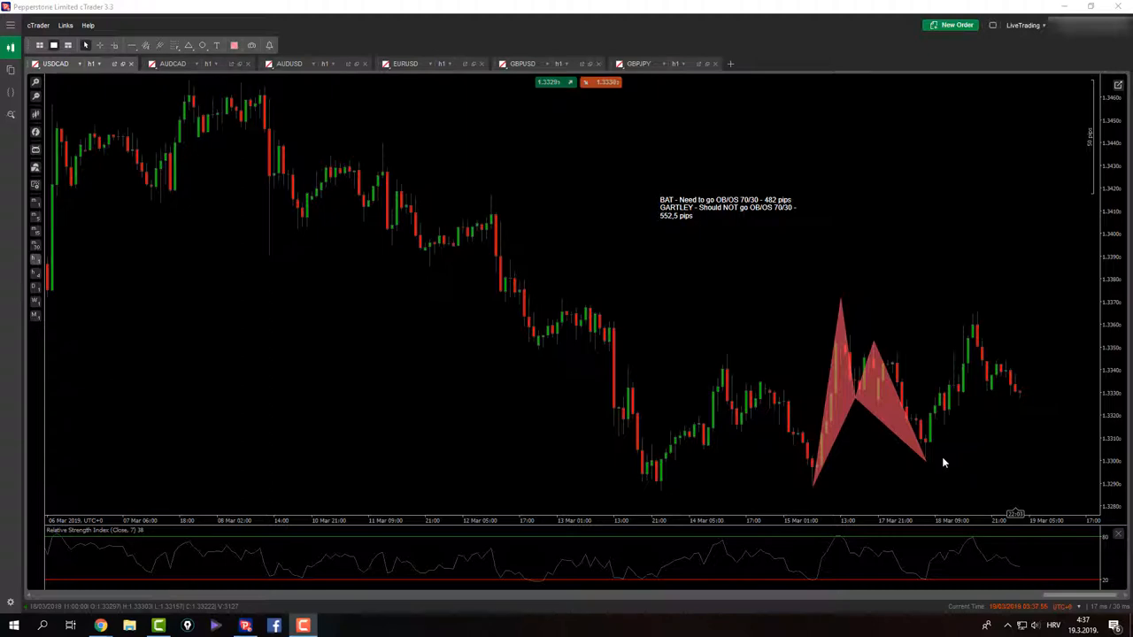
mouse_move(891, 282)
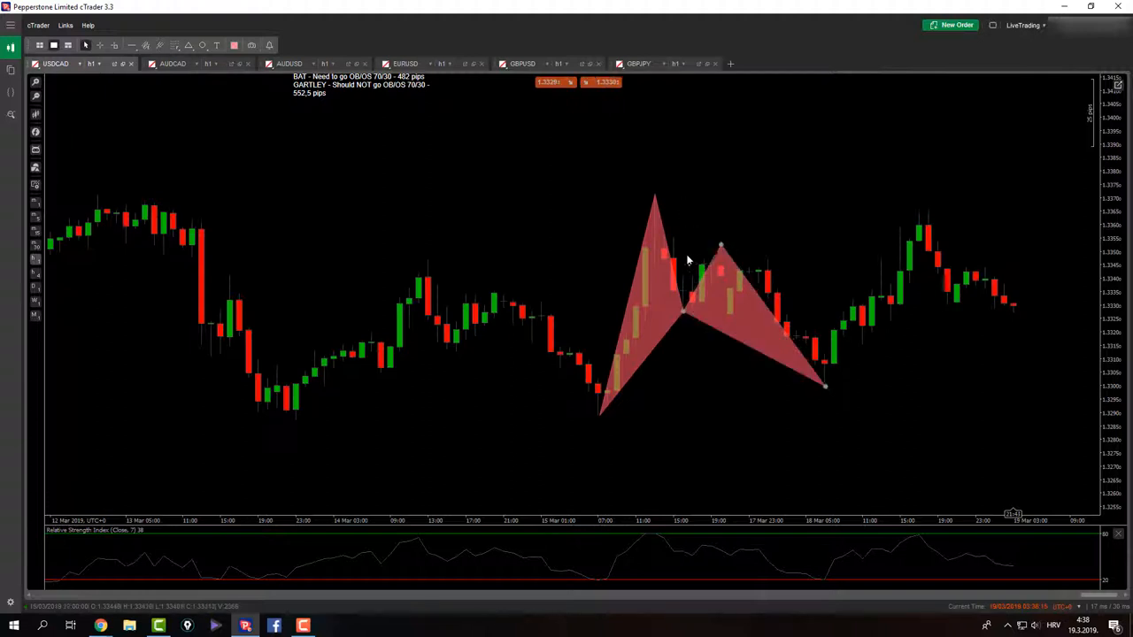
Remove the pattern and Fibonacci retracement from USDCAD, then bring up the Fibonacci tools list.
left_click(175, 45)
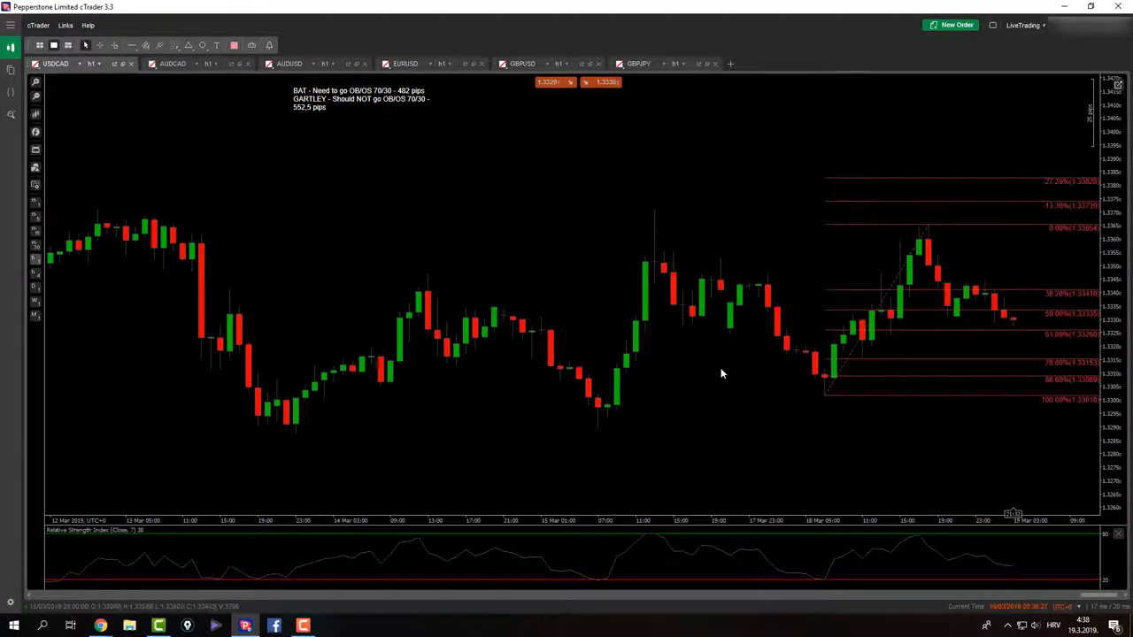
mouse_move(718, 391)
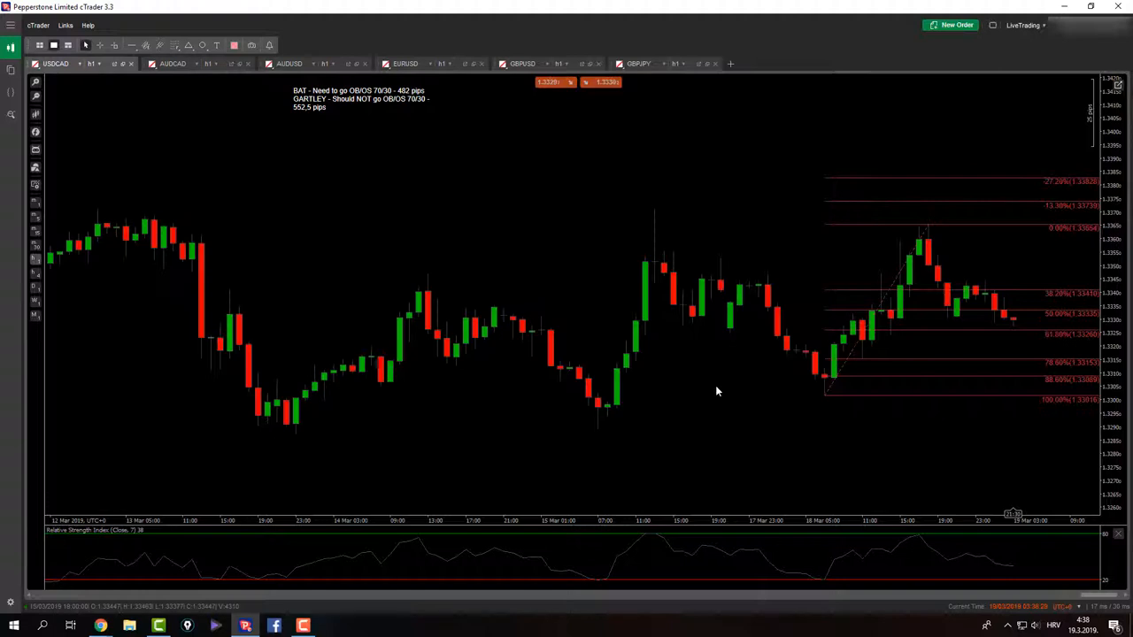
mouse_move(857, 370)
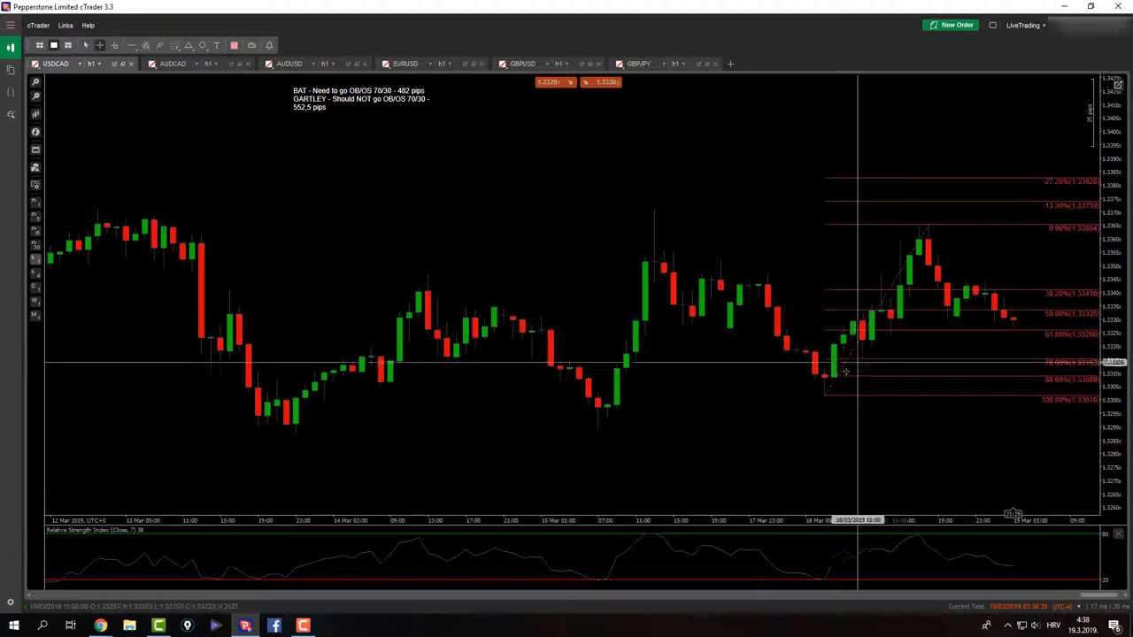
mouse_move(952, 316)
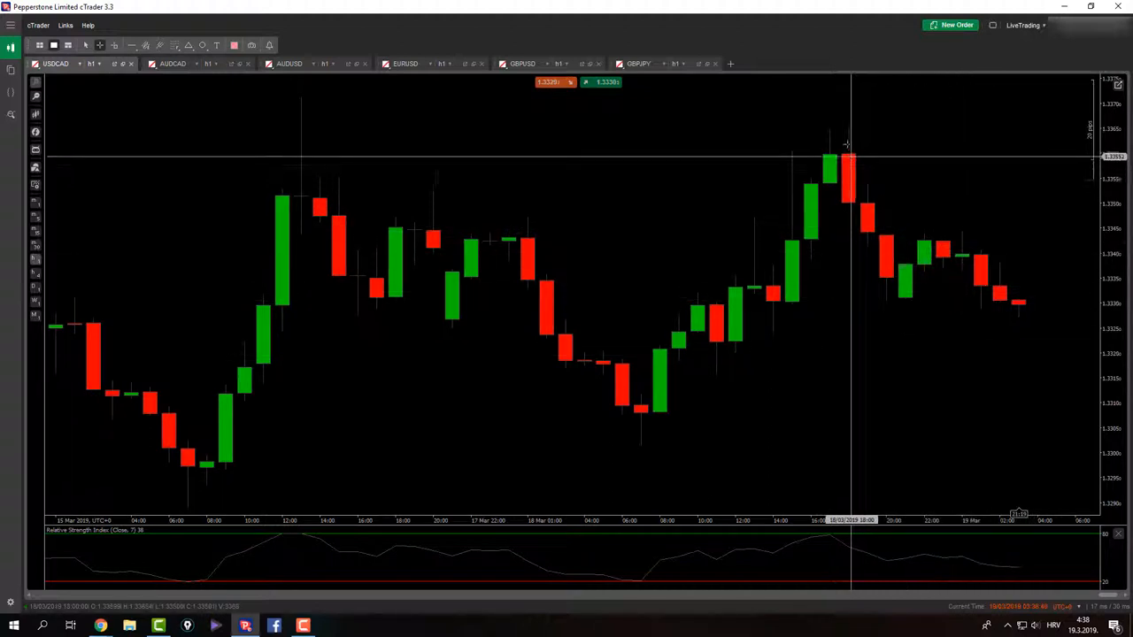
mouse_move(969, 232)
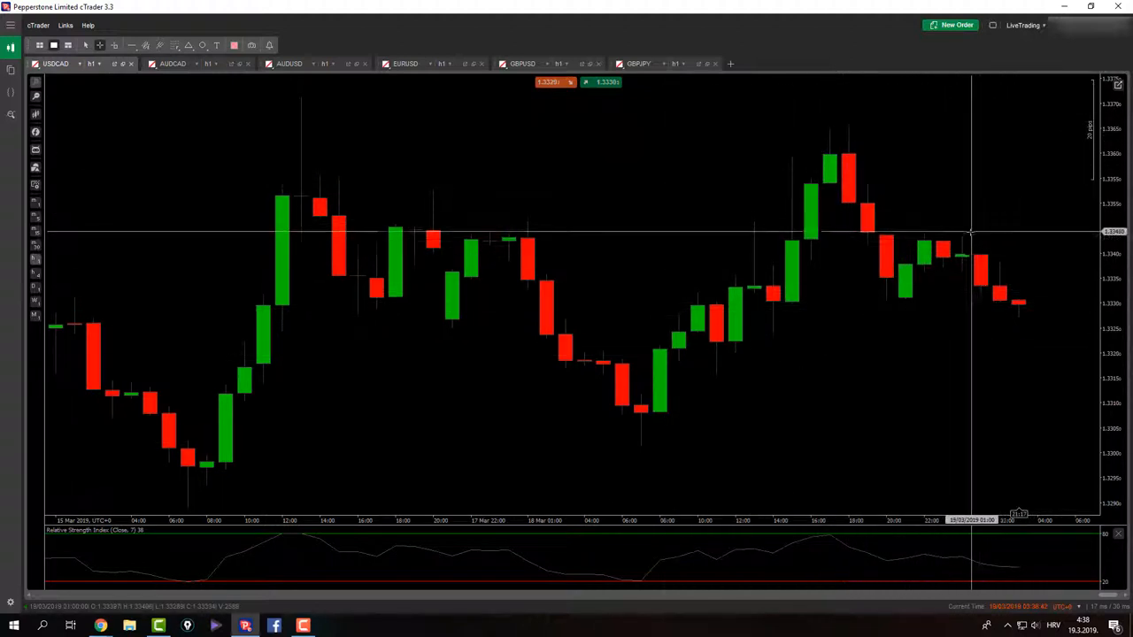
left_click(175, 46)
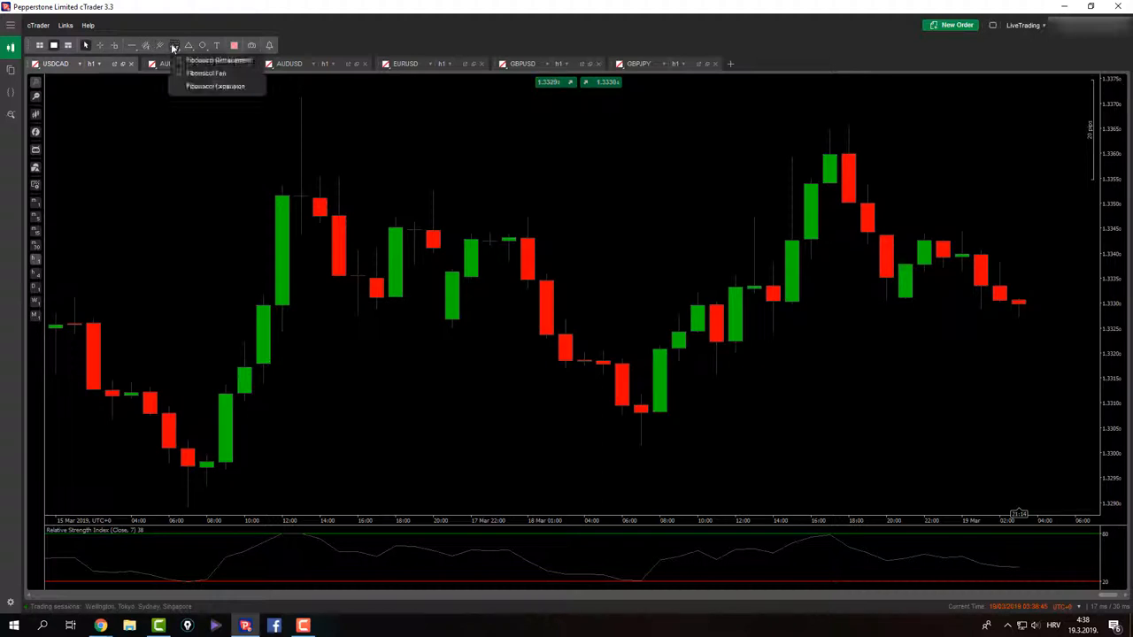
left_click(217, 60)
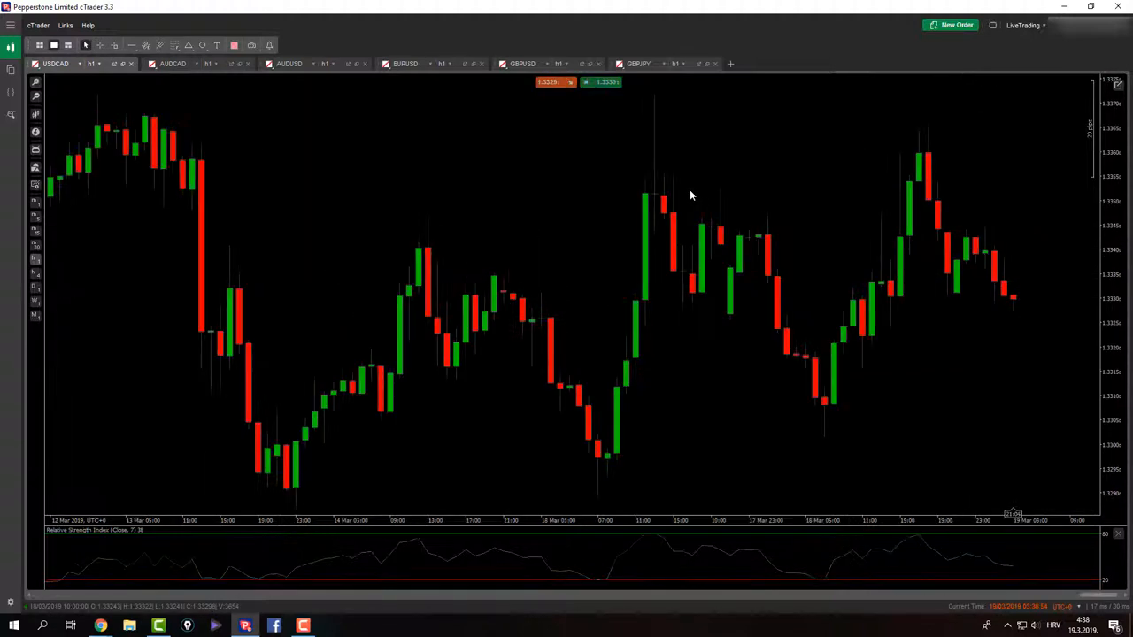
left_click(175, 45)
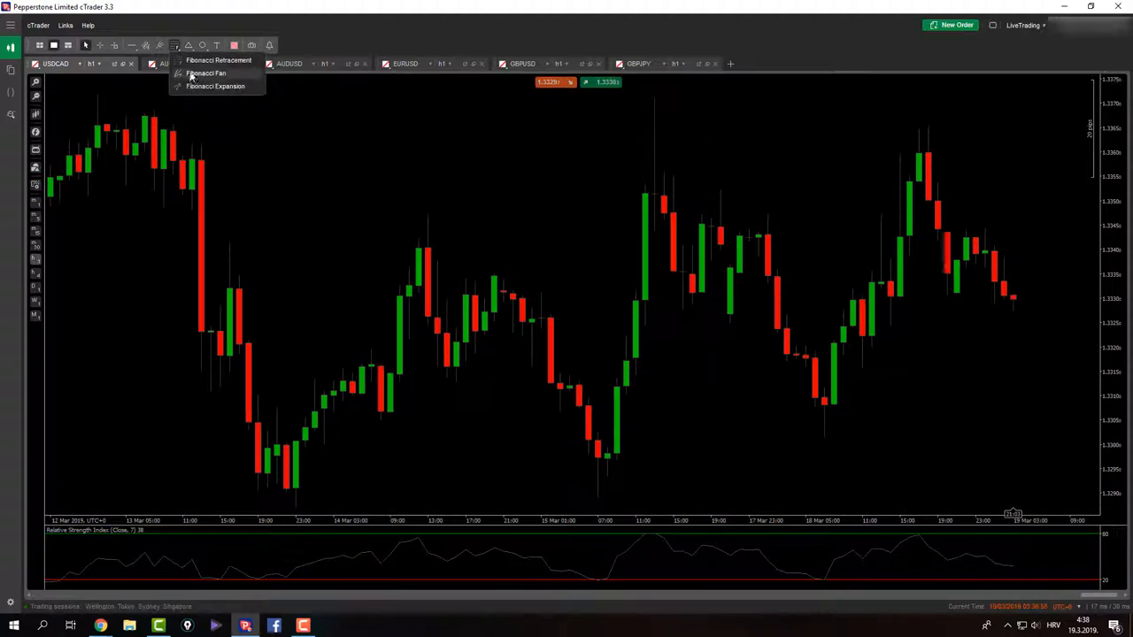
Pick Fibonacci Retracement and extend the red pattern's final leg below the recent candles.
left_click(218, 59)
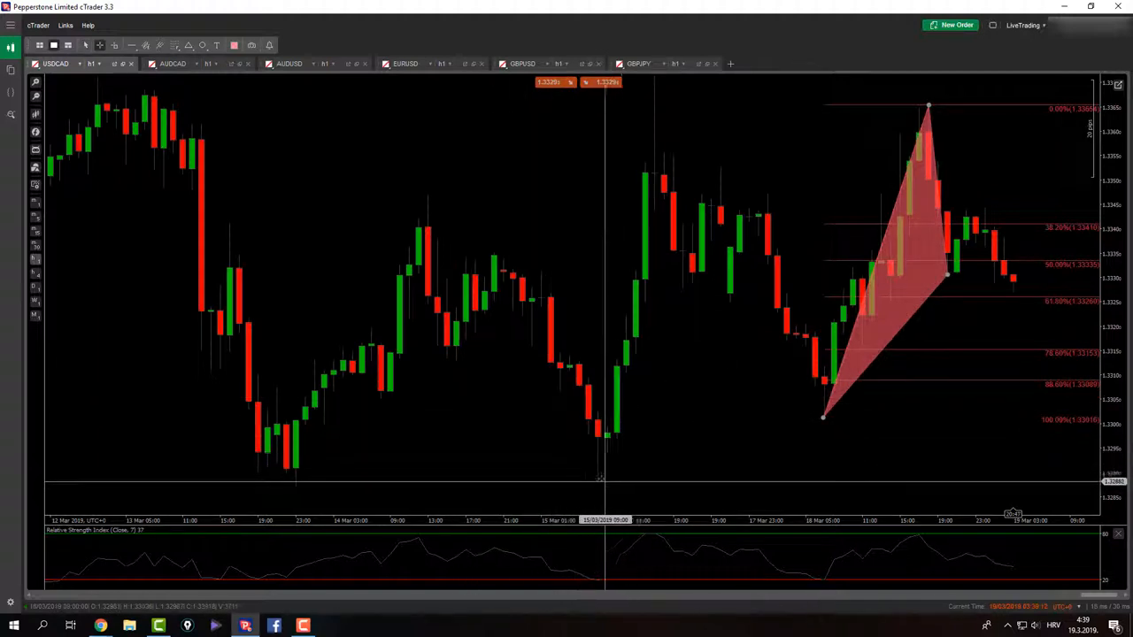
mouse_move(593, 478)
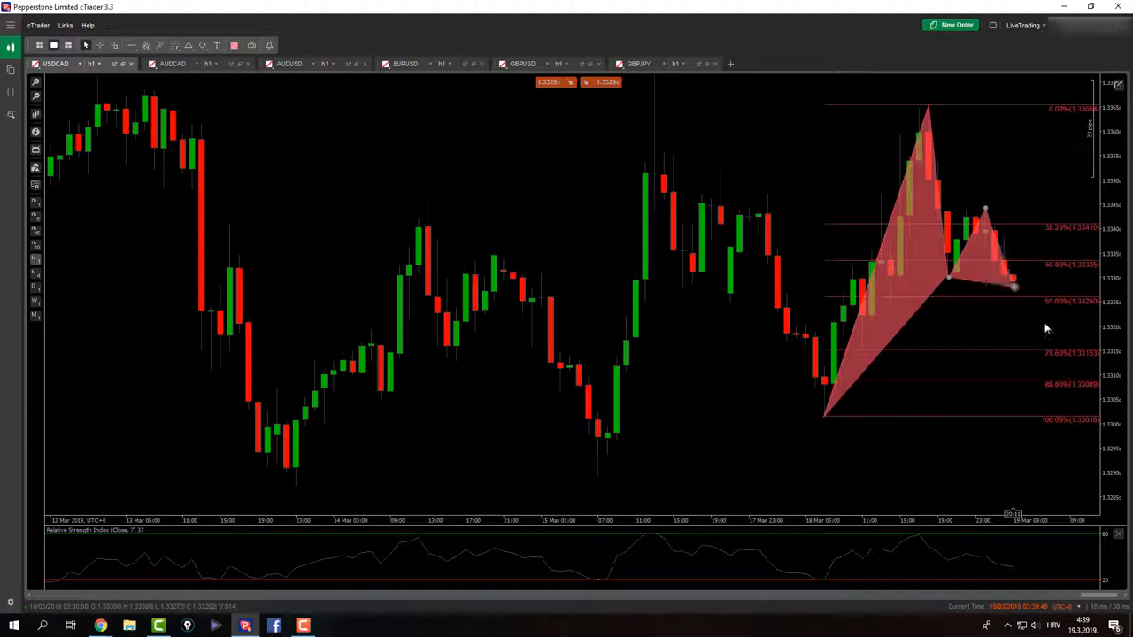
left_click_drag(985, 211, 910, 106)
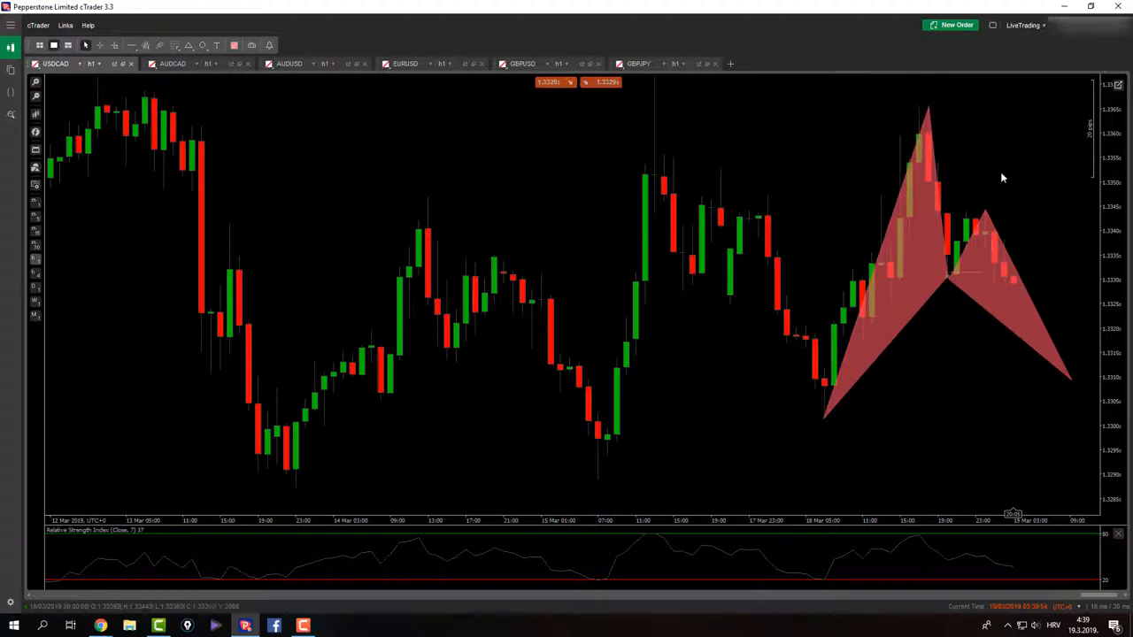
Create a USDCAD price alert triggering when Ask falls to 1.33150 or lower.
right_click(1003, 177)
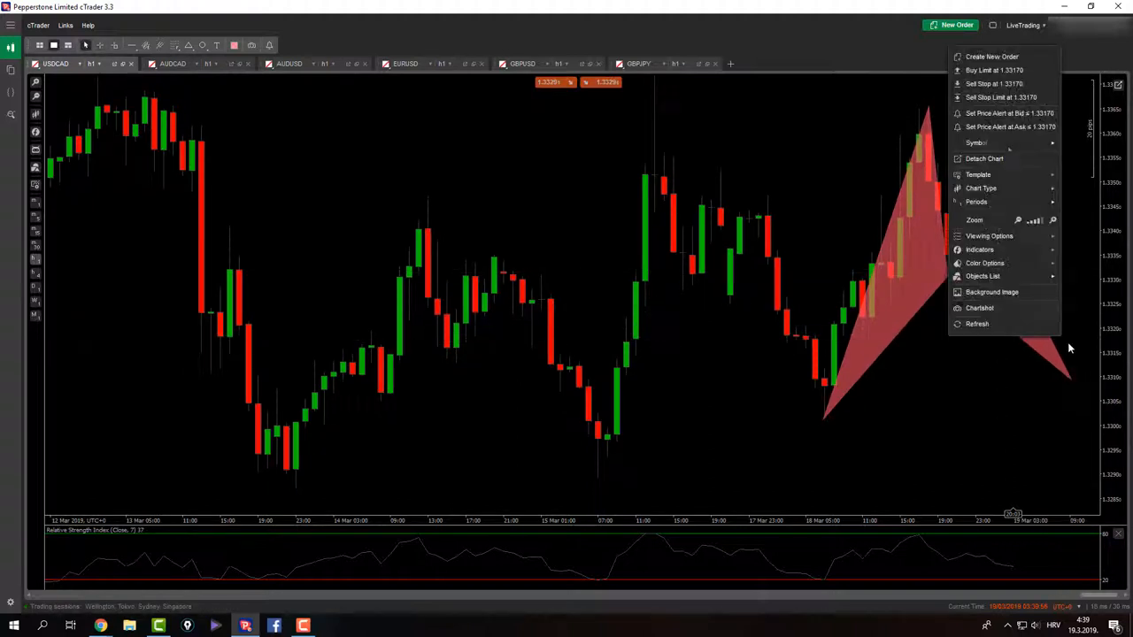
left_click(1010, 113)
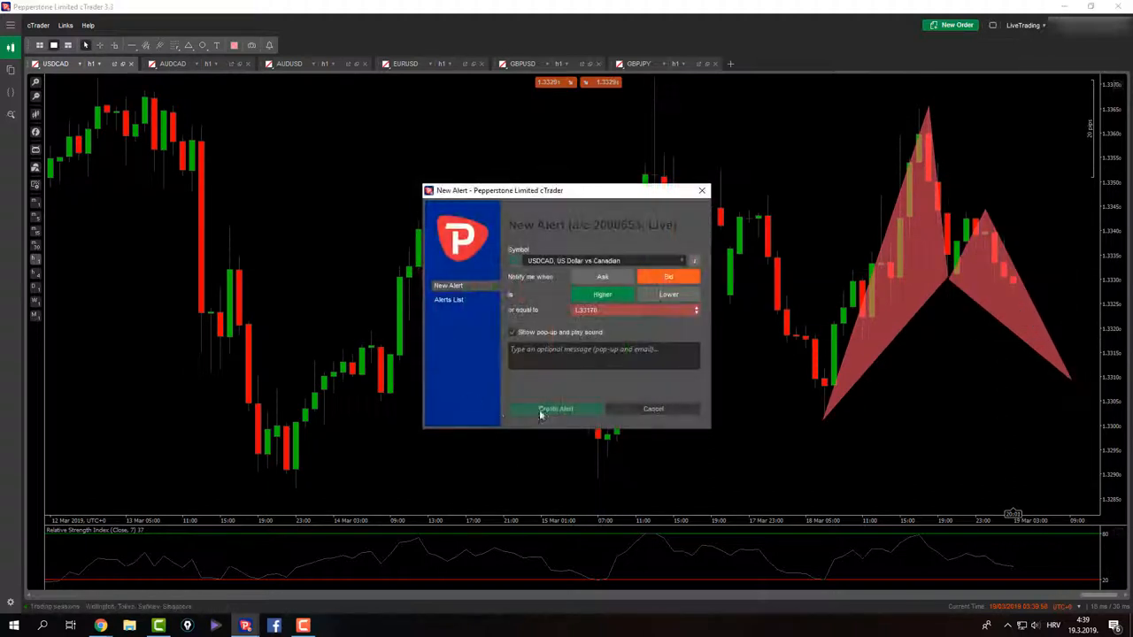
left_click(556, 408)
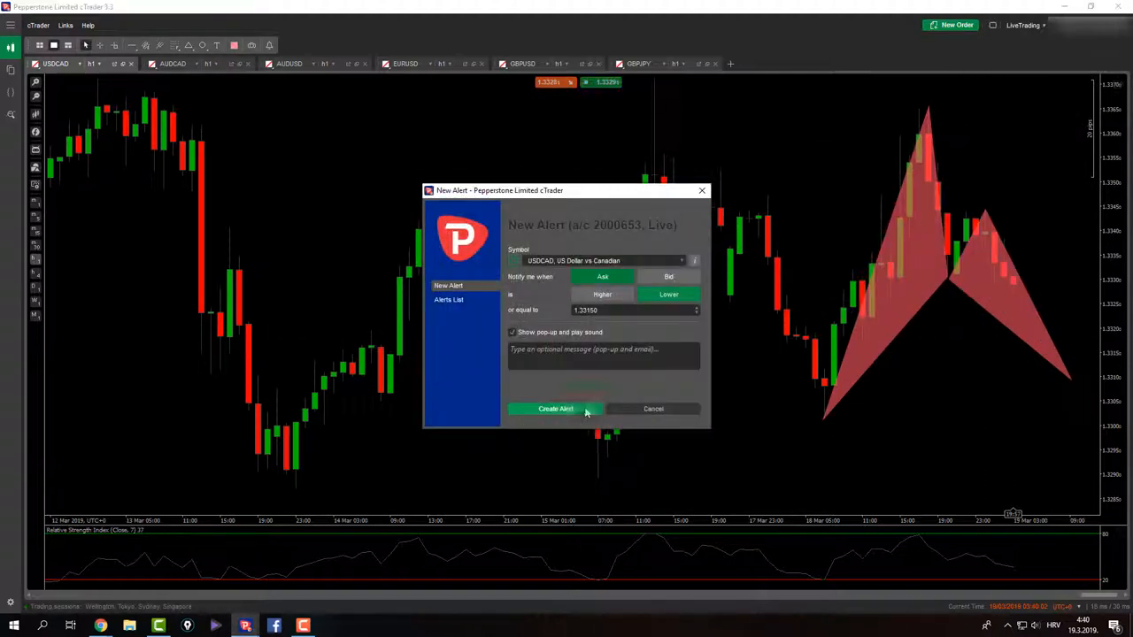
left_click(555, 408)
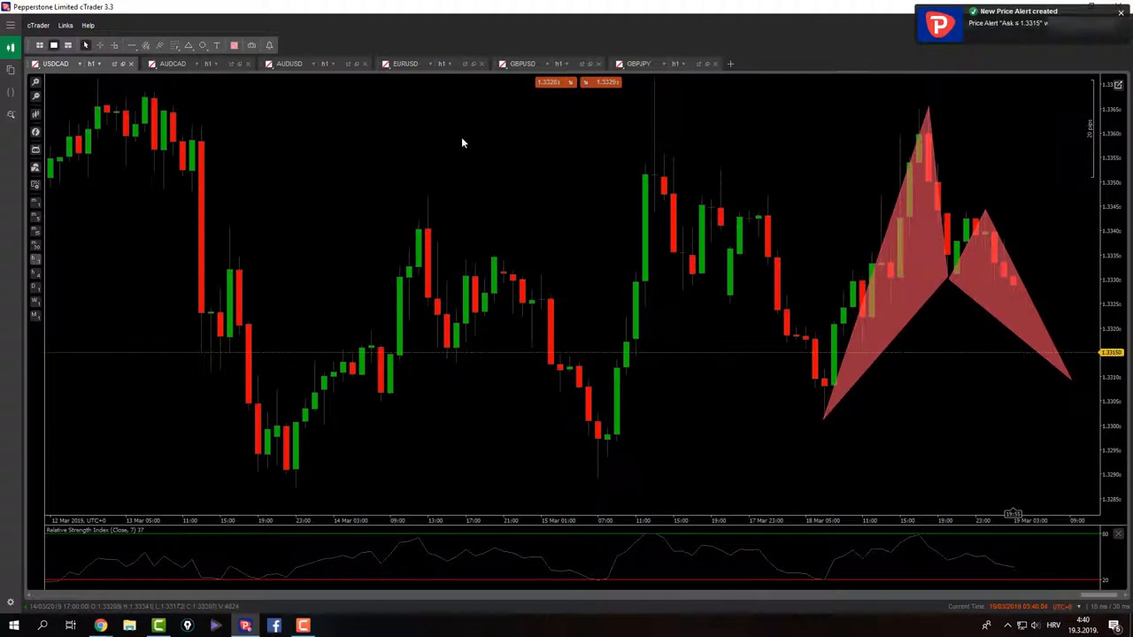
On the AUDCAD chart, measure pips up from the 14 Mar low, then switch to AUDUSD.
left_click(173, 63)
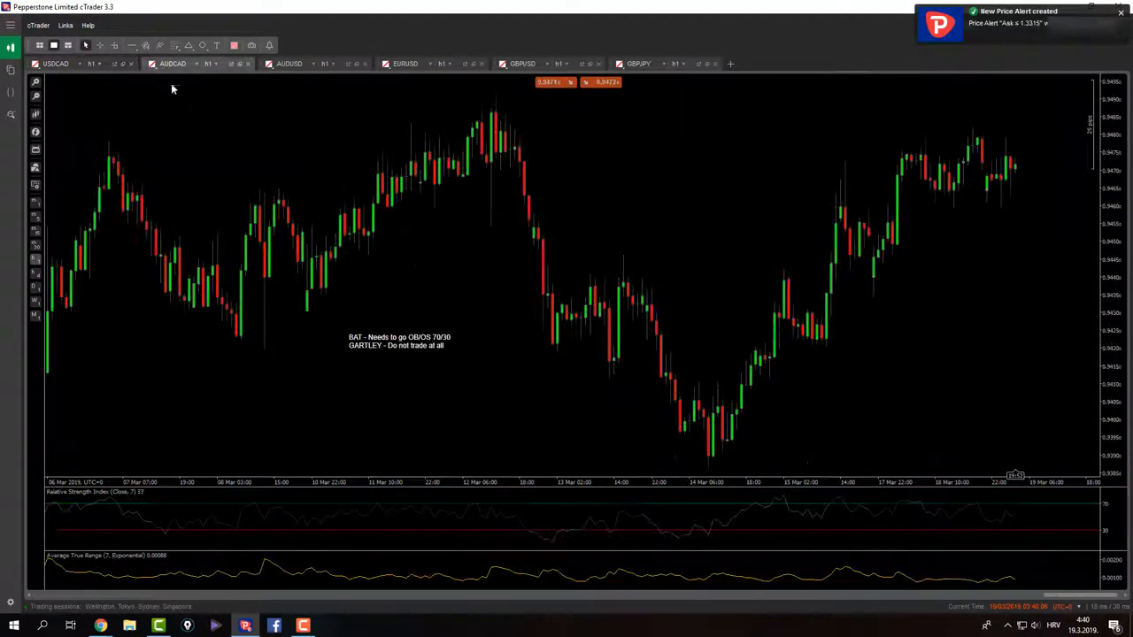
mouse_move(907, 384)
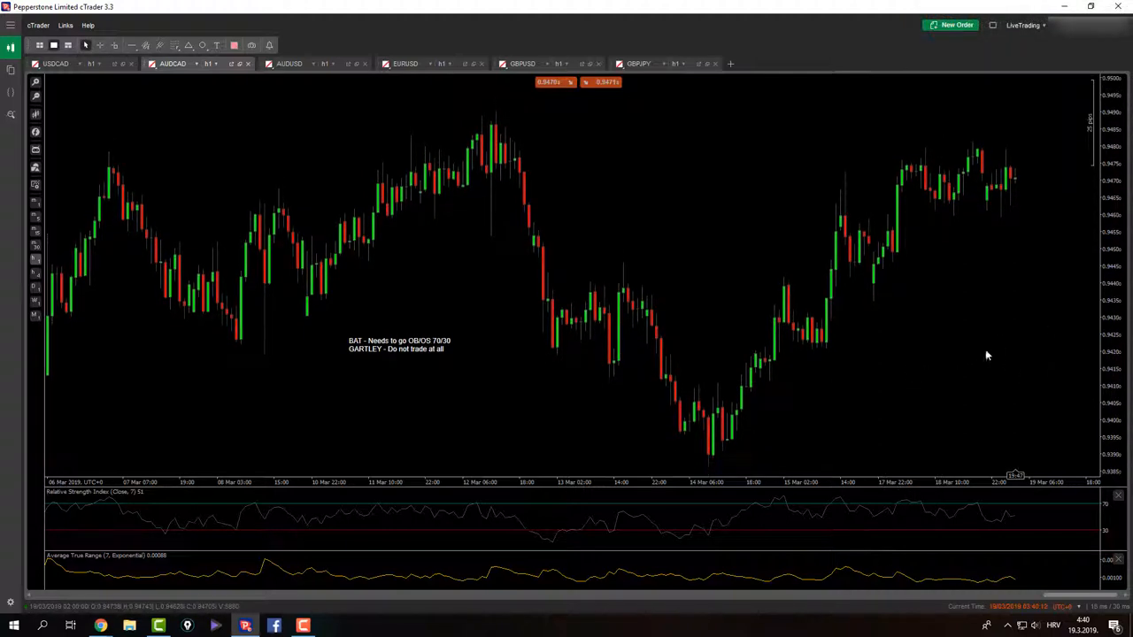
mouse_move(708, 315)
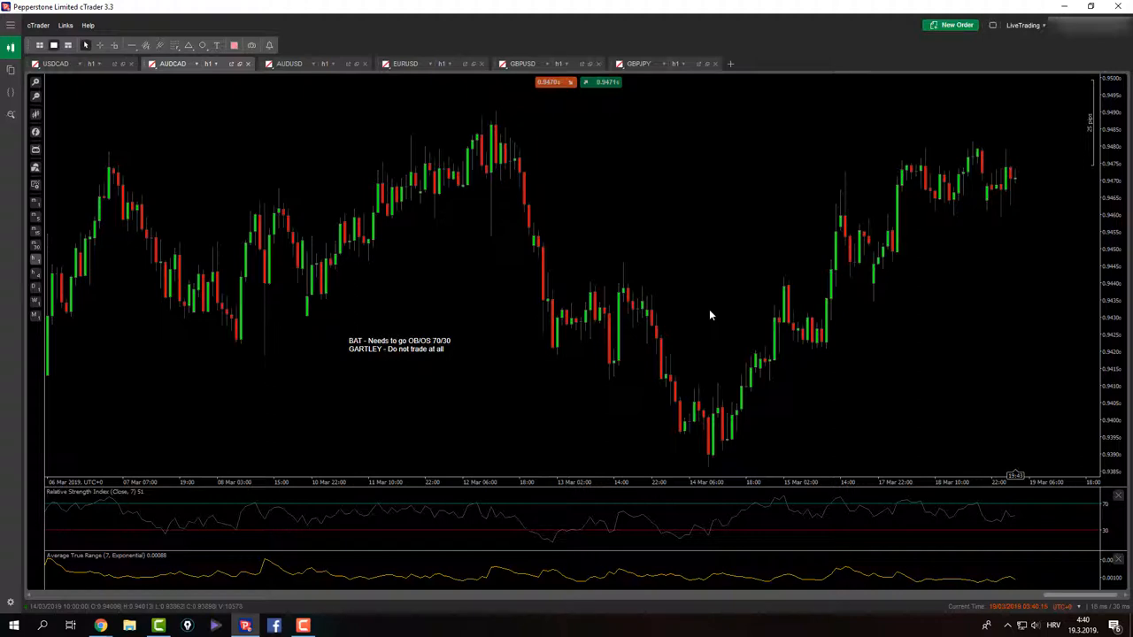
mouse_move(783, 293)
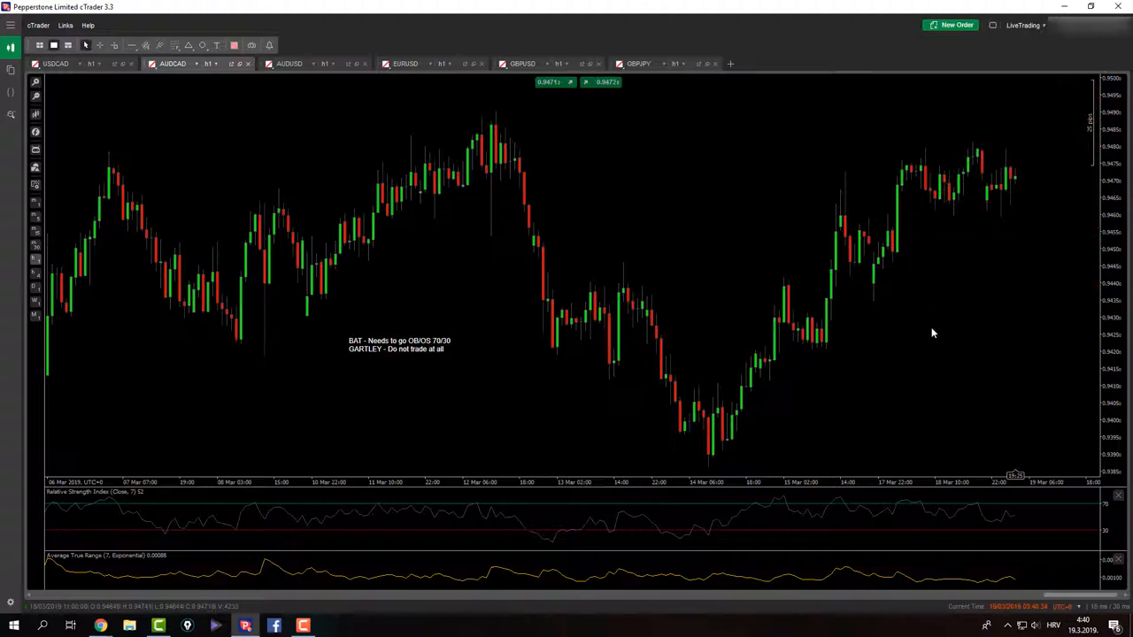
mouse_move(796, 259)
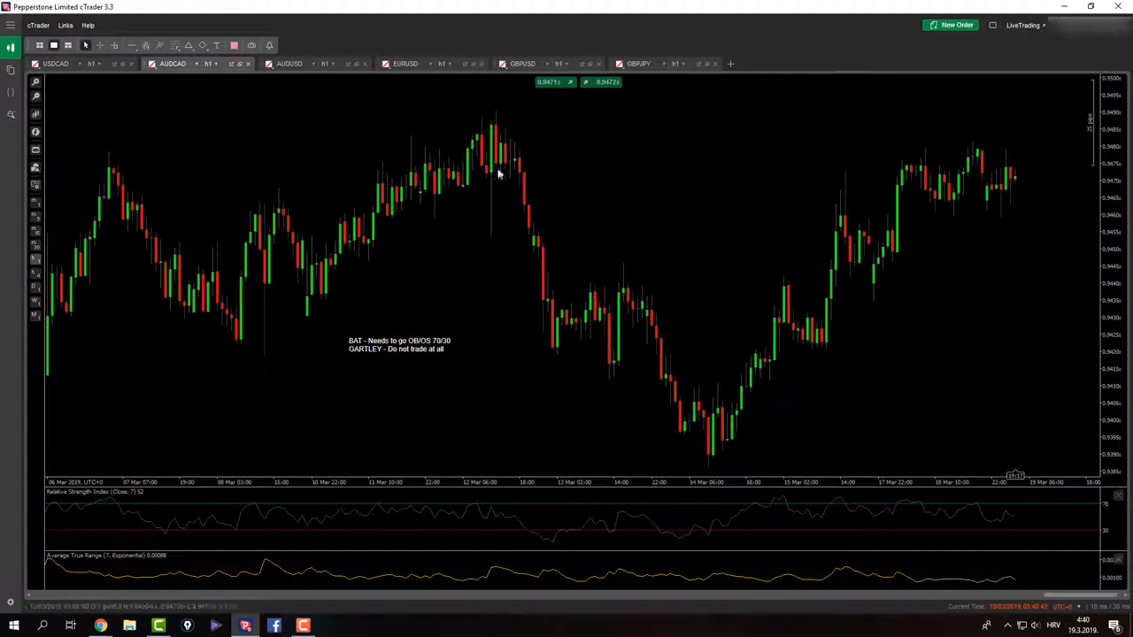
left_click_drag(500, 120, 611, 407)
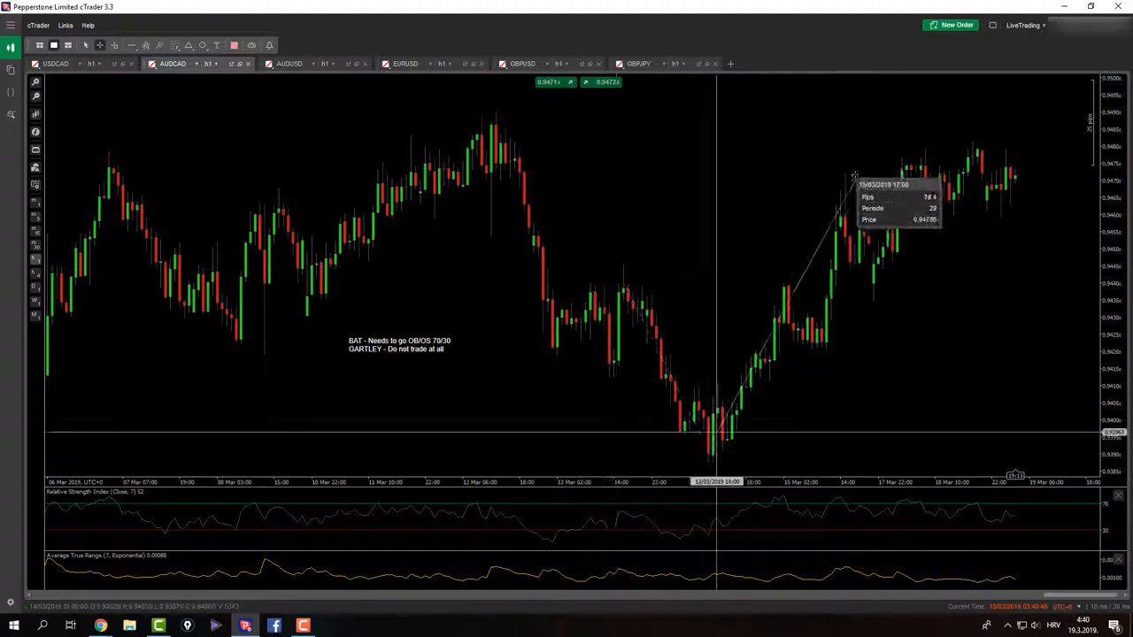
mouse_move(881, 309)
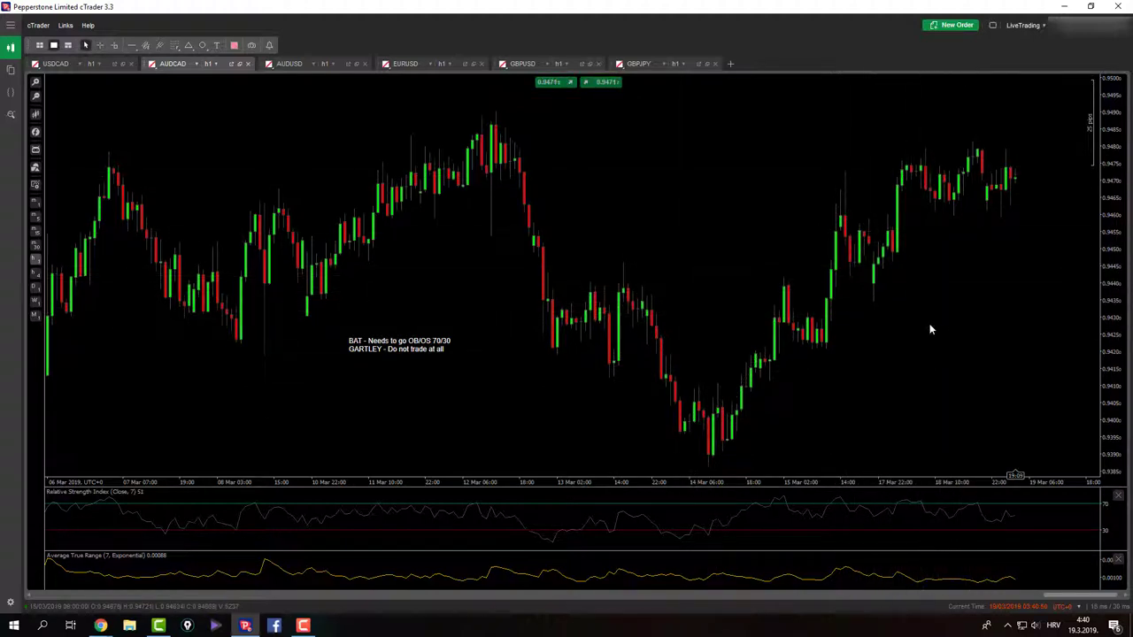
left_click(290, 63)
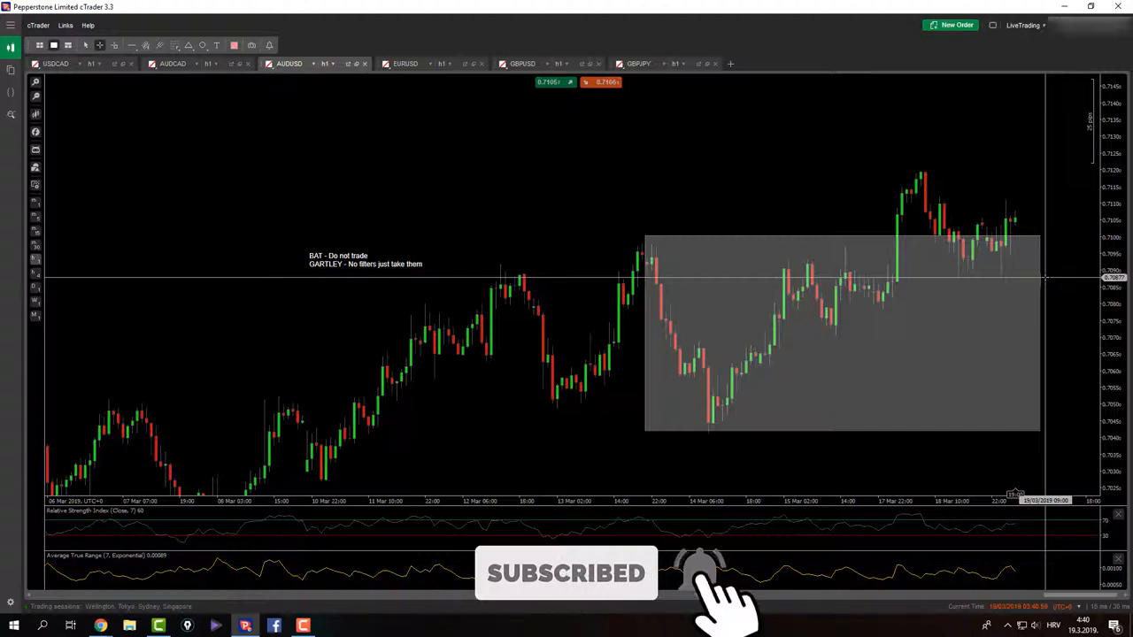
Choose Fibonacci Retracement to sketch the bat pattern on AUDUSD, then switch to EURUSD.
left_click(174, 45)
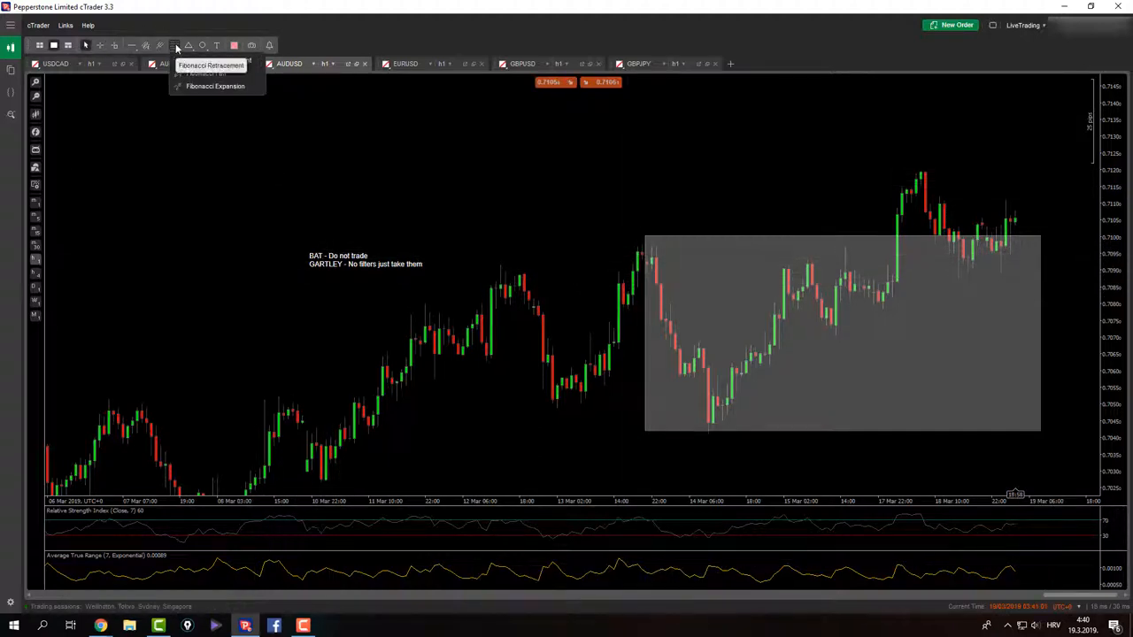
left_click(210, 66)
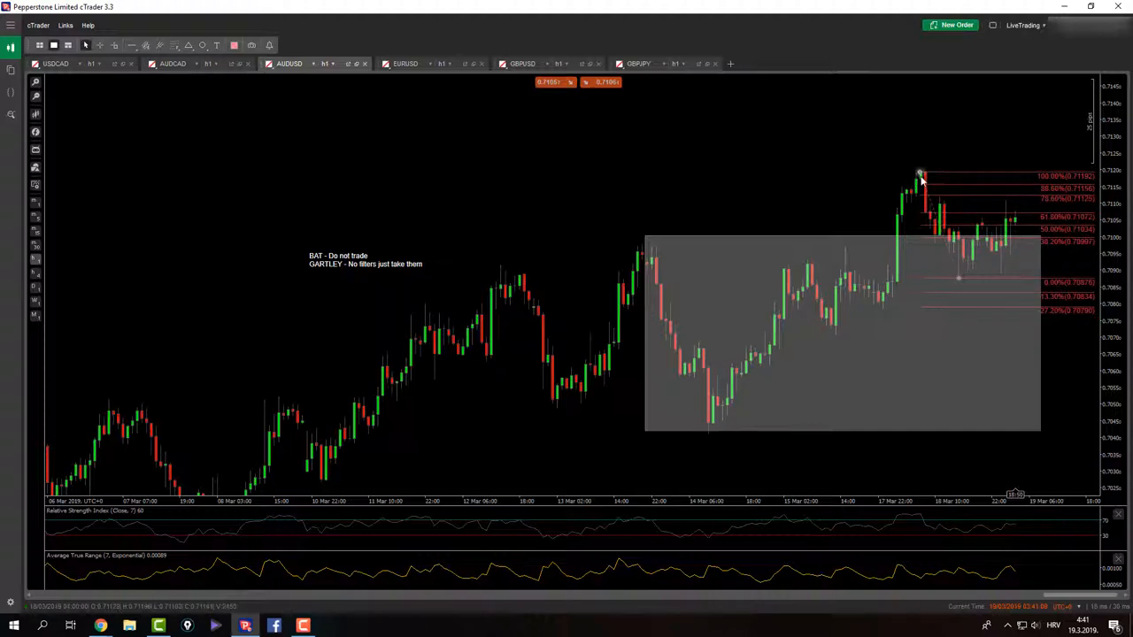
mouse_move(928, 157)
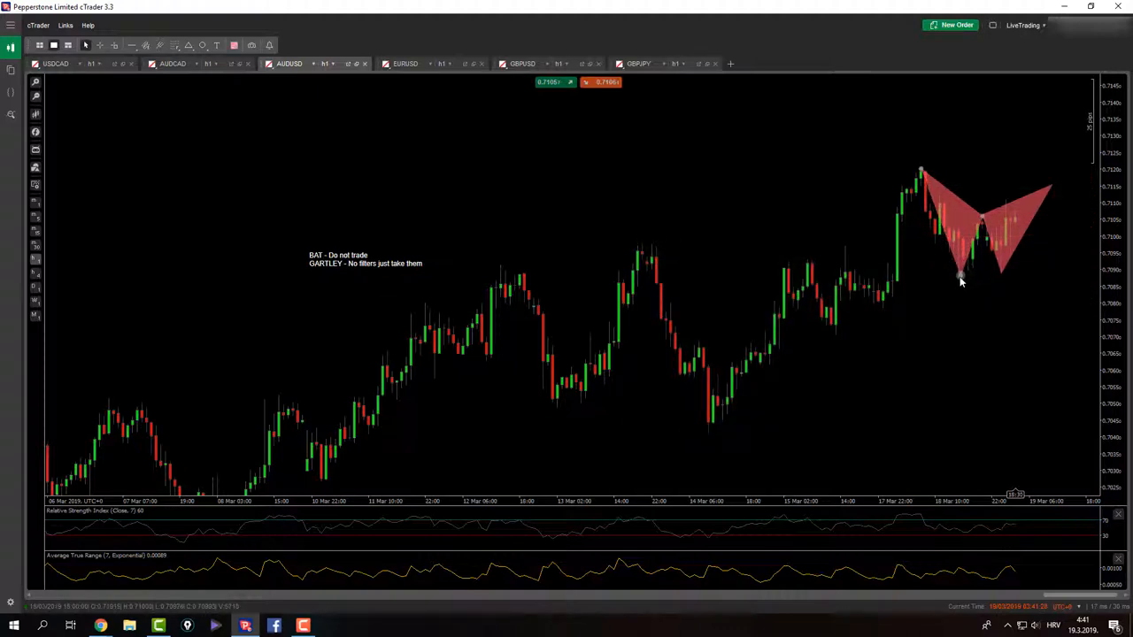
left_click(404, 63)
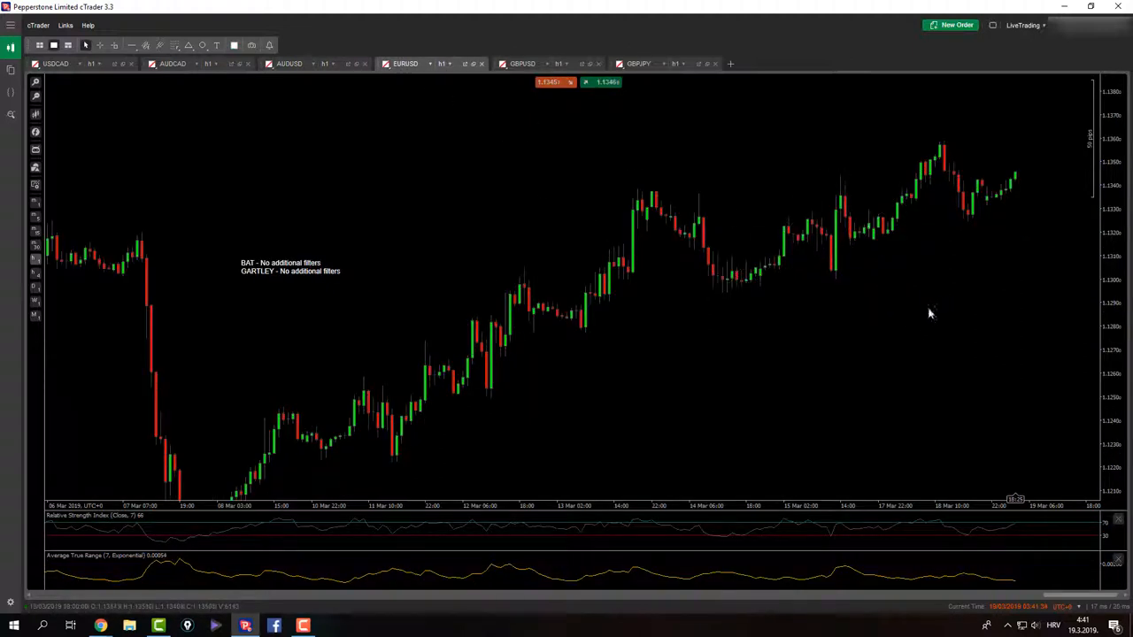
Draw a Fibonacci retracement over EURUSD's drop from 1.13590 down to 1.13245.
left_click(175, 45)
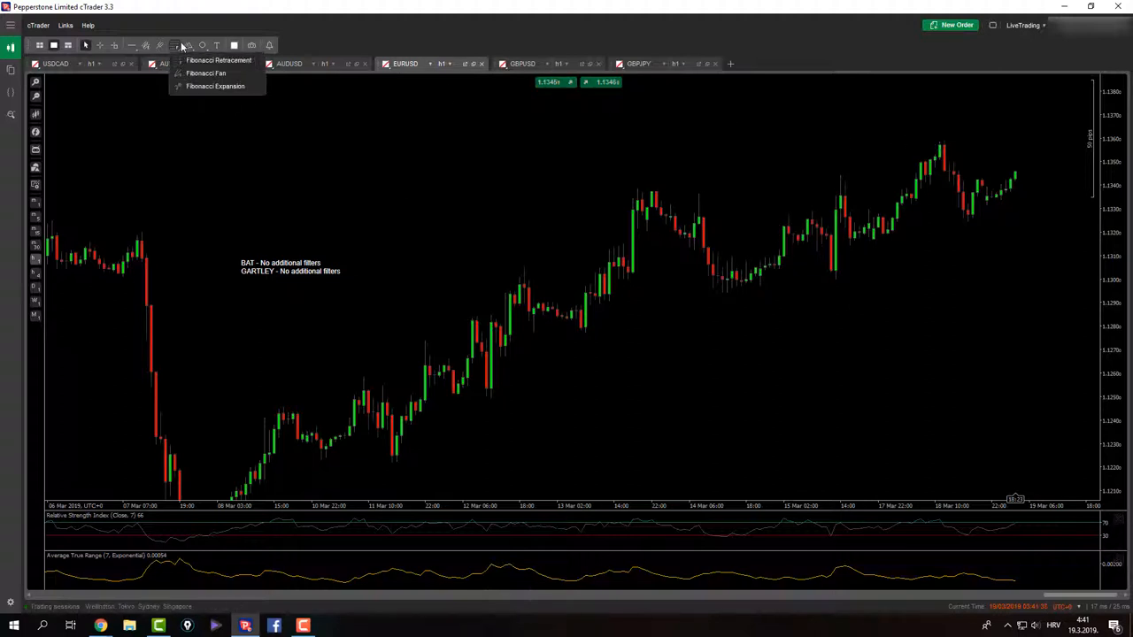
left_click(219, 60)
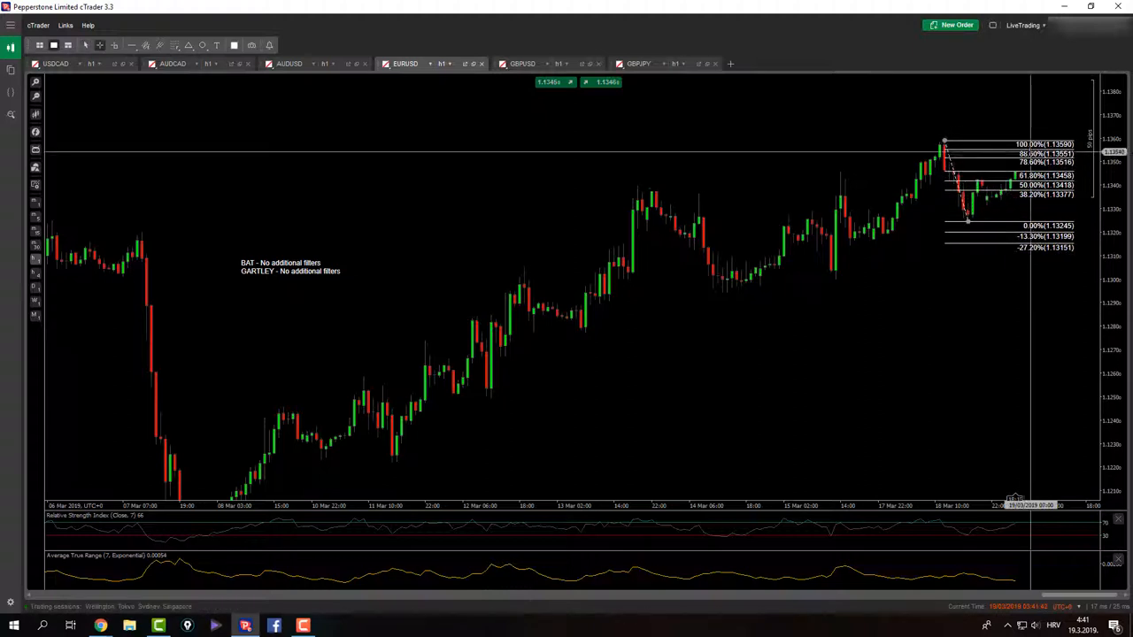
mouse_move(953, 162)
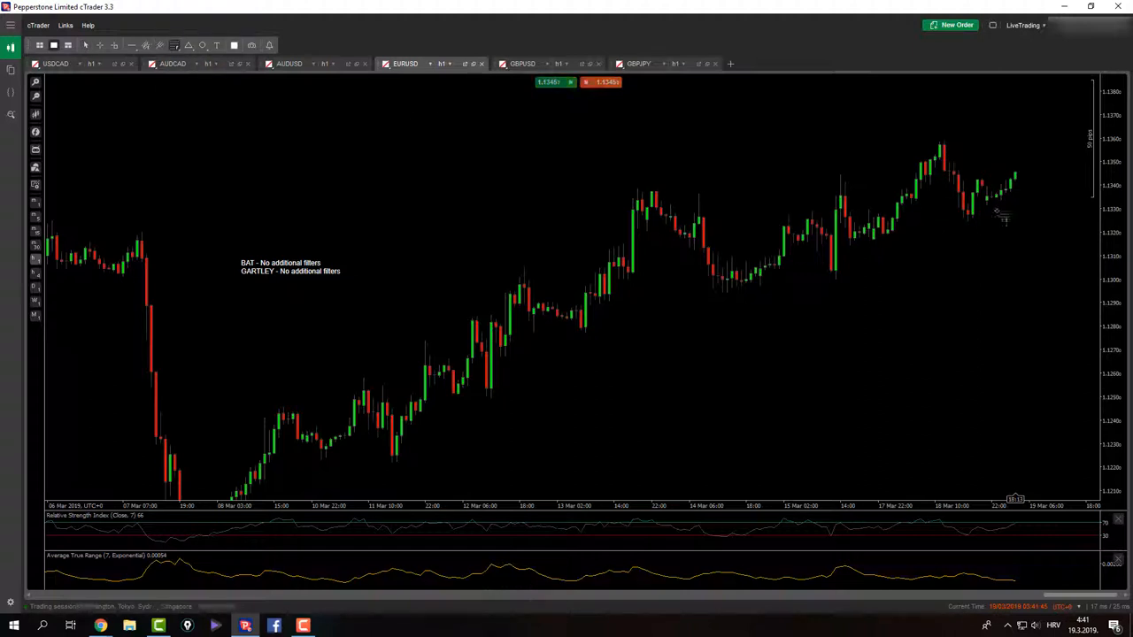
left_click_drag(943, 141, 974, 225)
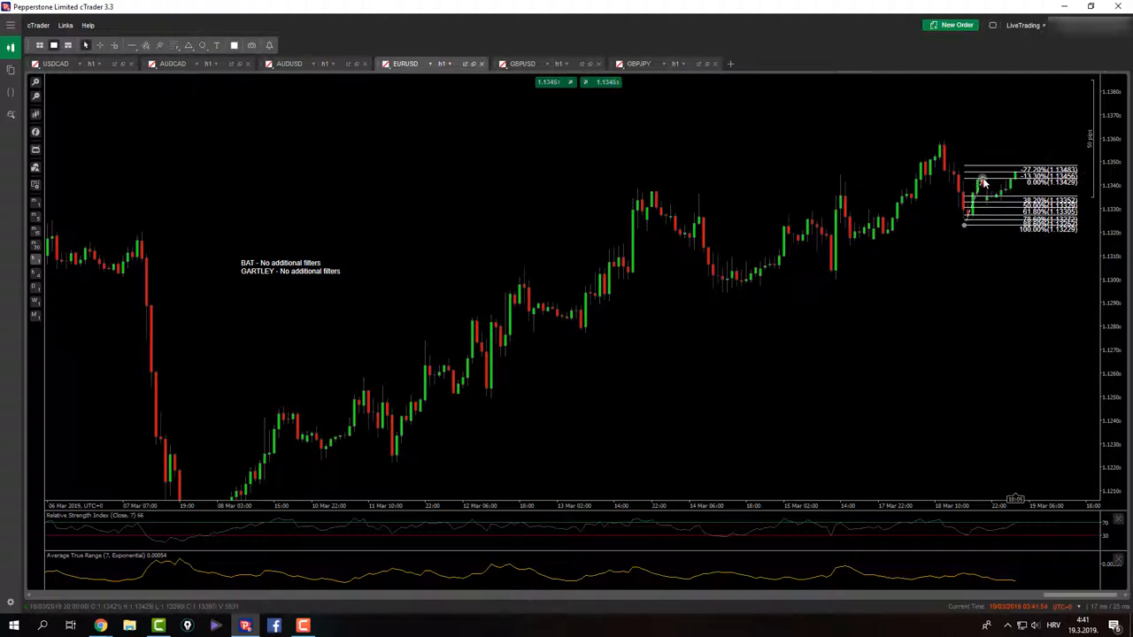
left_click(174, 45)
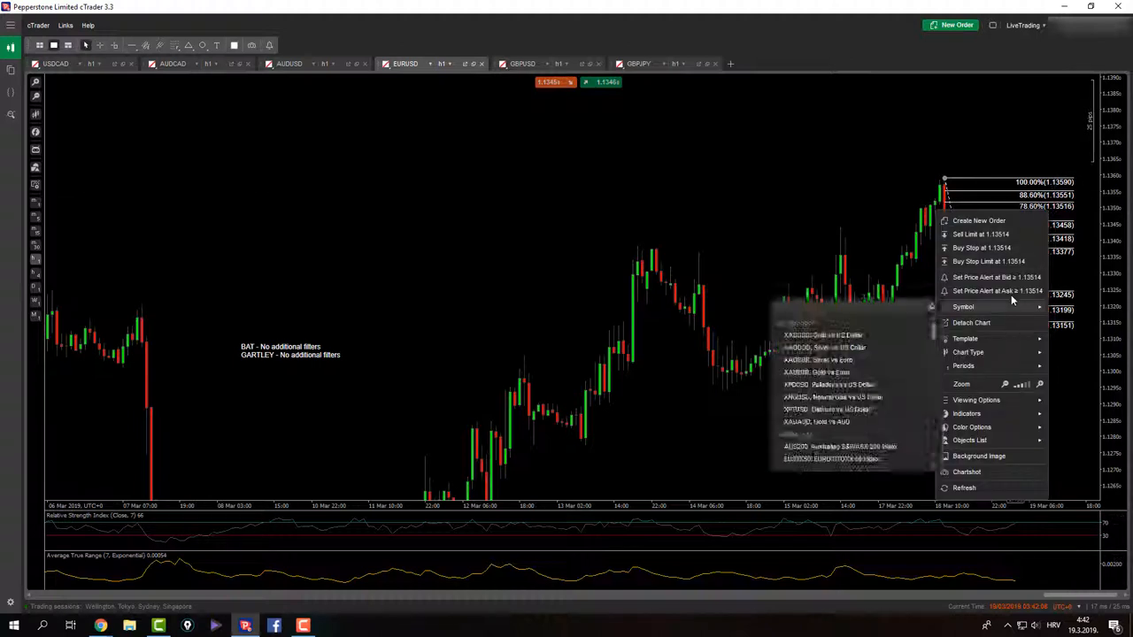
Create a EURUSD Ask ≥ 1.13514 alert and close the Alerts List.
left_click(997, 290)
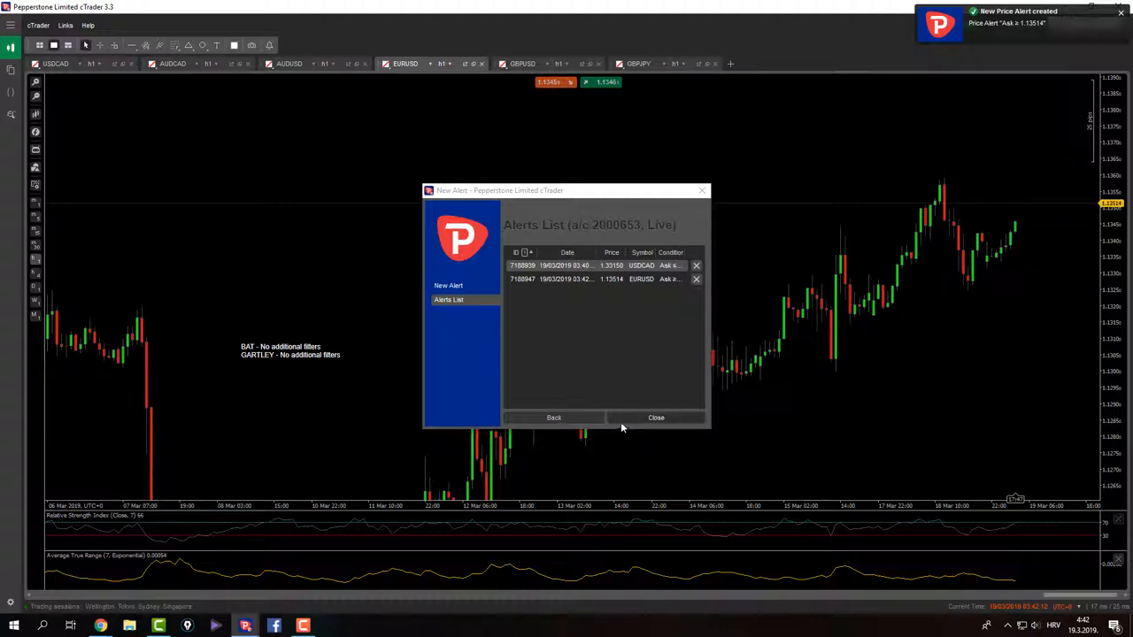
left_click(656, 417)
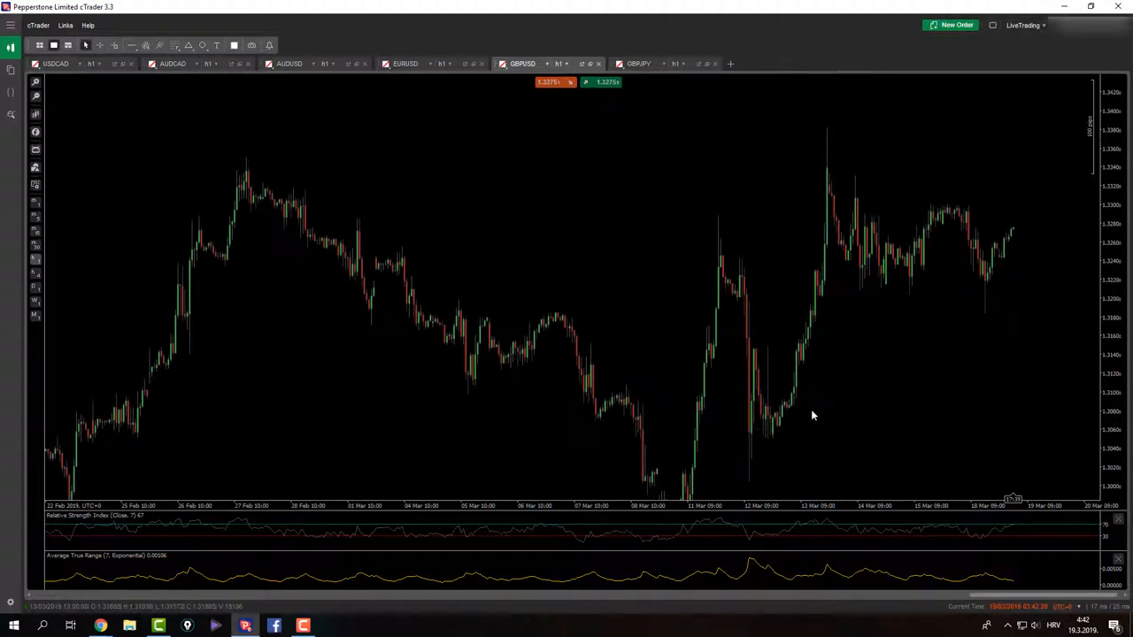
Drag a Fibonacci retracement on GBPUSD from the 1.30498 low up to 1.33814.
left_click(189, 45)
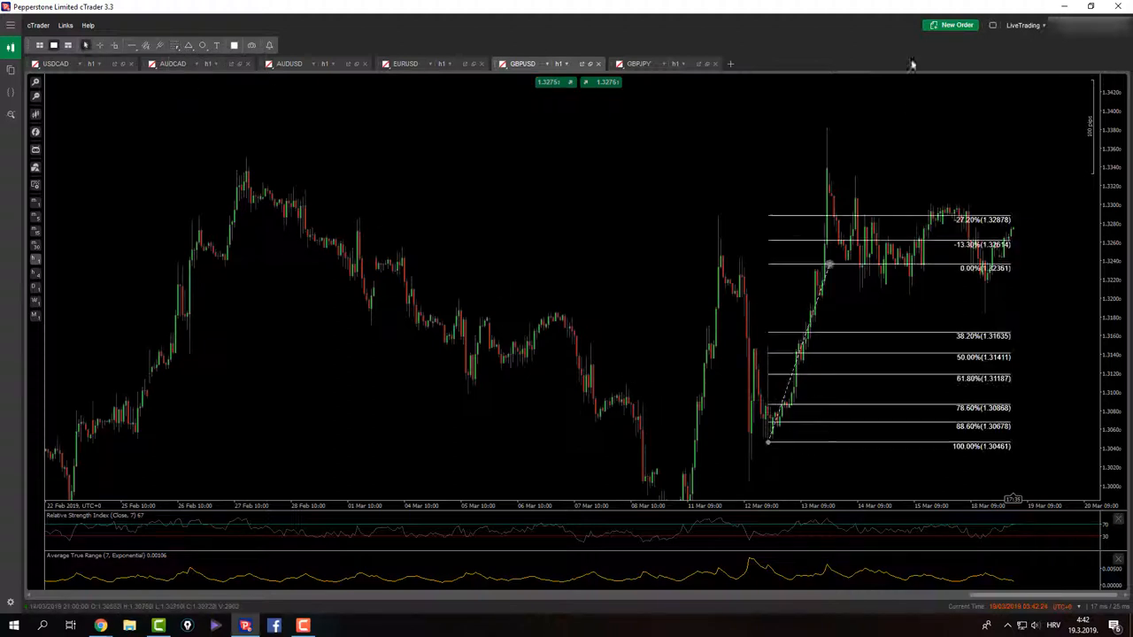
left_click_drag(828, 268, 828, 130)
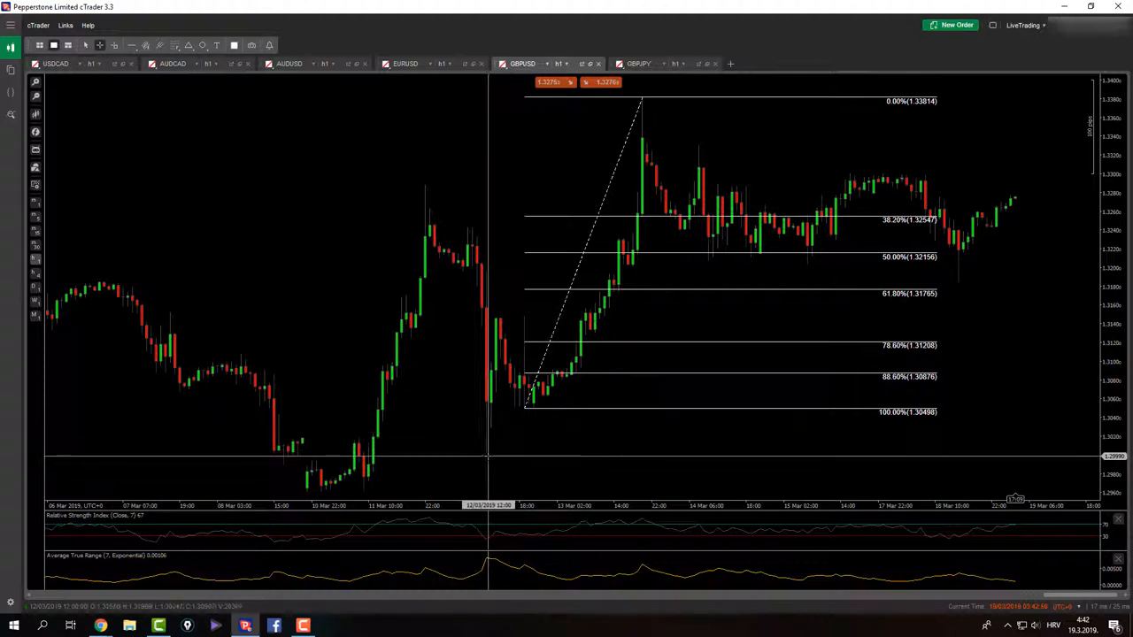
mouse_move(498, 421)
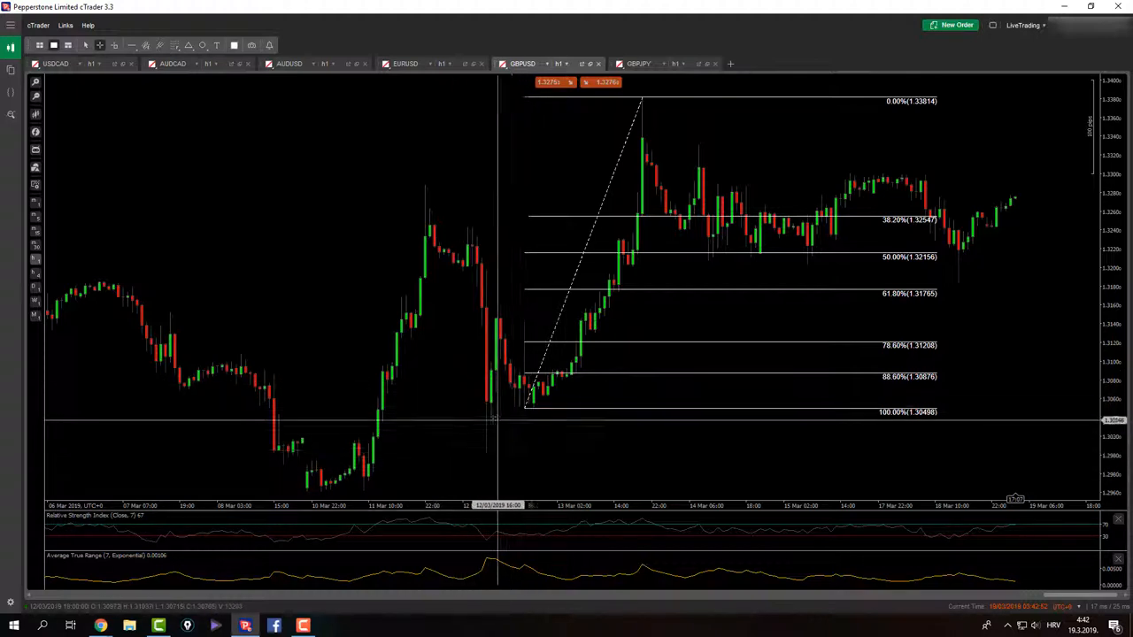
mouse_move(525, 408)
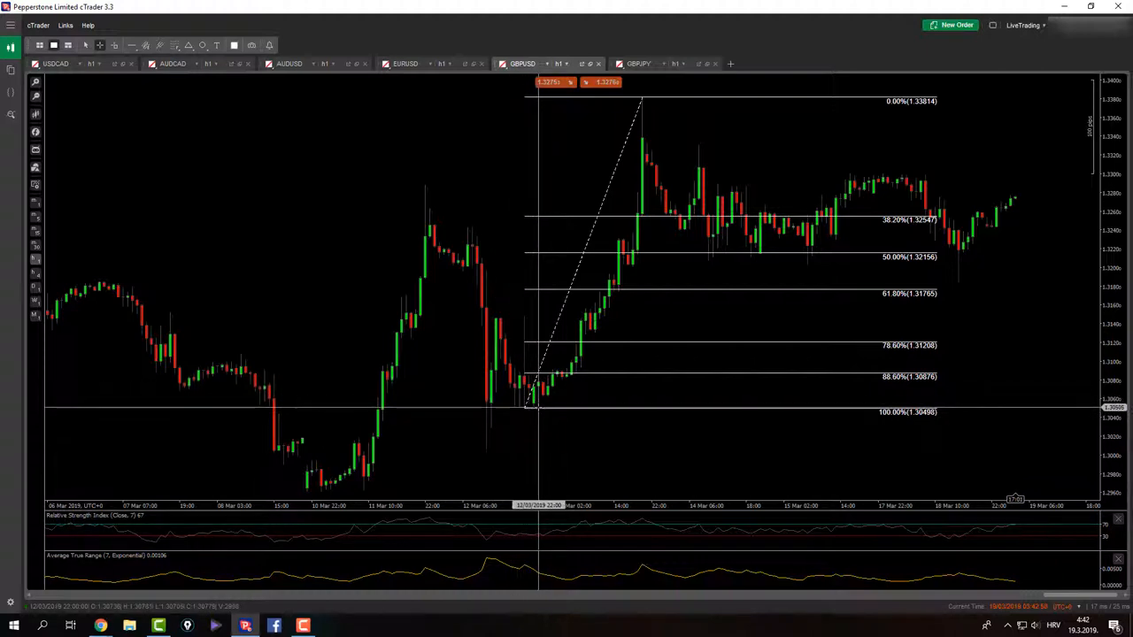
mouse_move(522, 410)
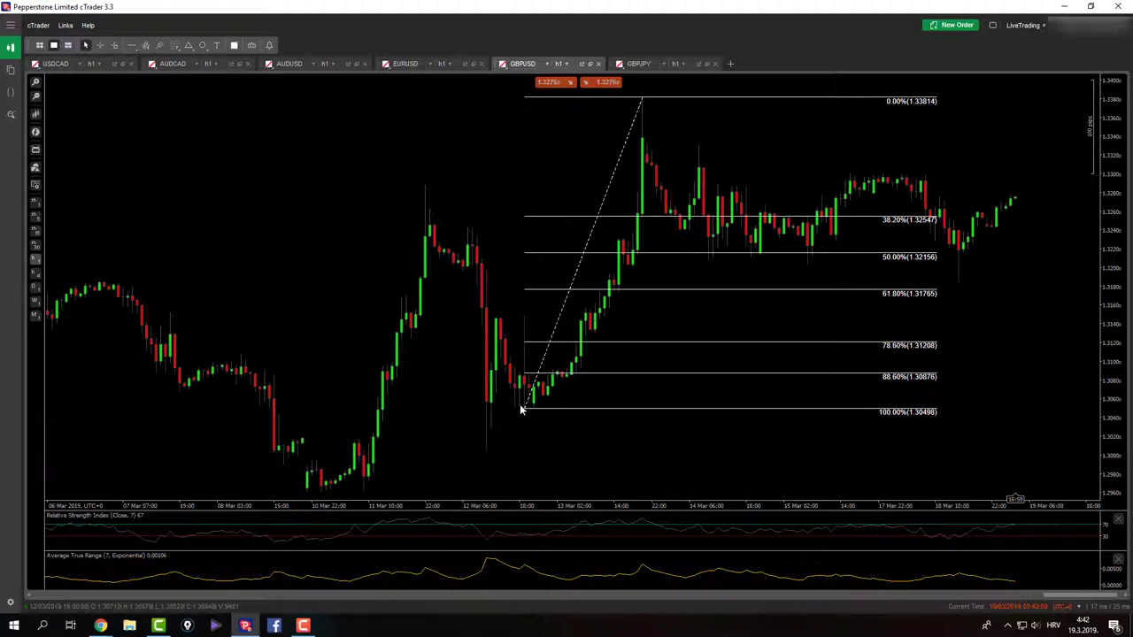
Move the retracement base to the lower low and add a horizontal line at 1.30487.
left_click_drag(522, 409, 487, 452)
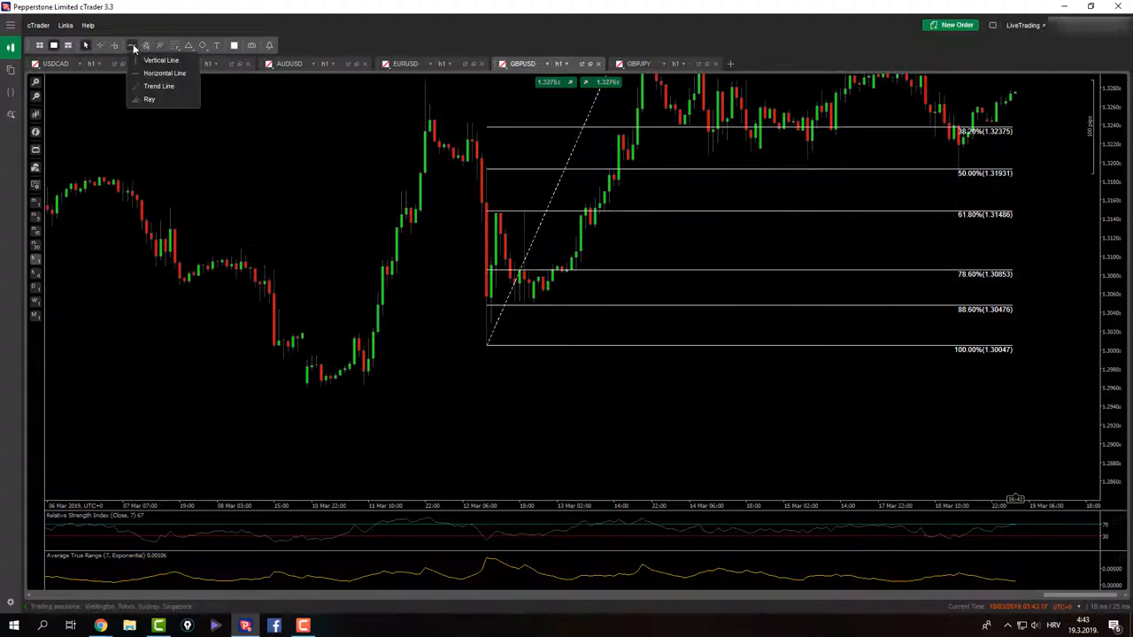
left_click(165, 73)
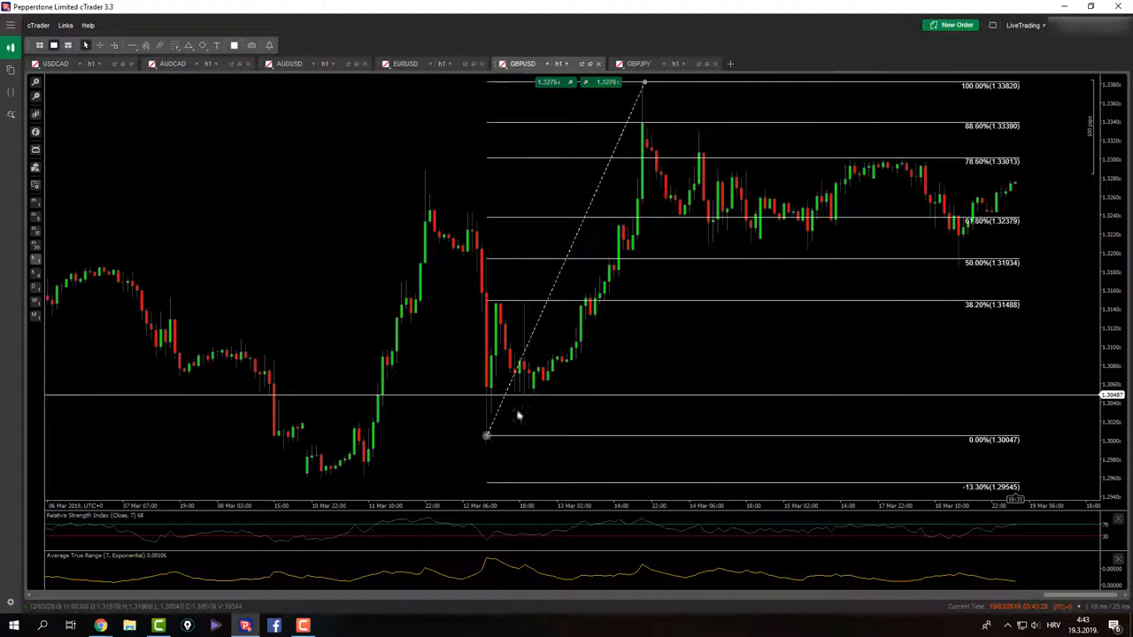
left_click_drag(487, 436, 531, 403)
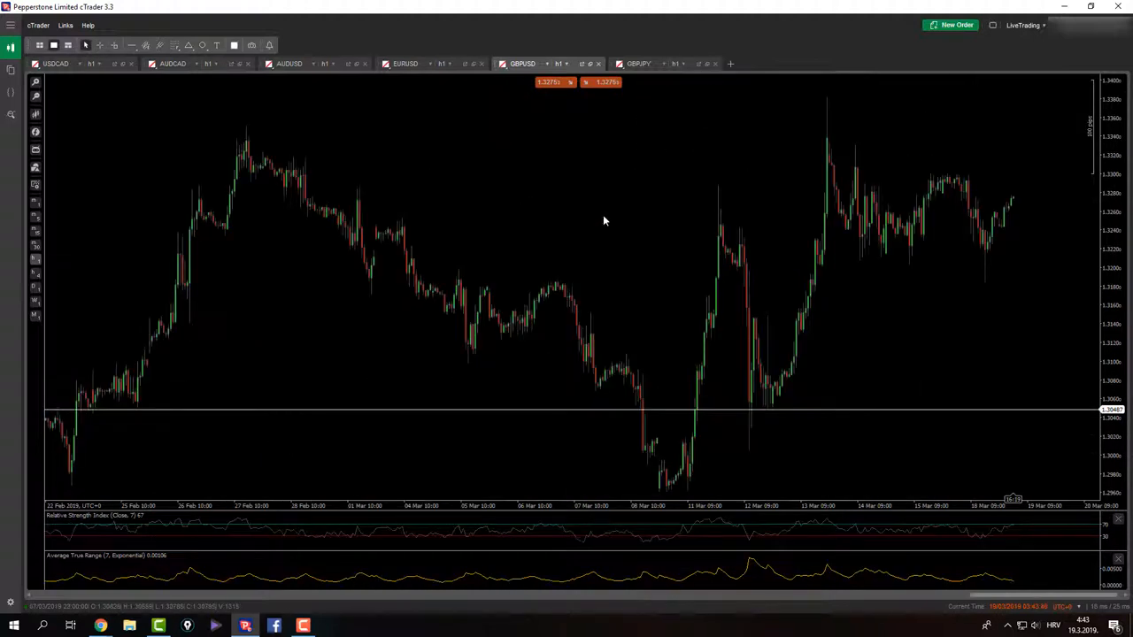
mouse_move(1030, 368)
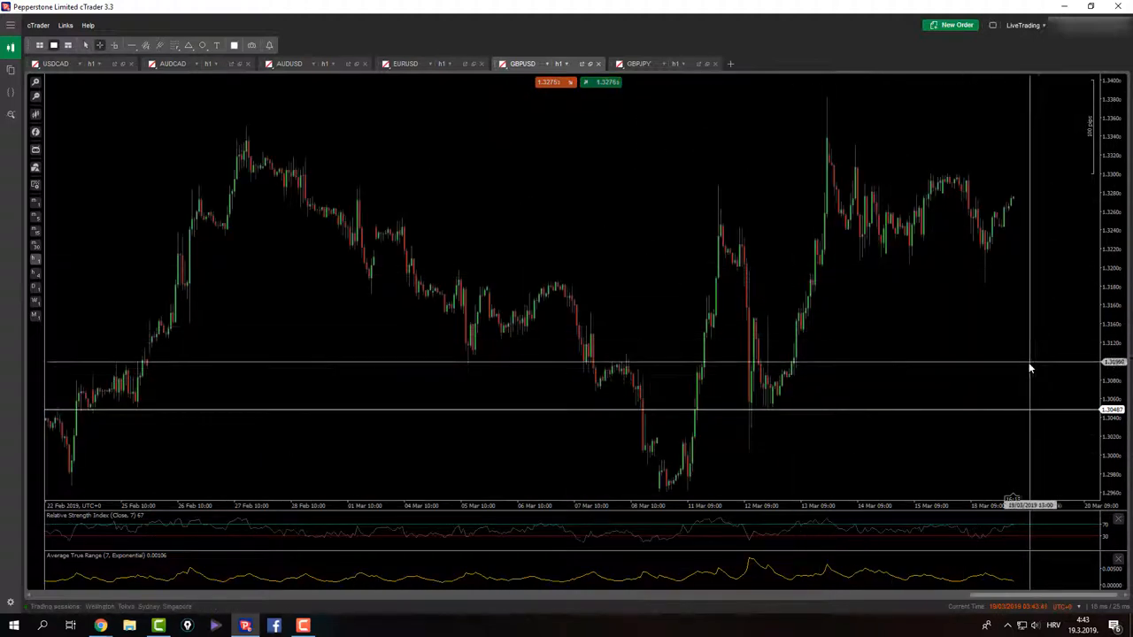
Create a GBPUSD price alert for Ask at or below 1.31134.
right_click(1030, 369)
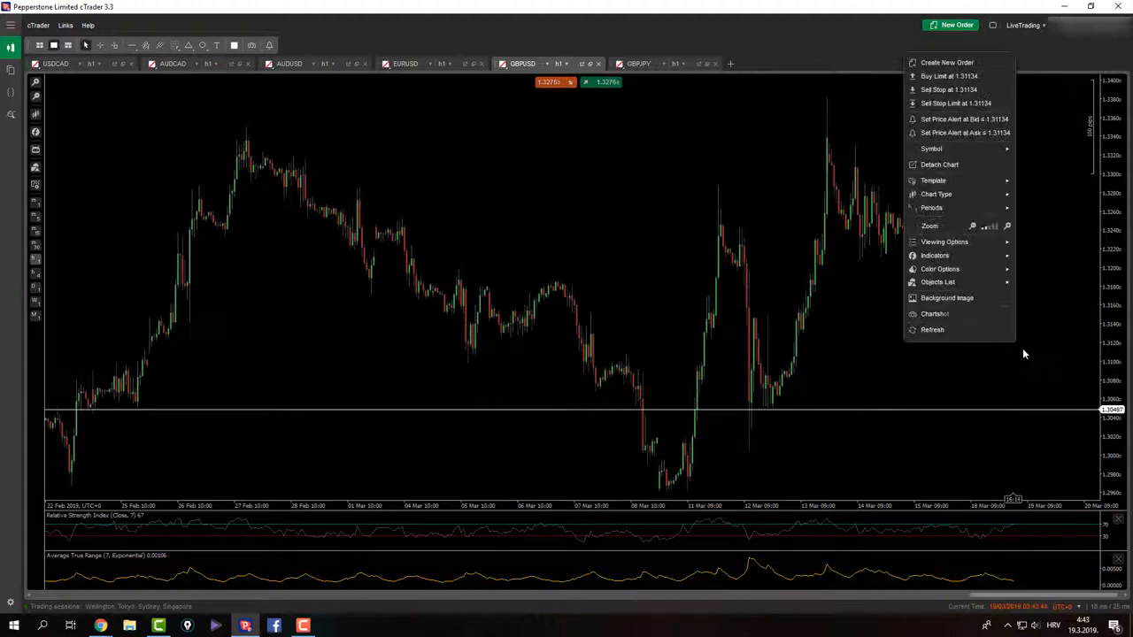
left_click(964, 119)
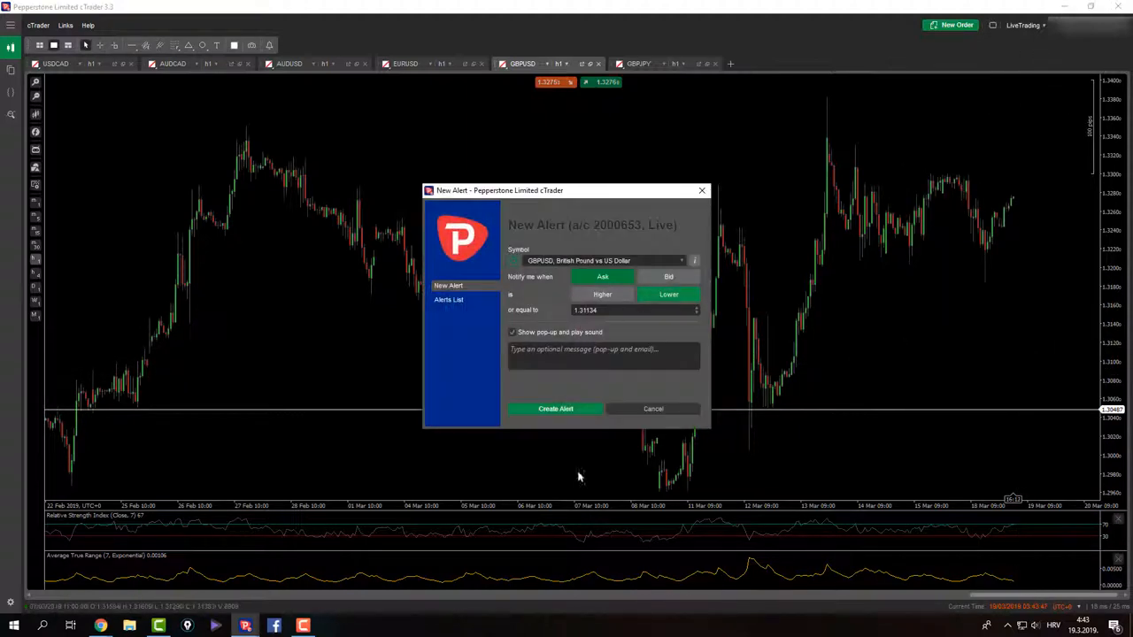
left_click(555, 409)
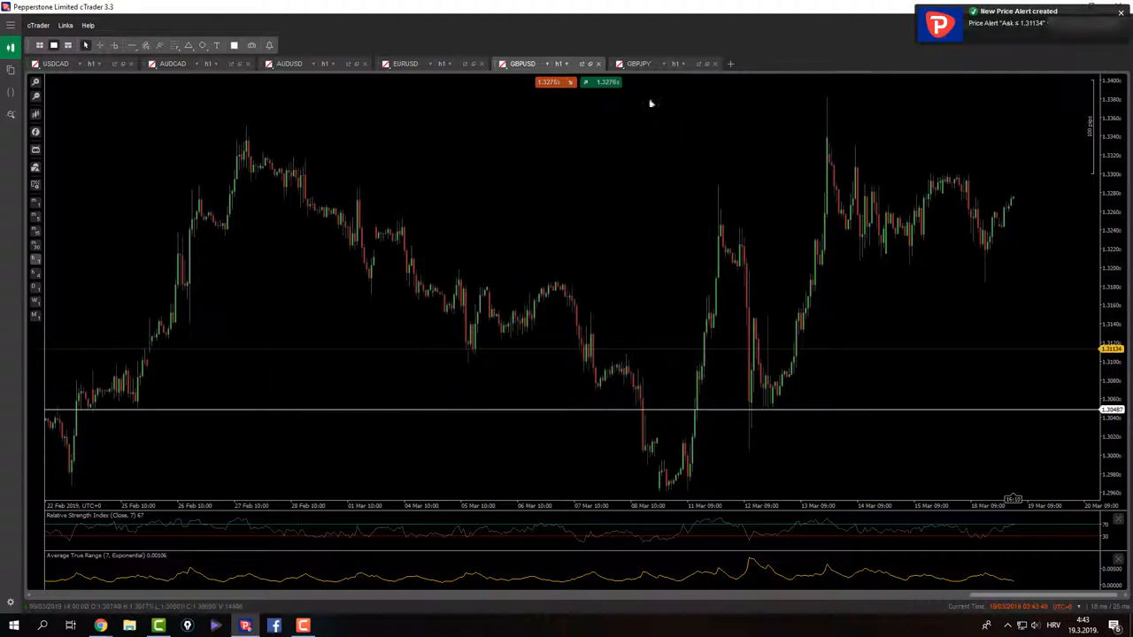
On the GBPJPY chart, cancel the first pending order and the remaining sell limit order.
left_click(638, 63)
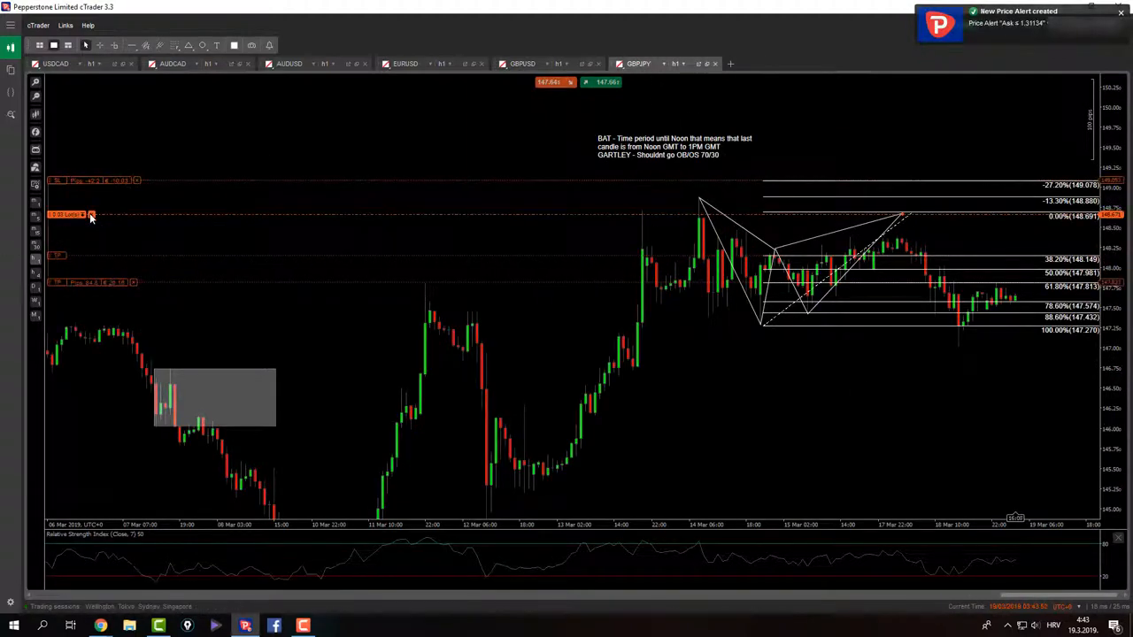
left_click(89, 215)
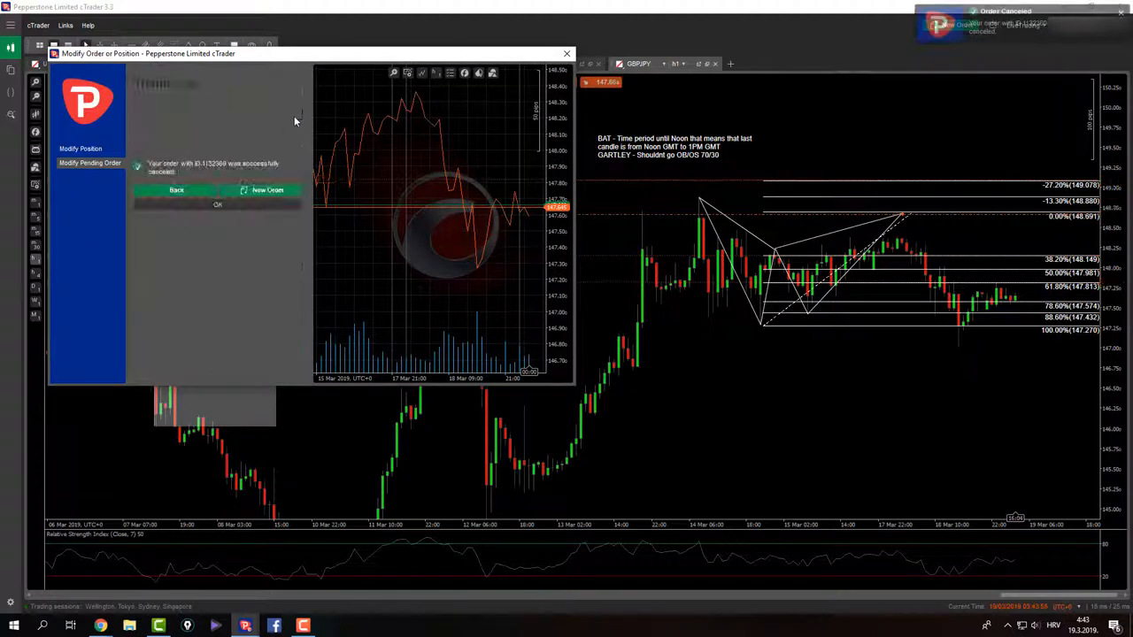
left_click(217, 204)
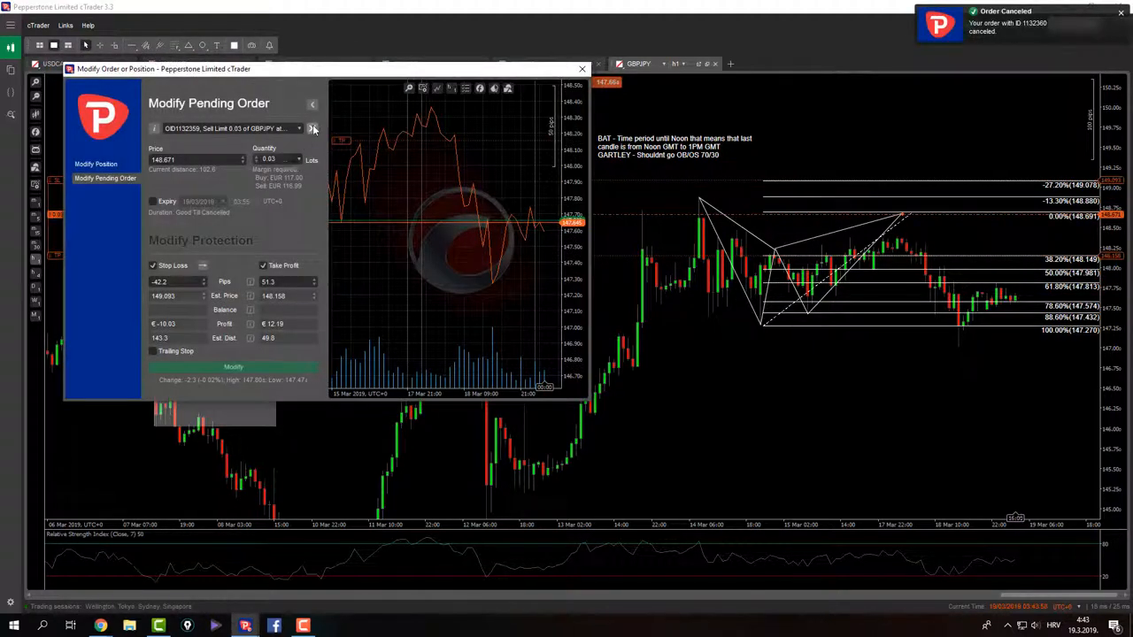
left_click(582, 69)
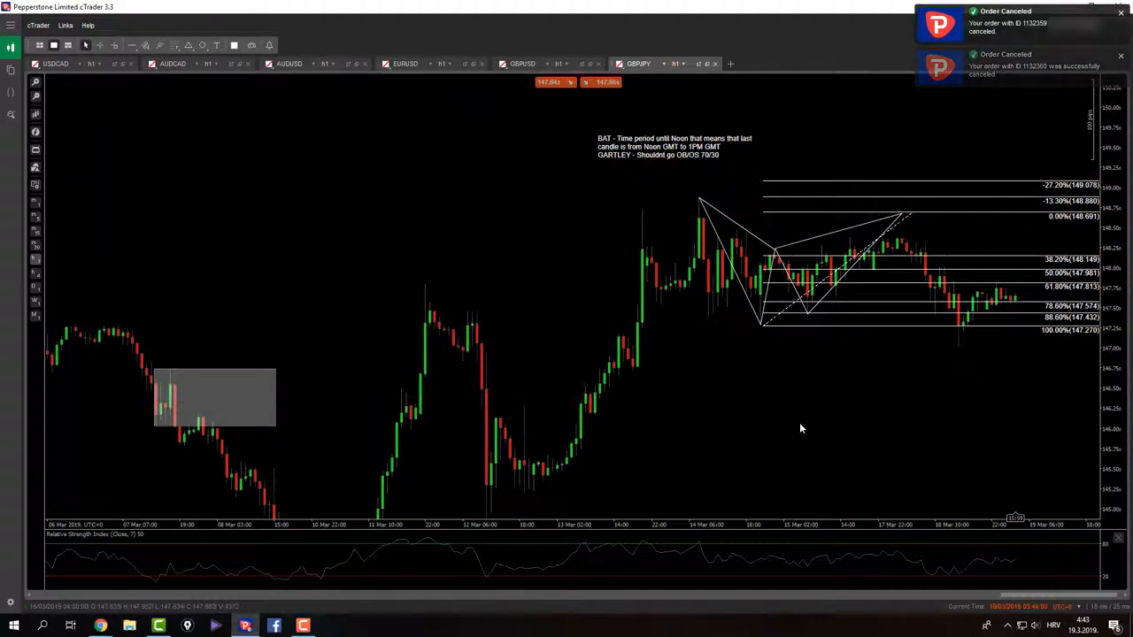
scroll("down", 3)
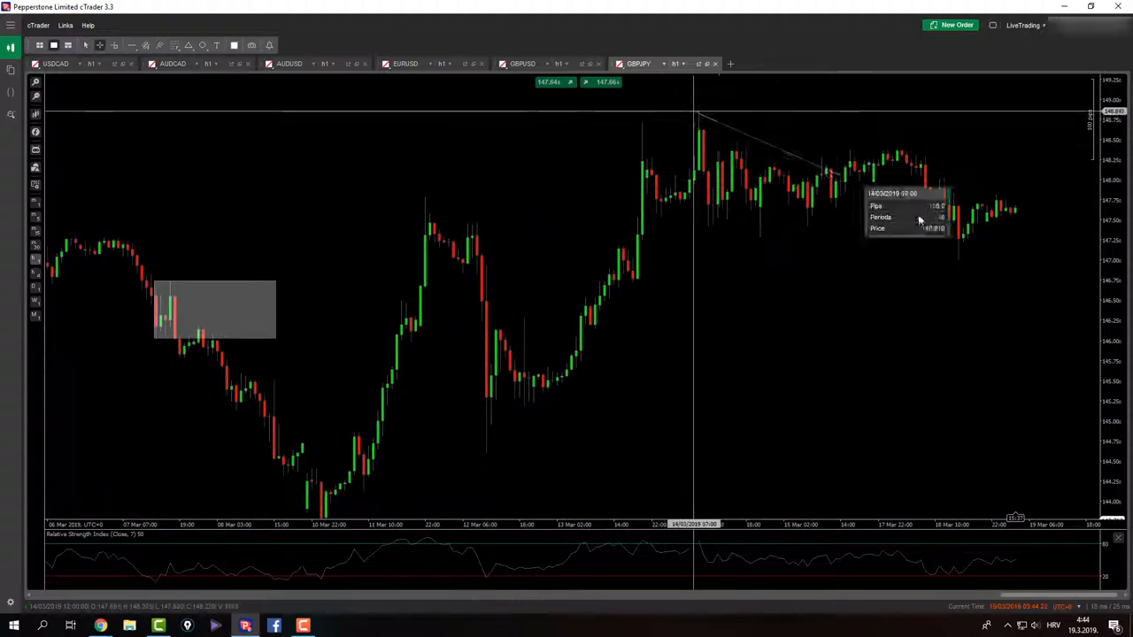
mouse_move(932, 271)
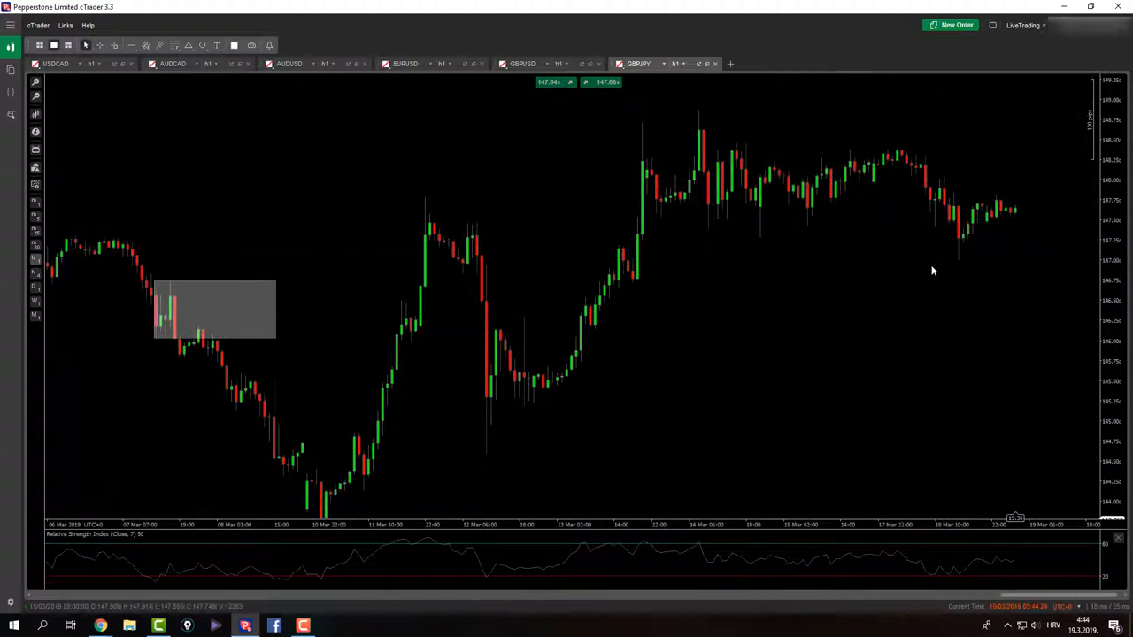
mouse_move(927, 276)
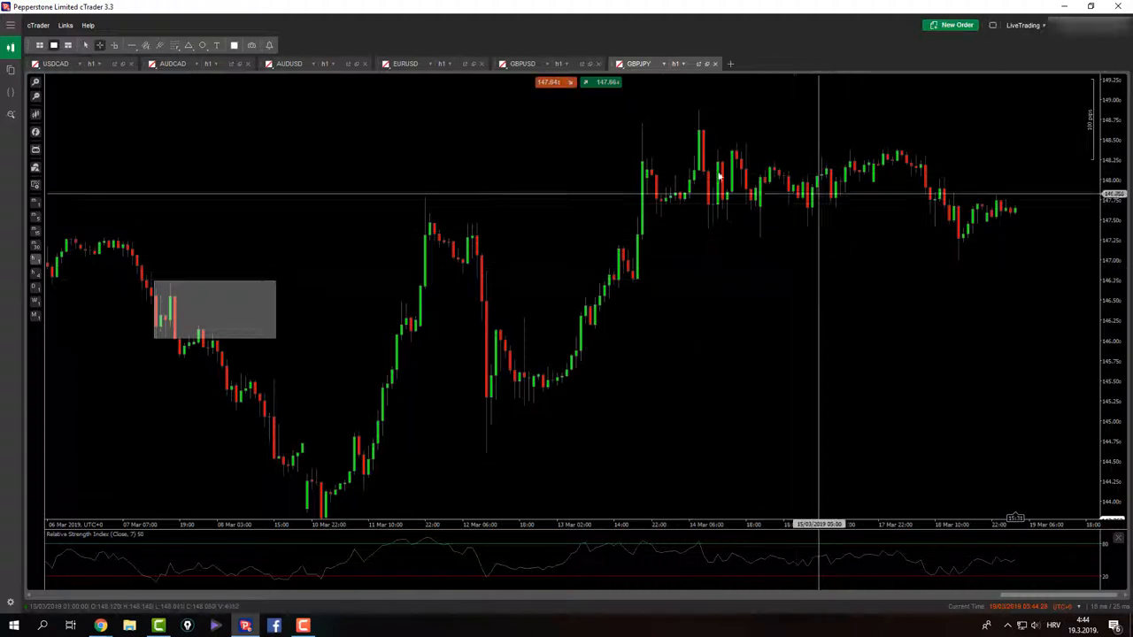
mouse_move(819, 425)
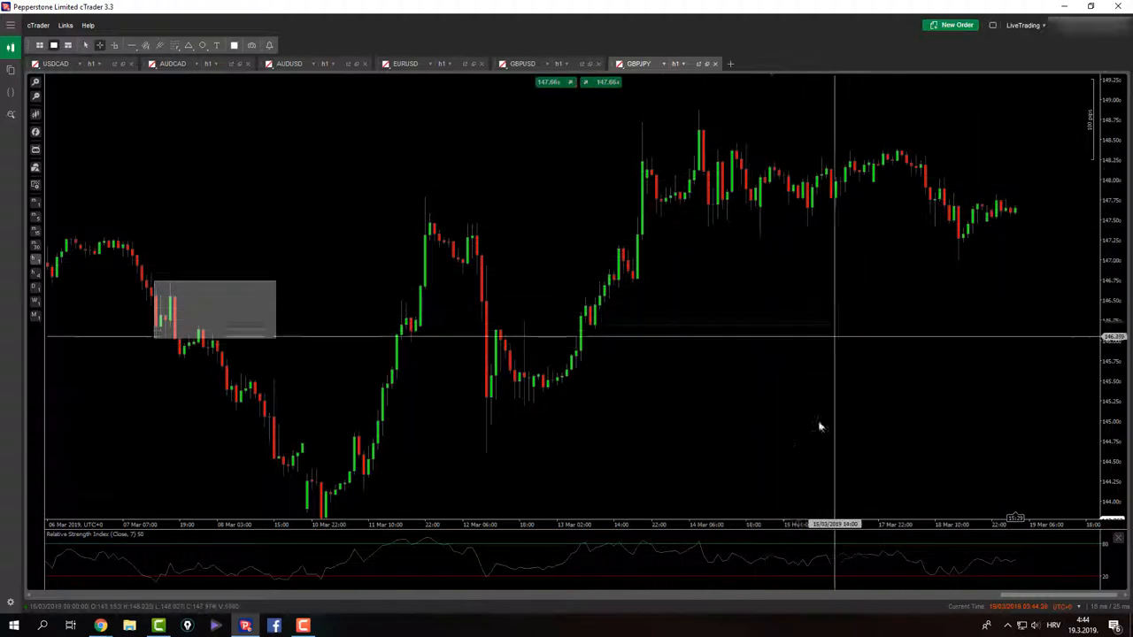
mouse_move(802, 407)
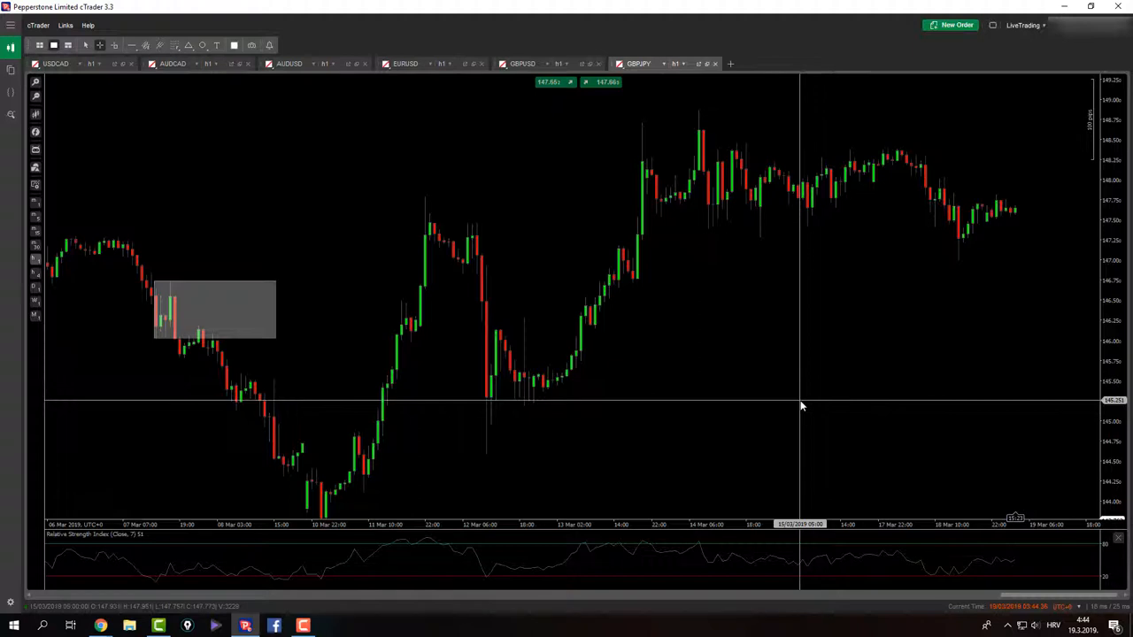
mouse_move(1016, 212)
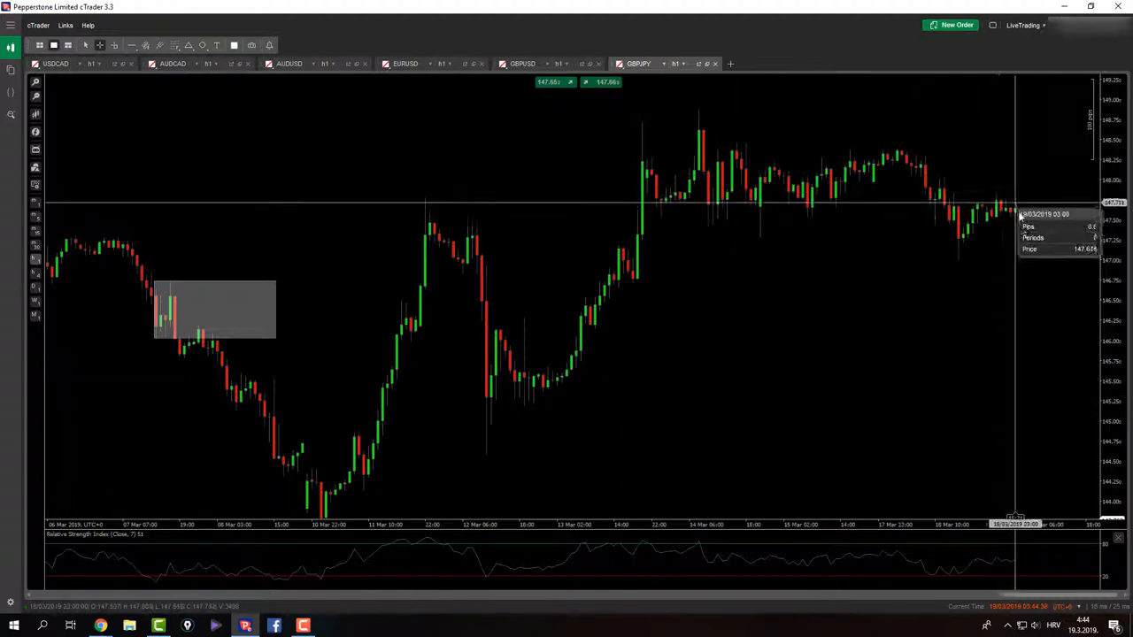
mouse_move(1007, 327)
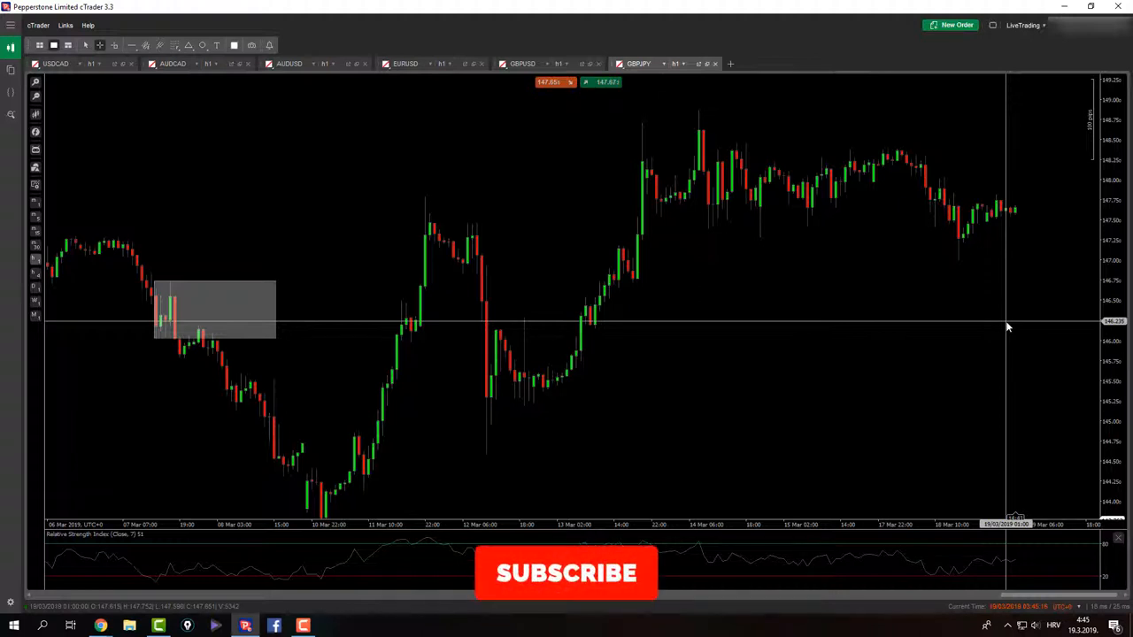
Switch to the USDCAD hourly chart showing the red harmonic pattern.
left_click(567, 573)
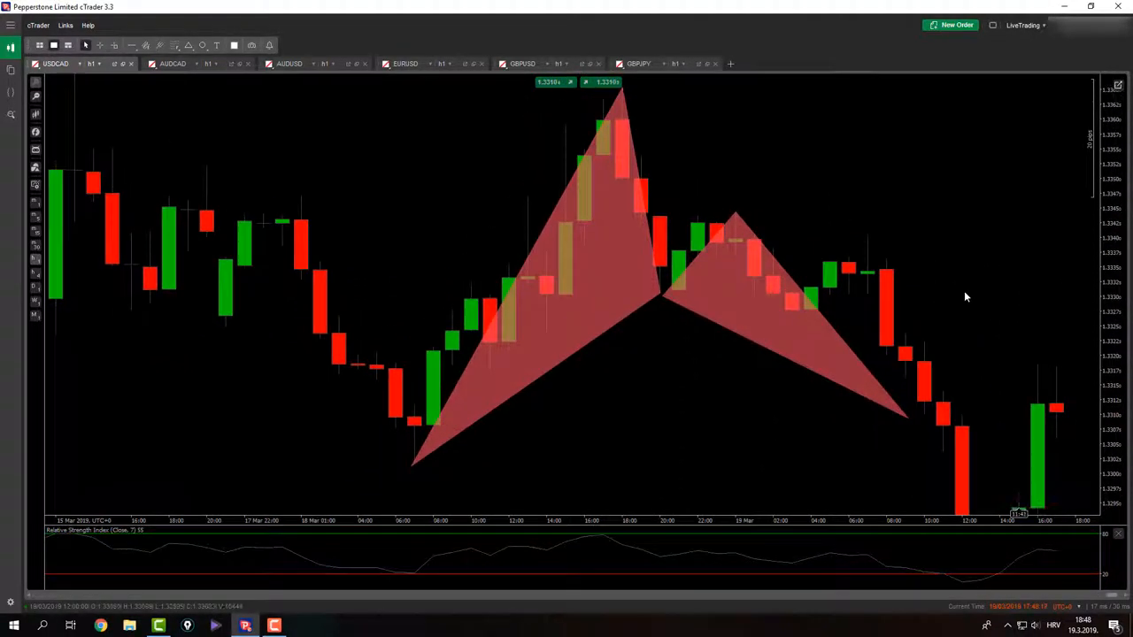
Draw a Fibonacci retracement on USDCAD from 1.33654 down to 1.33016.
left_click(175, 45)
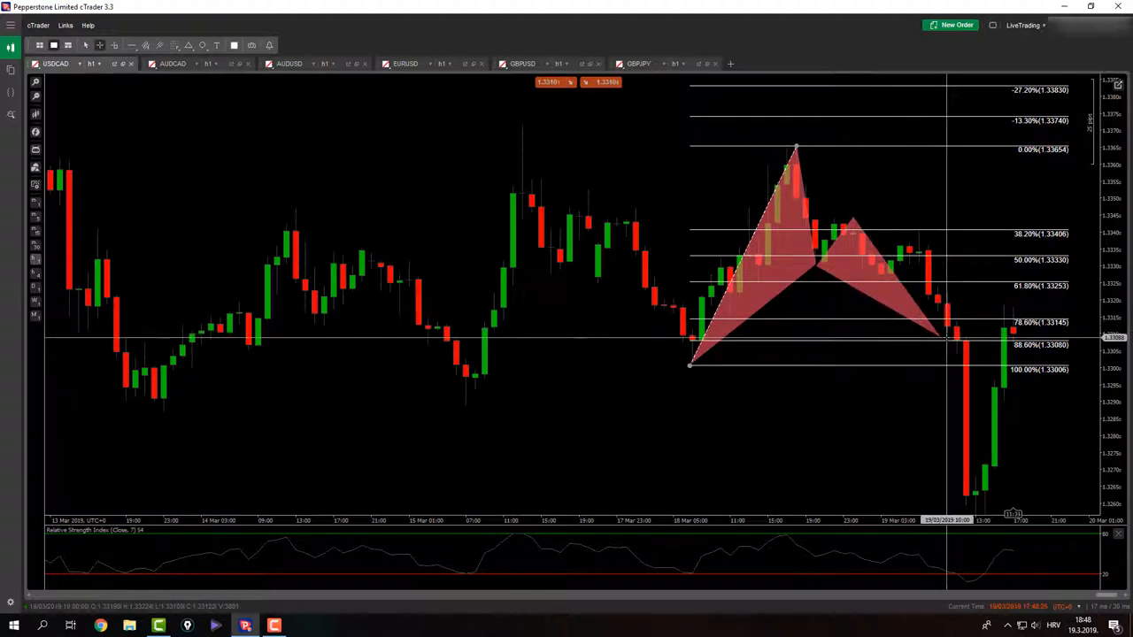
mouse_move(797, 148)
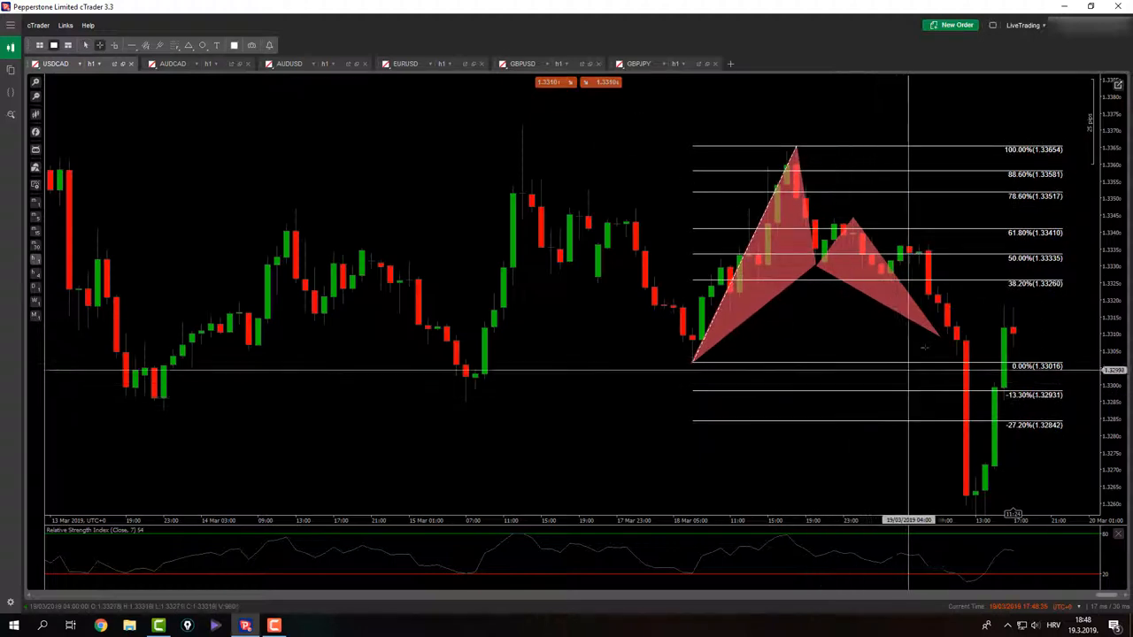
mouse_move(948, 394)
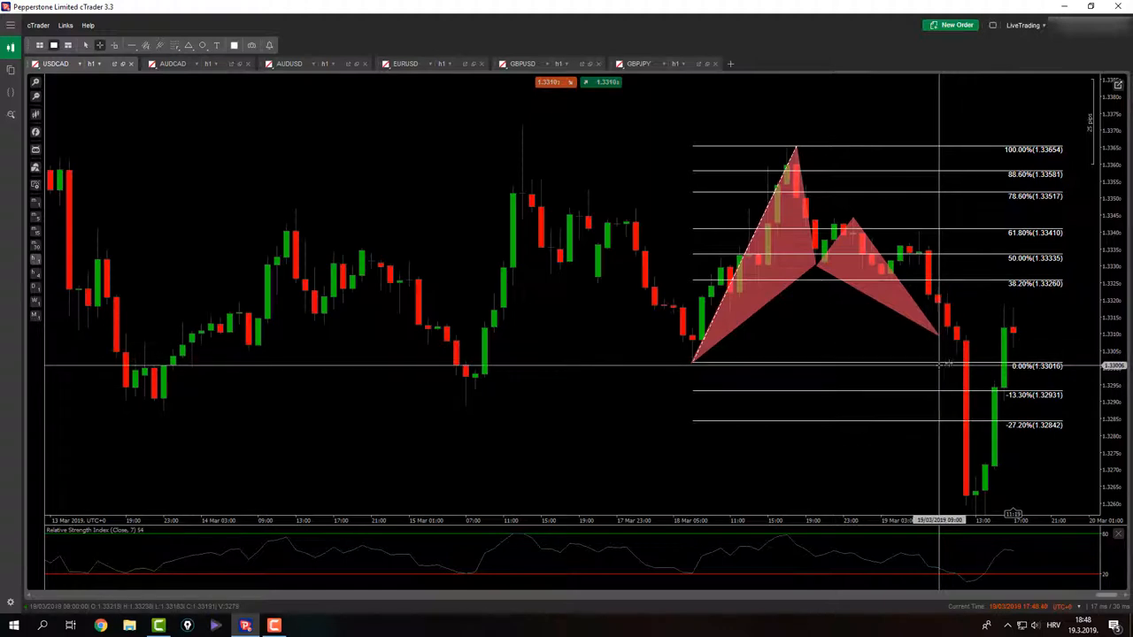
mouse_move(956, 365)
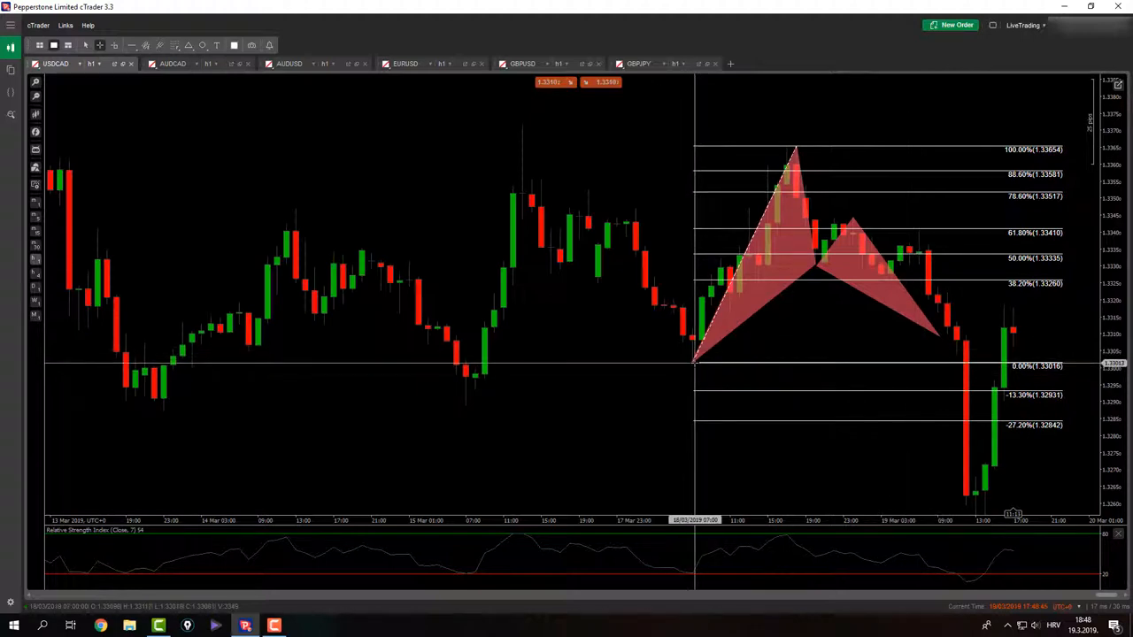
mouse_move(722, 370)
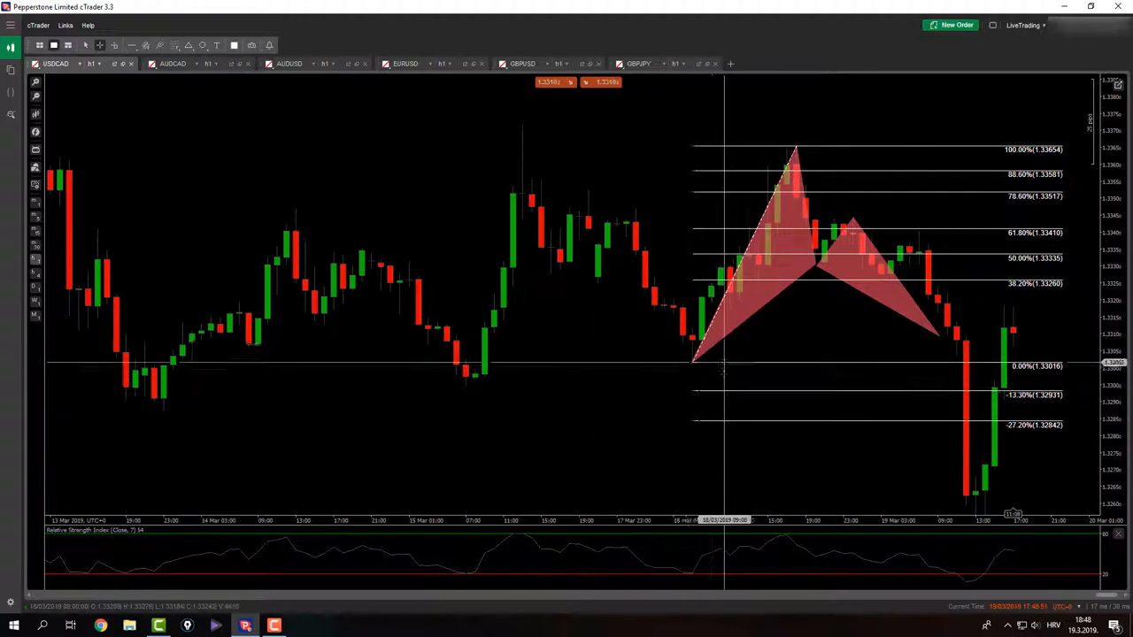
mouse_move(974, 363)
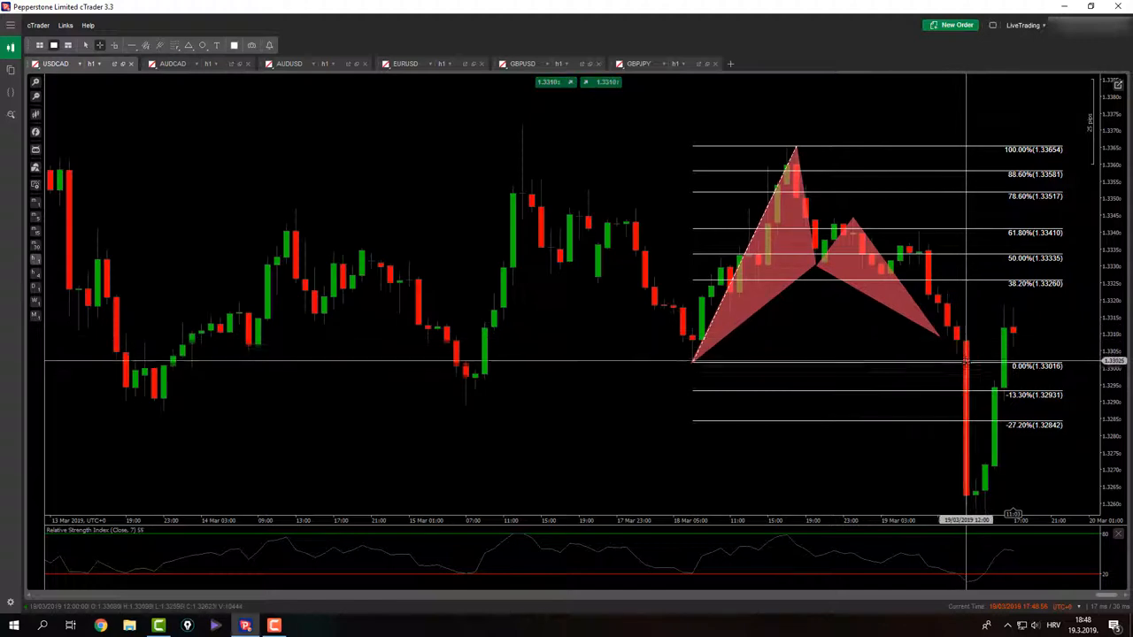
mouse_move(900, 359)
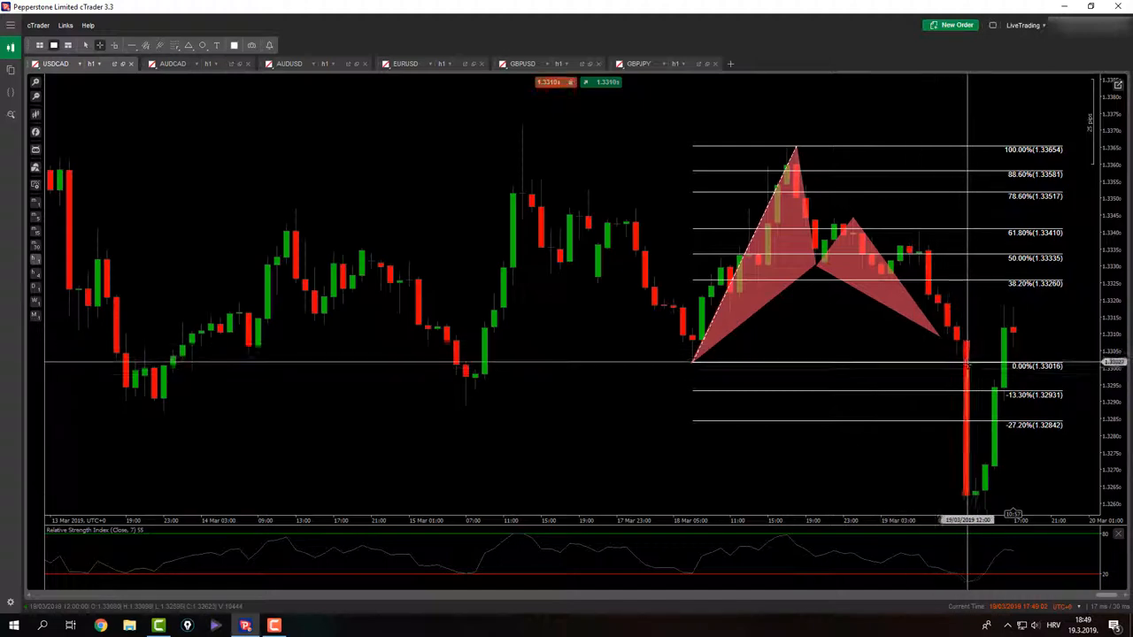
mouse_move(960, 382)
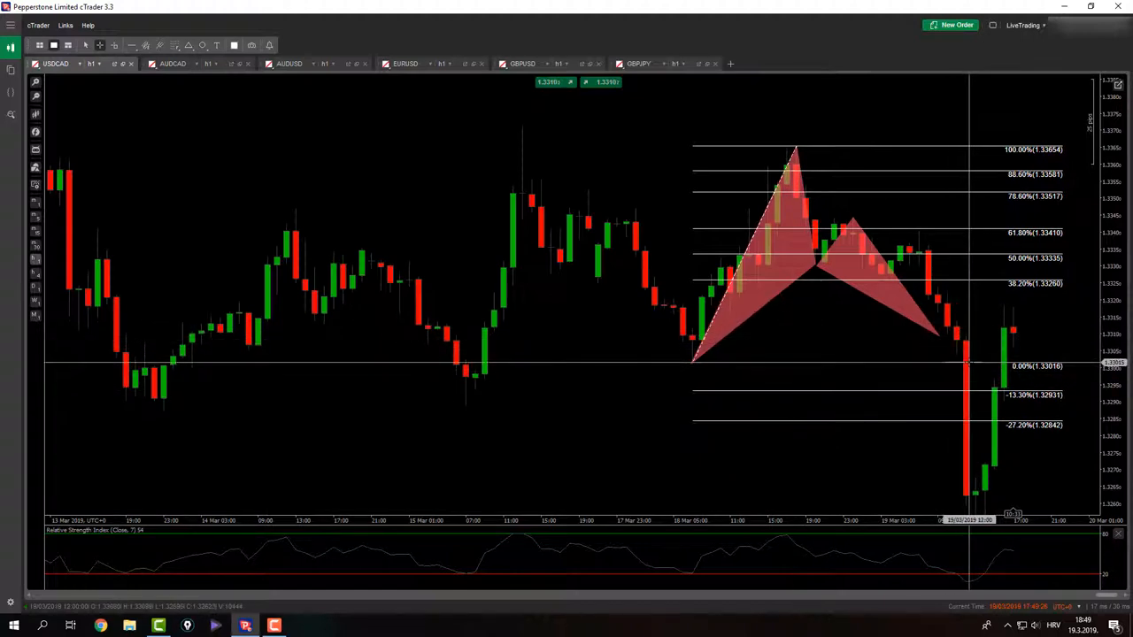
mouse_move(967, 366)
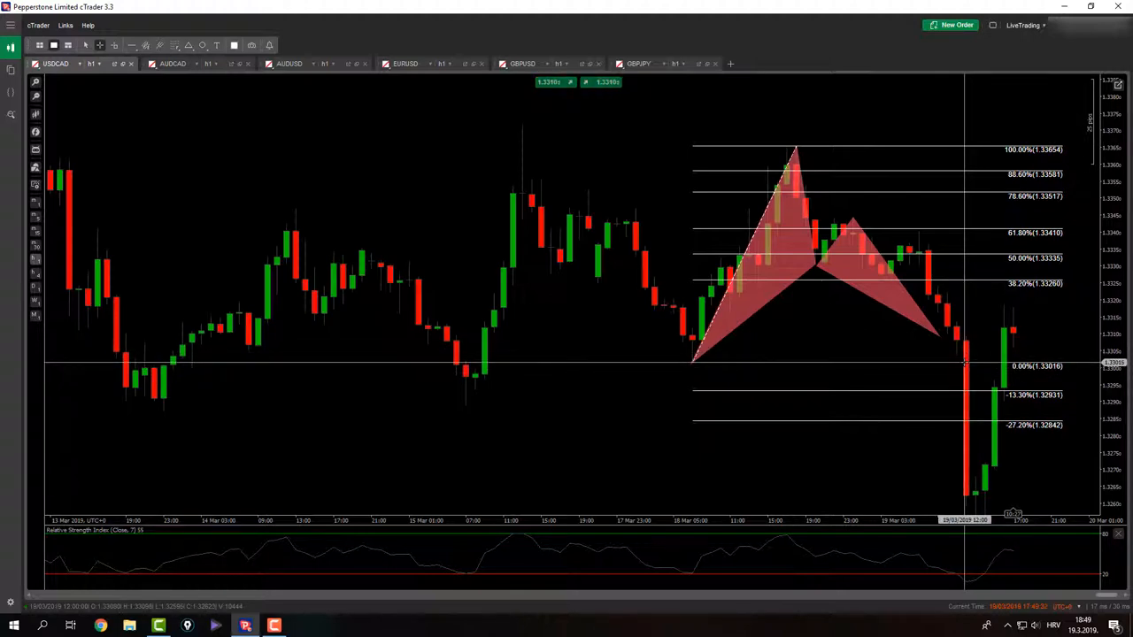
mouse_move(918, 382)
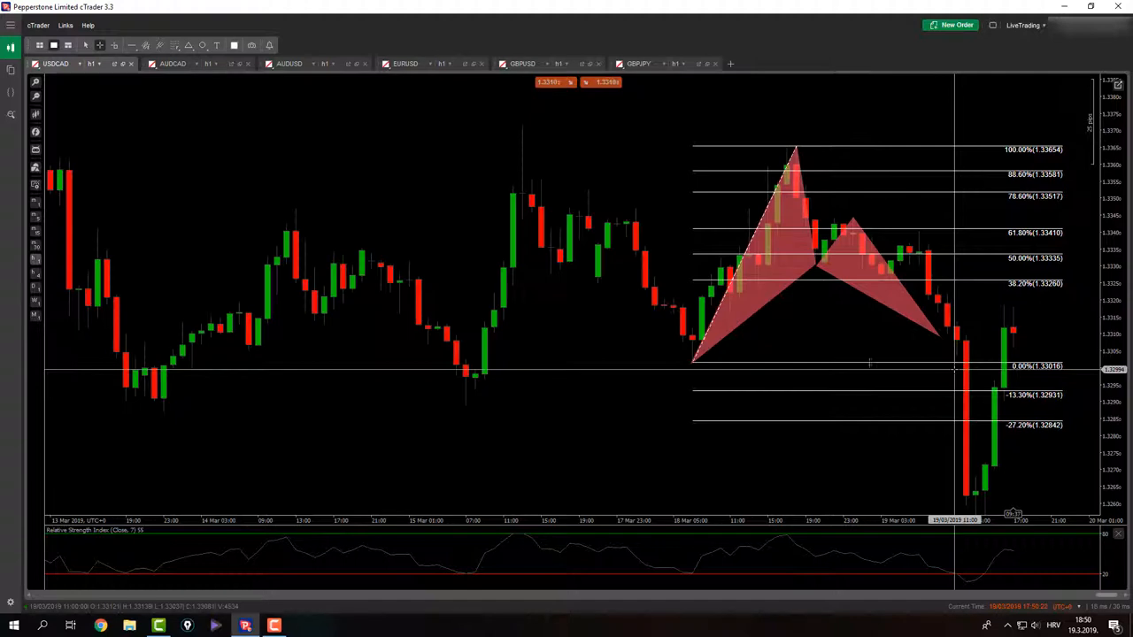
Open the AUDCAD chart, review the Bat and Gartley notes, and measure from the mid-March low.
left_click(172, 63)
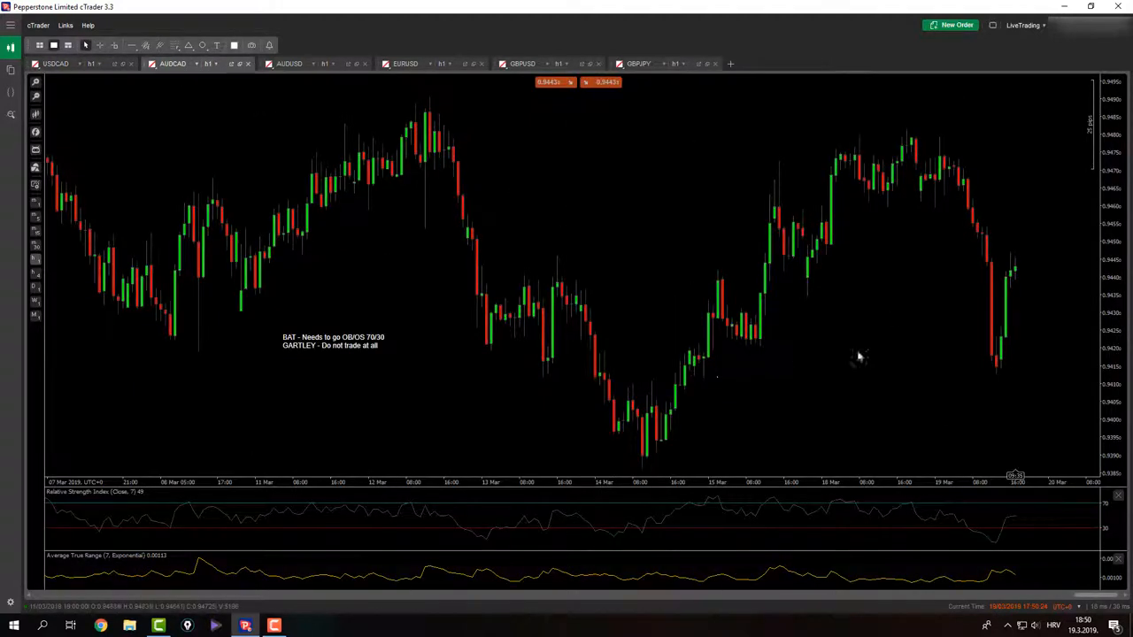
mouse_move(856, 370)
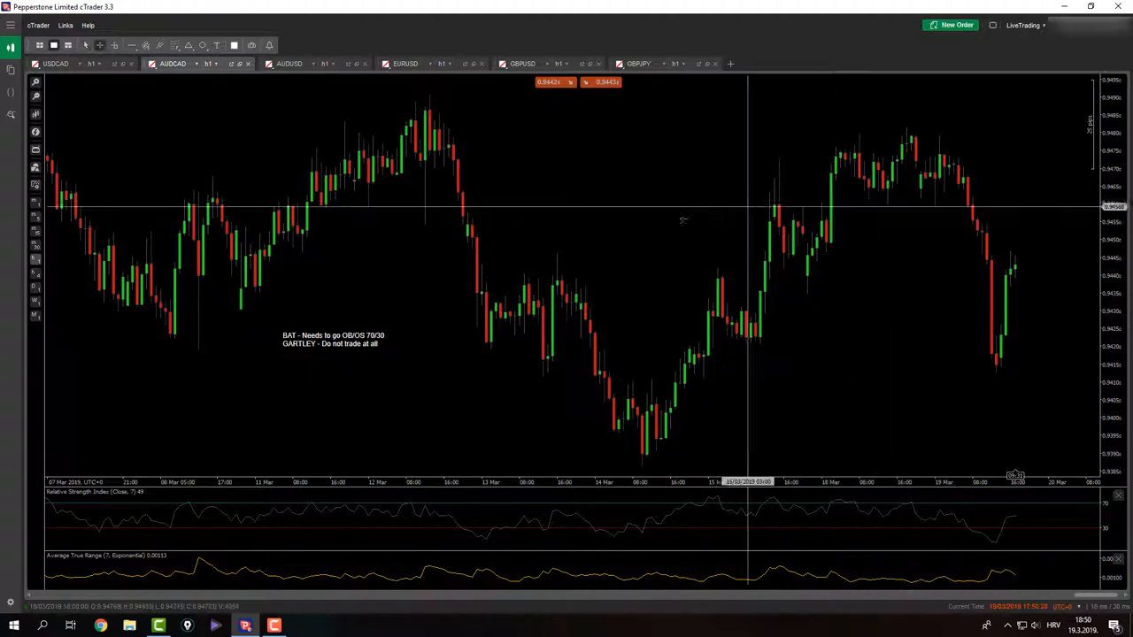
mouse_move(425, 219)
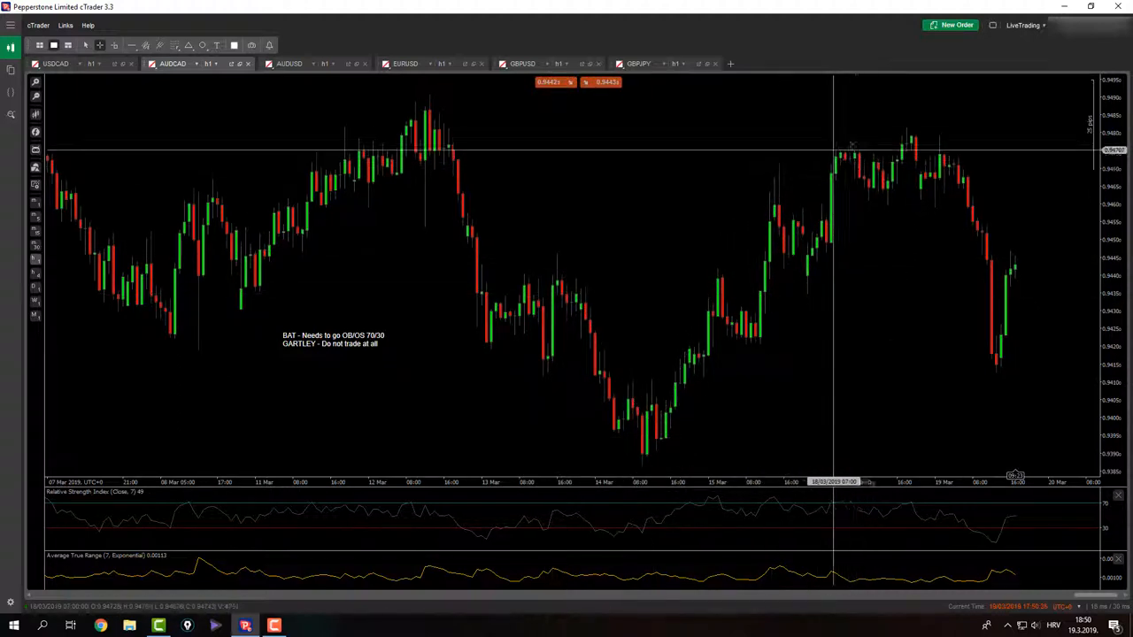
left_click_drag(850, 155, 999, 363)
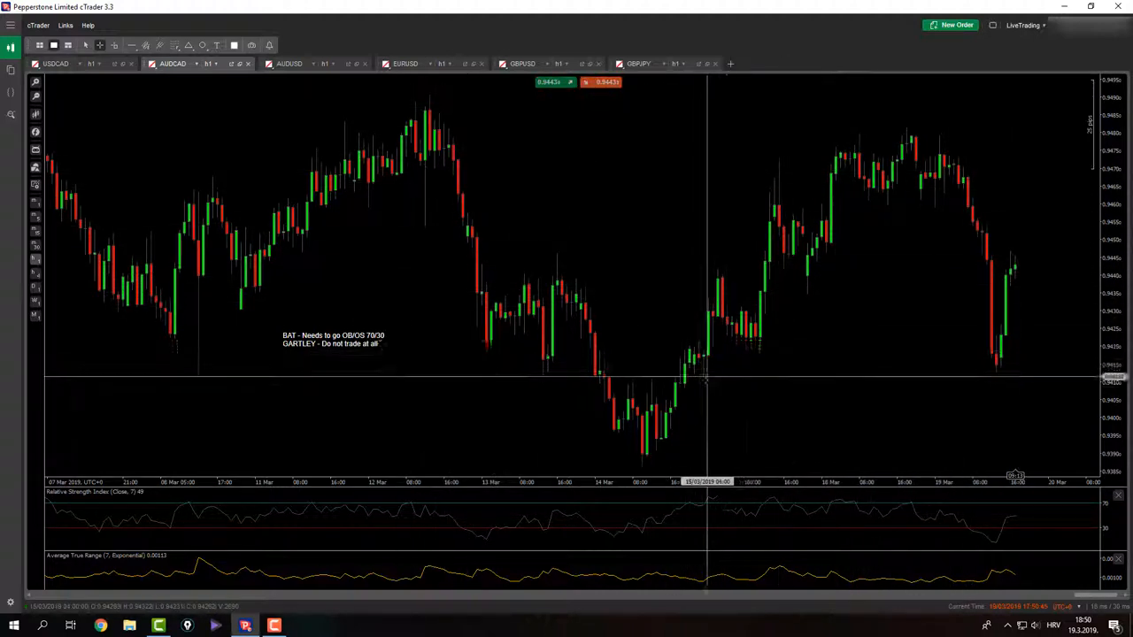
mouse_move(841, 341)
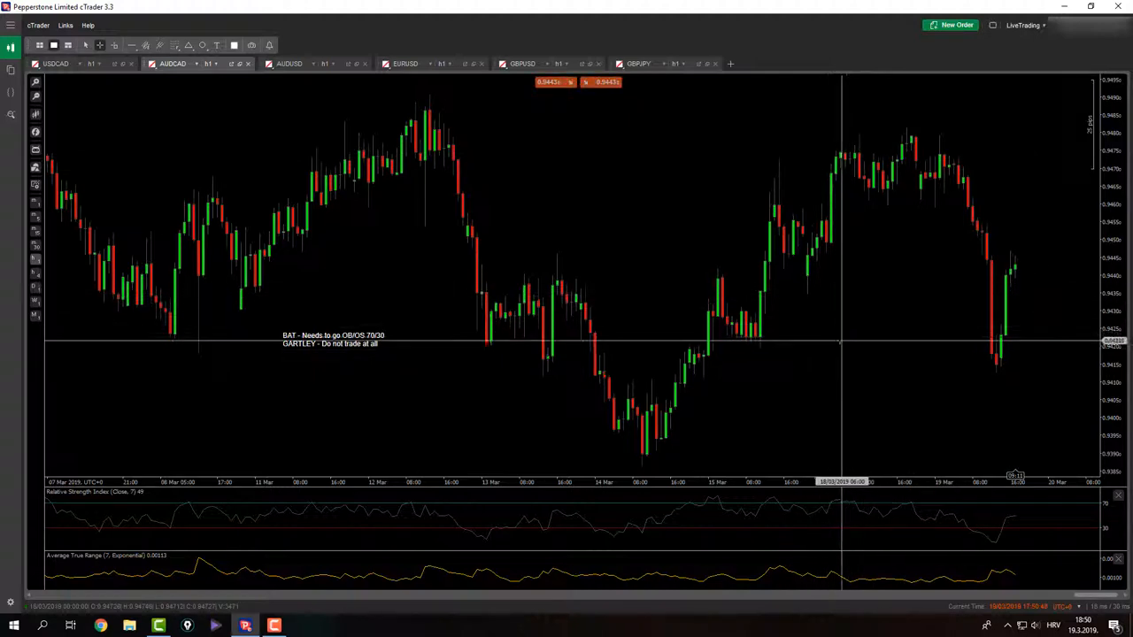
mouse_move(808, 298)
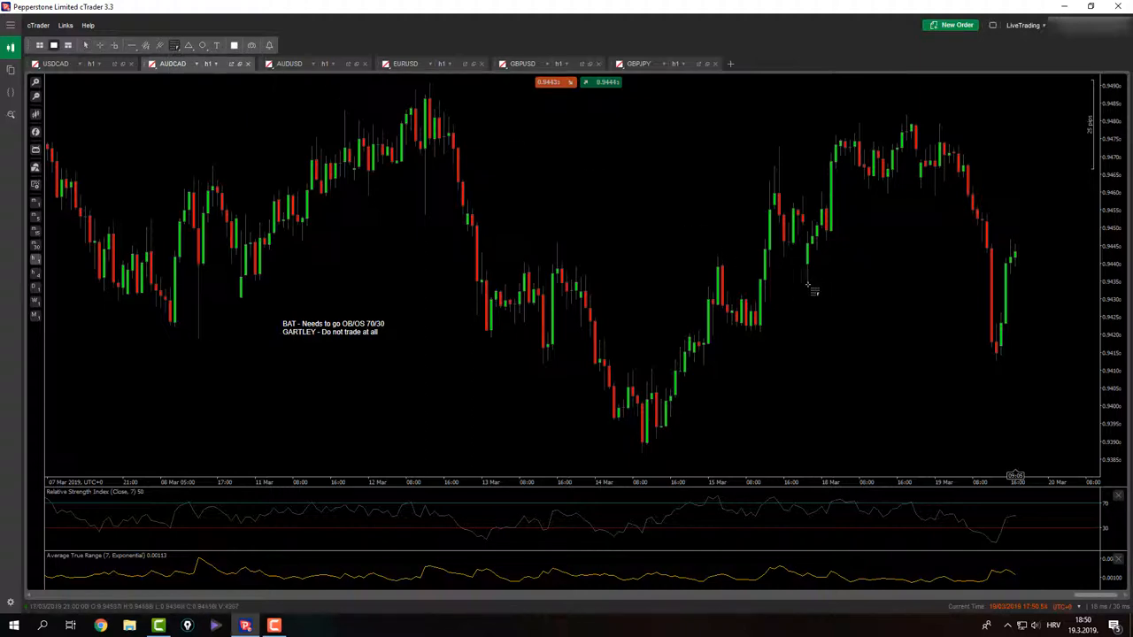
left_click_drag(808, 285, 908, 114)
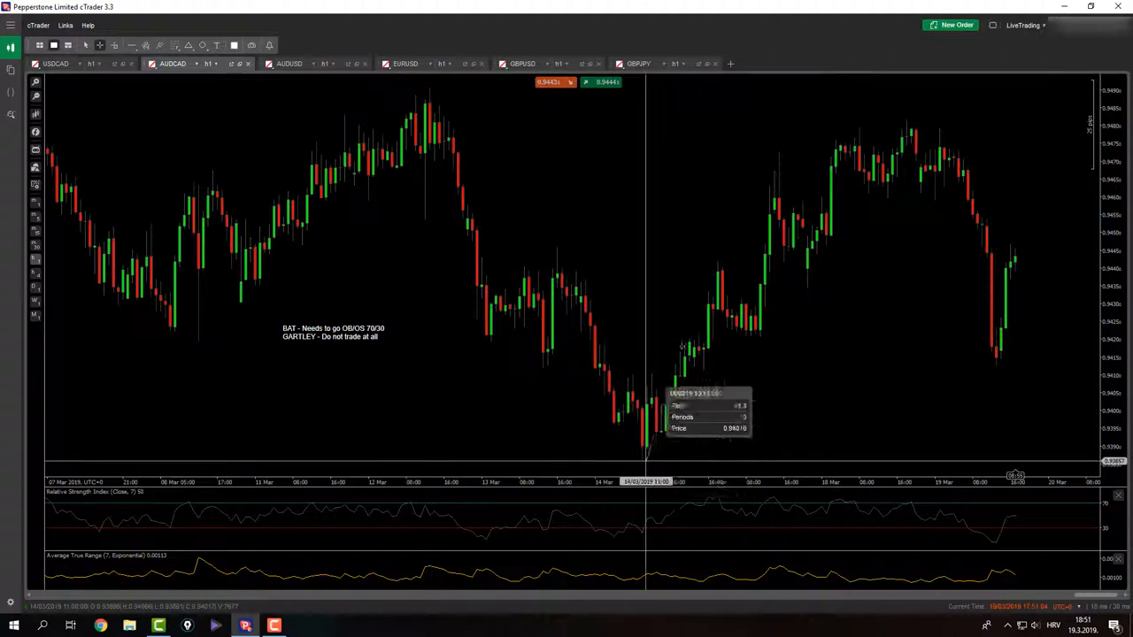
mouse_move(744, 336)
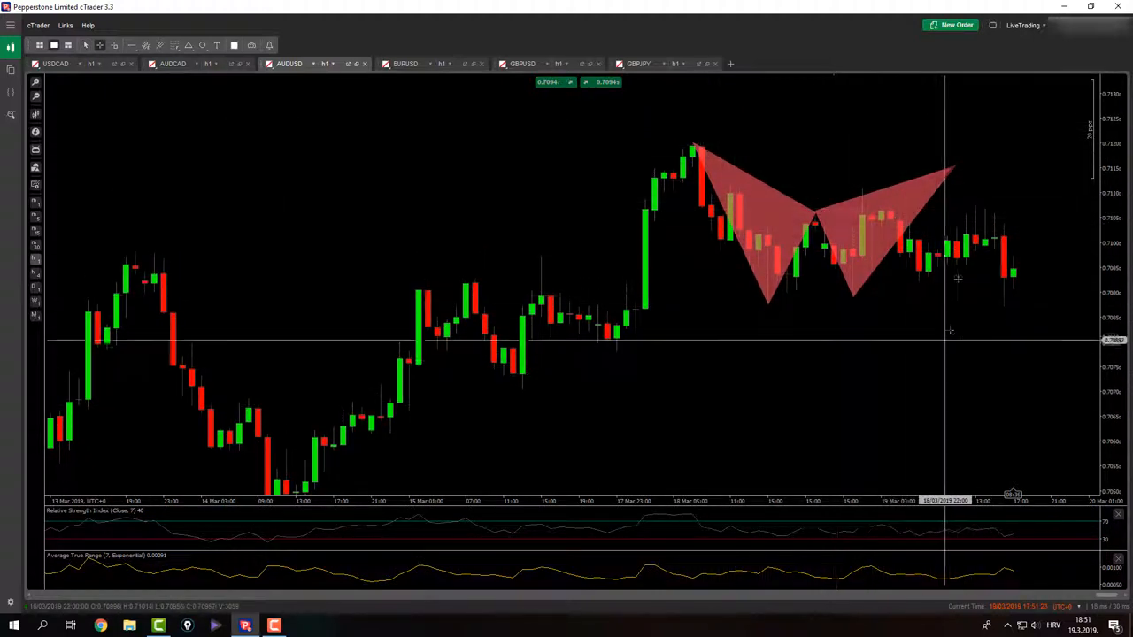
mouse_move(837, 283)
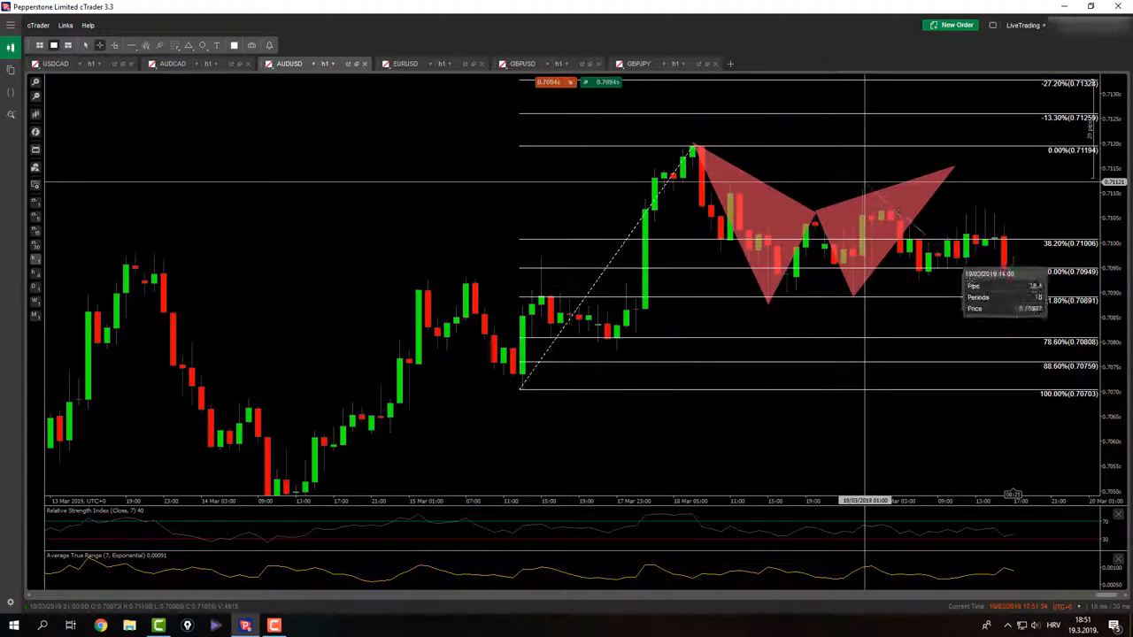
mouse_move(679, 140)
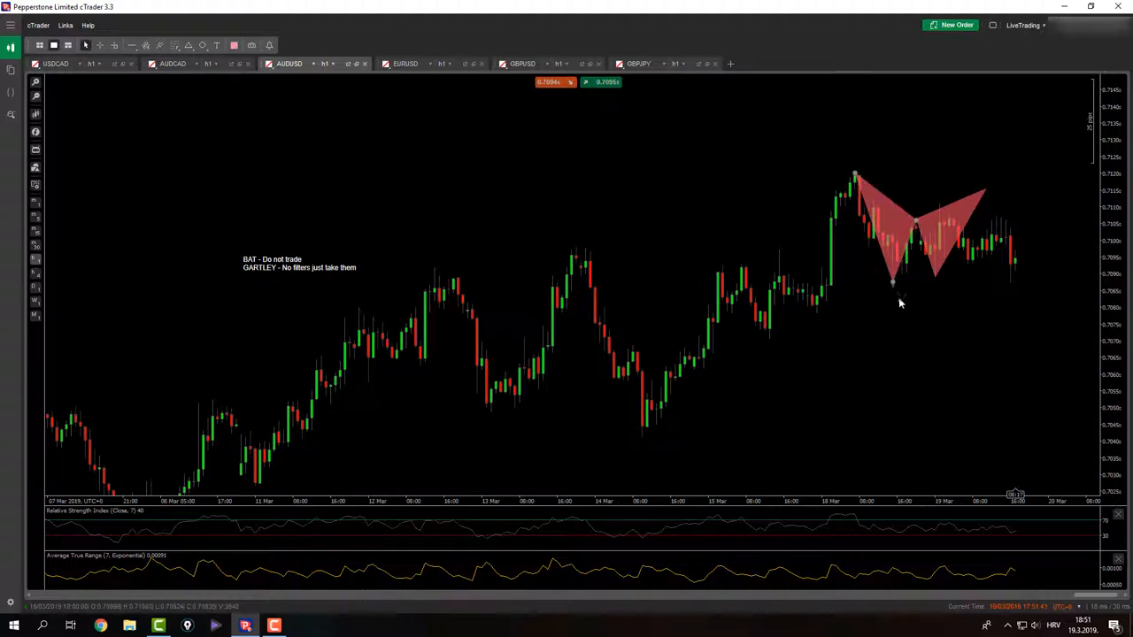
Move the AUDUSD bat pattern's anchor to a lower final point, then bring up EURUSD.
left_click_drag(894, 284, 772, 335)
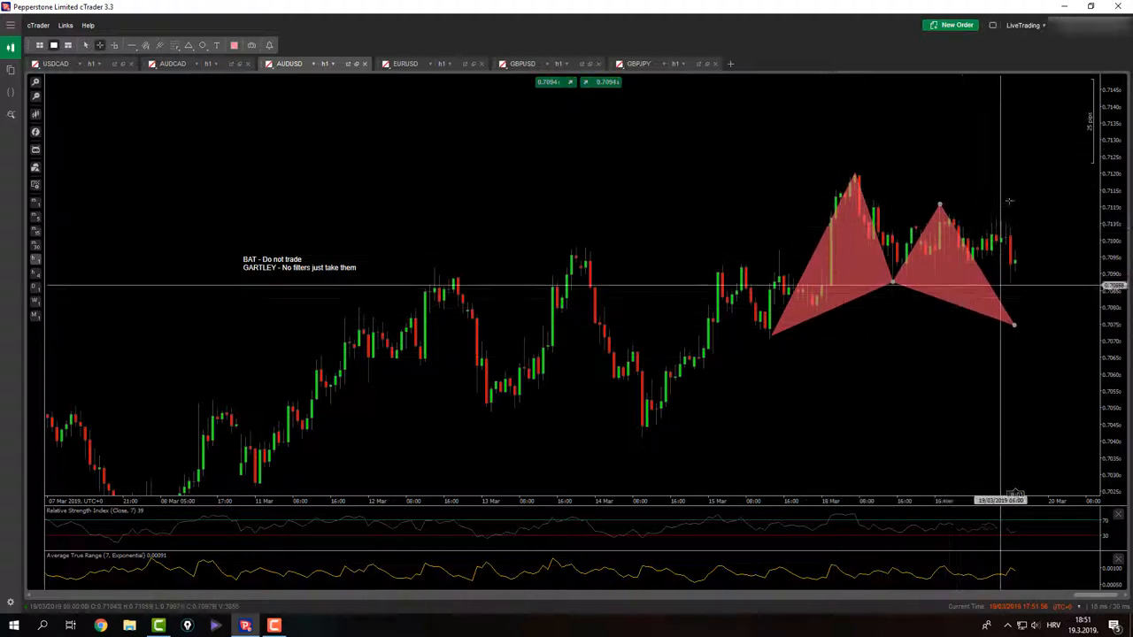
mouse_move(483, 136)
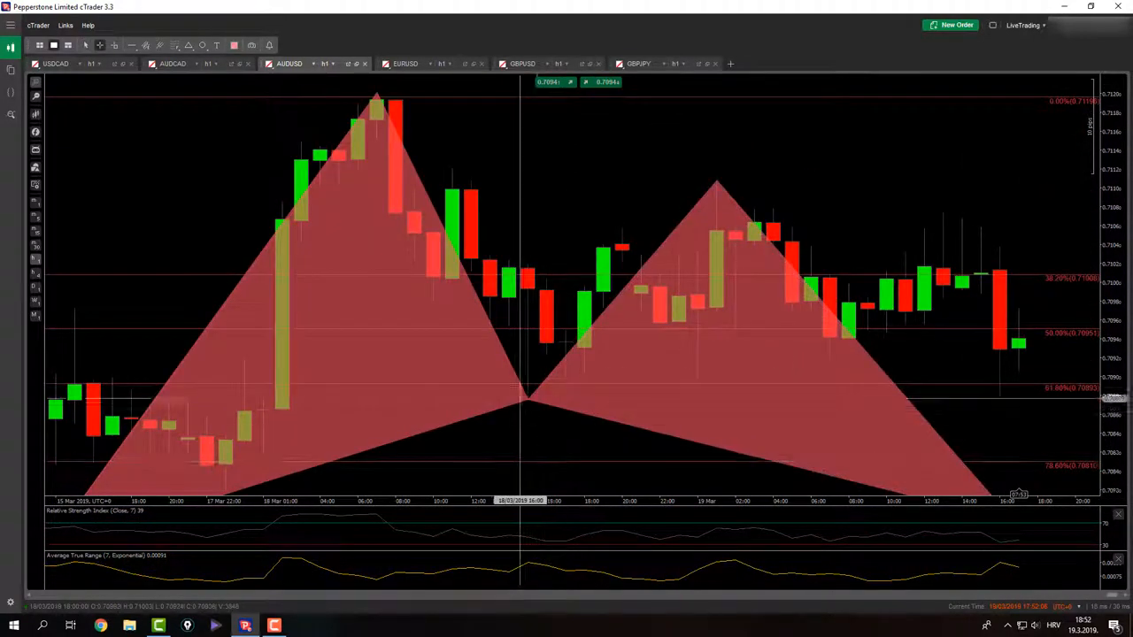
mouse_move(618, 219)
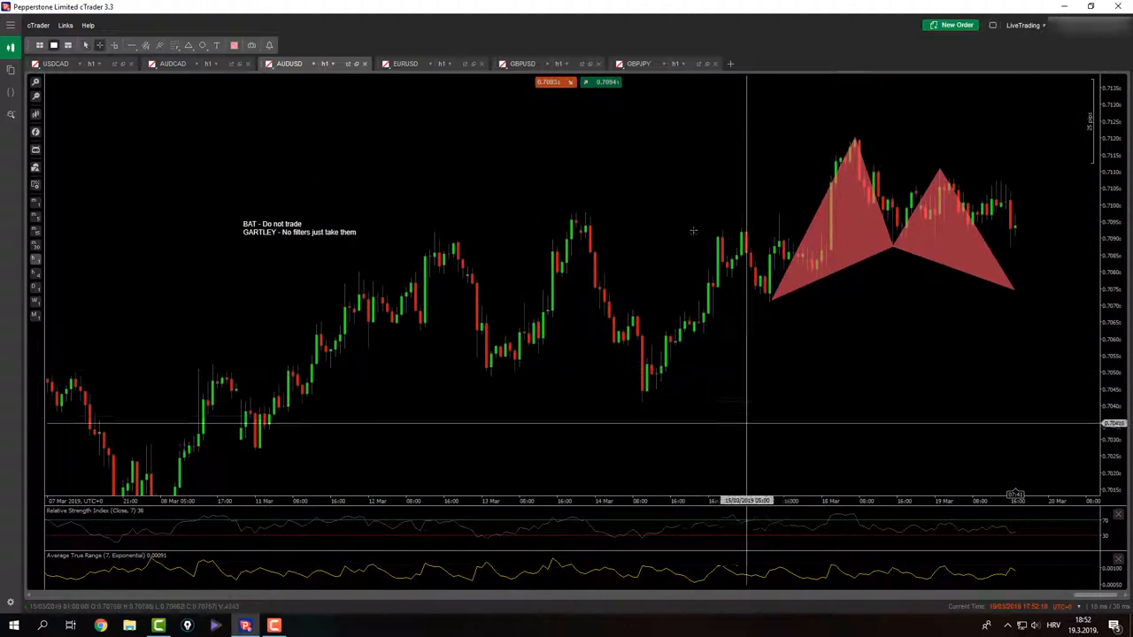
left_click(404, 63)
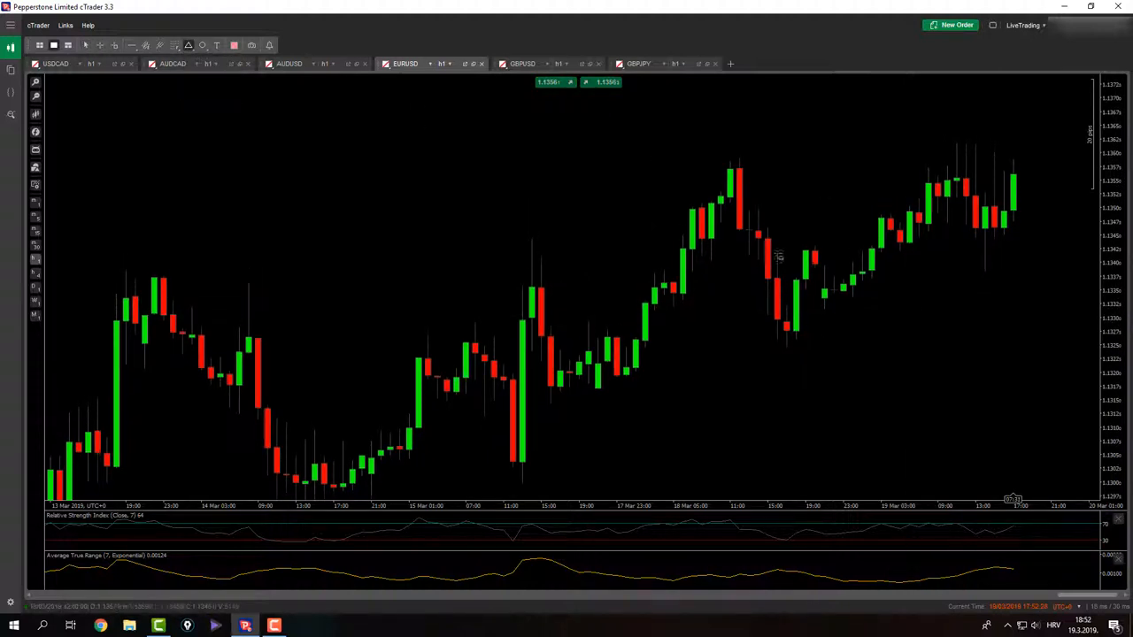
Outline a bat harmonic pattern over EURUSD's latest hourly drop and rebound.
left_click_drag(737, 155, 787, 348)
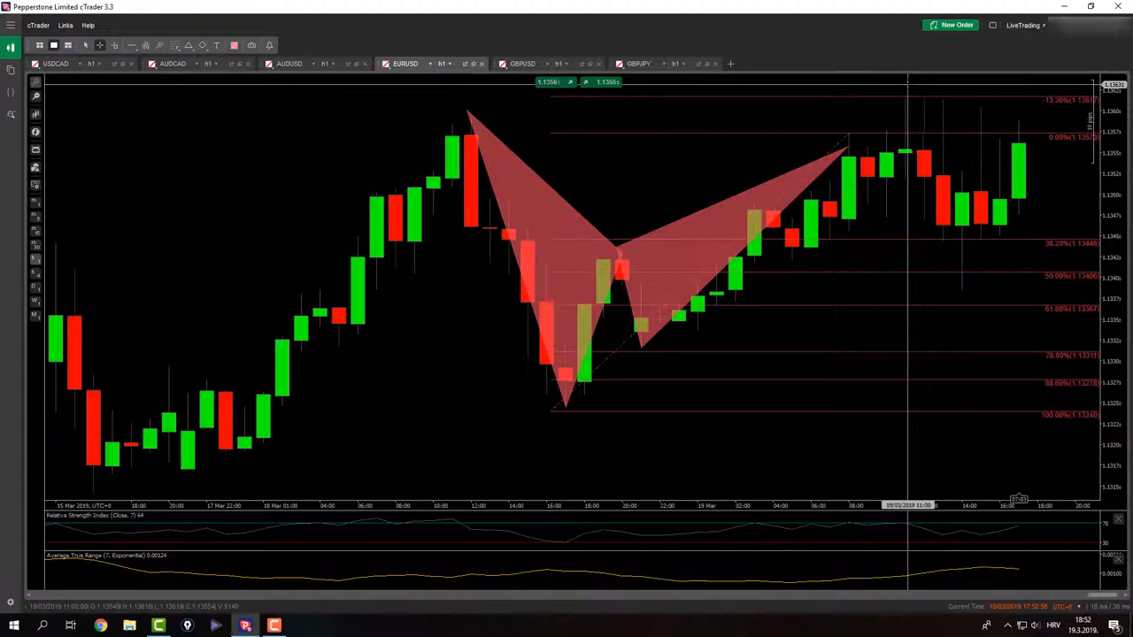
mouse_move(916, 133)
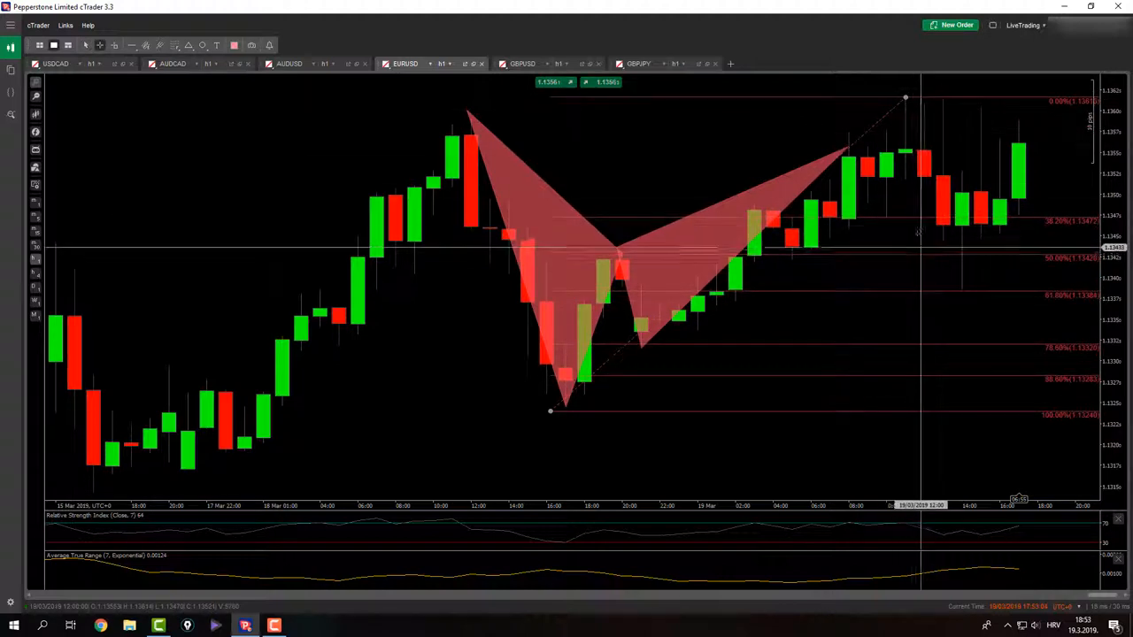
mouse_move(684, 403)
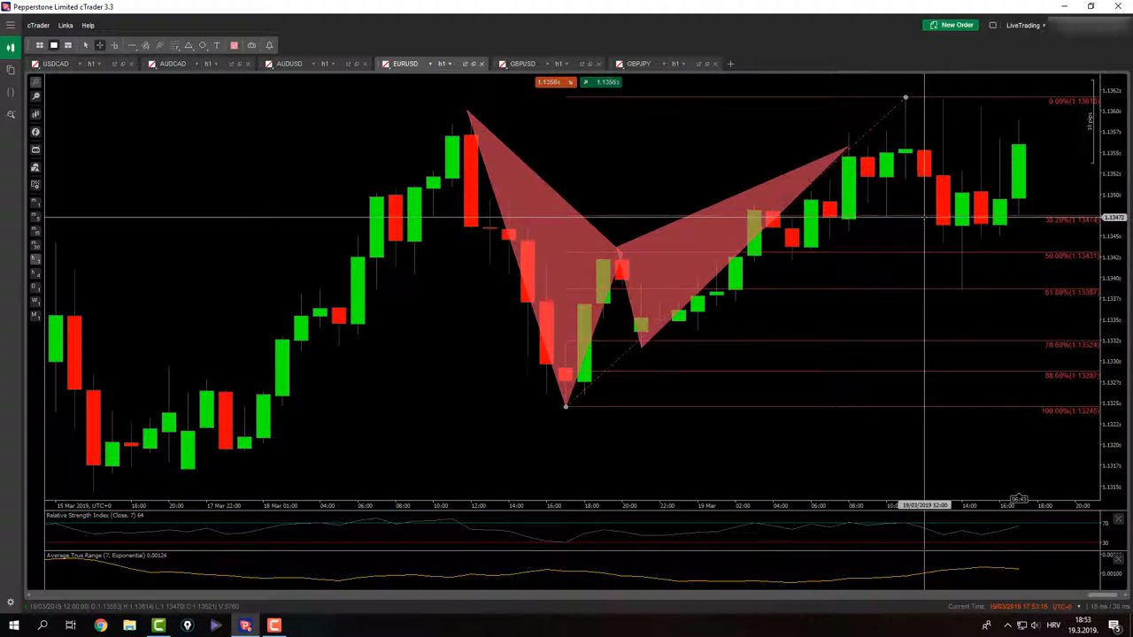
mouse_move(938, 218)
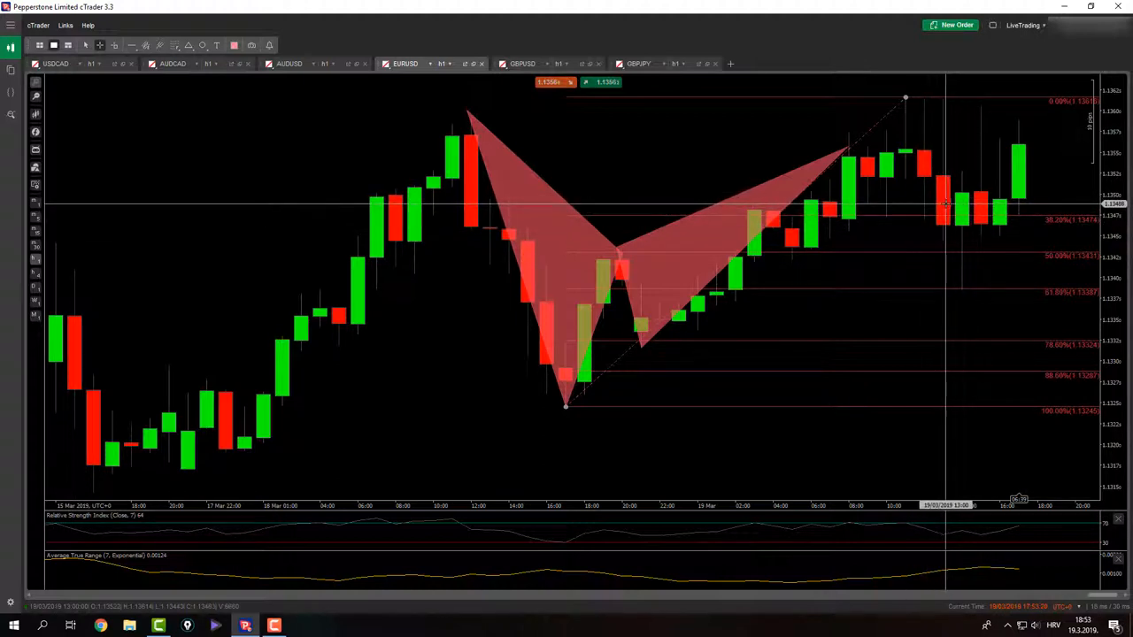
mouse_move(943, 155)
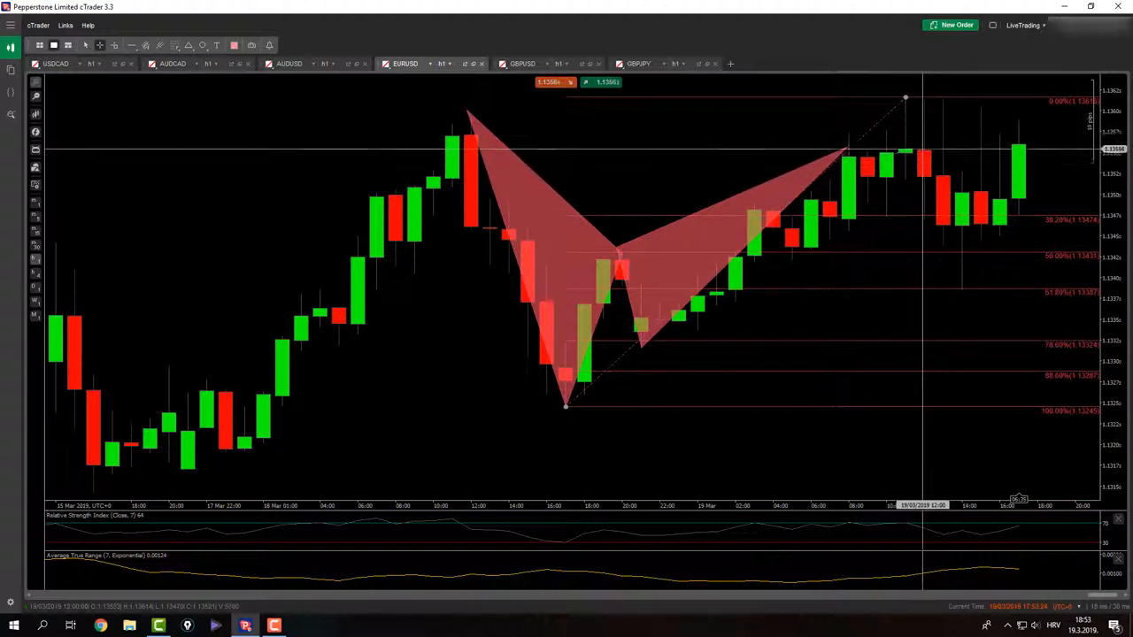
mouse_move(924, 149)
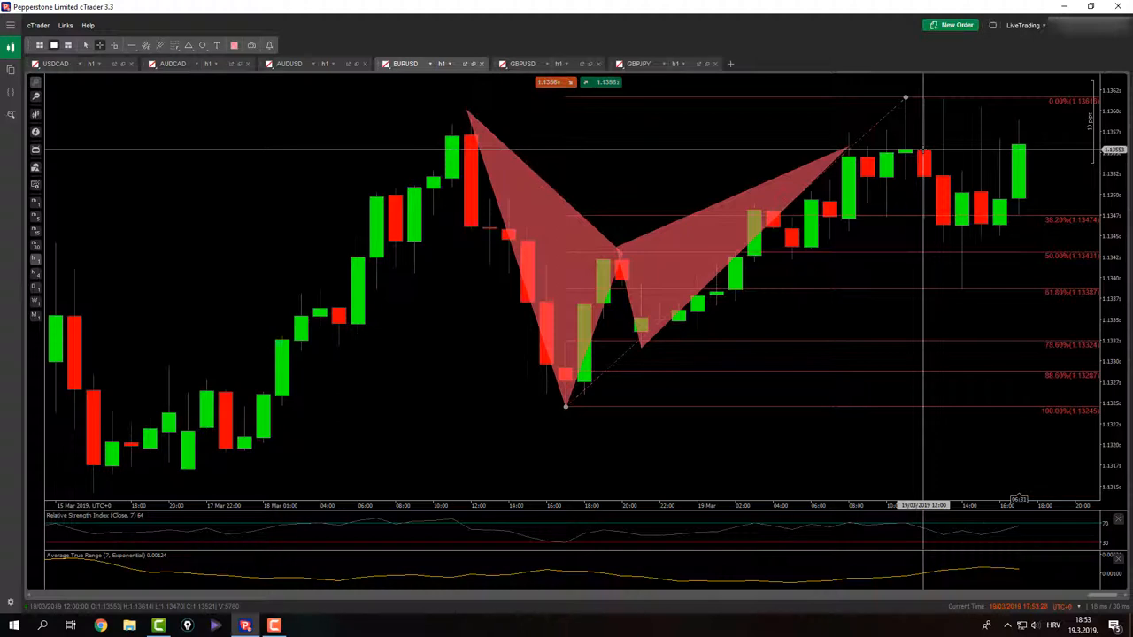
mouse_move(956, 221)
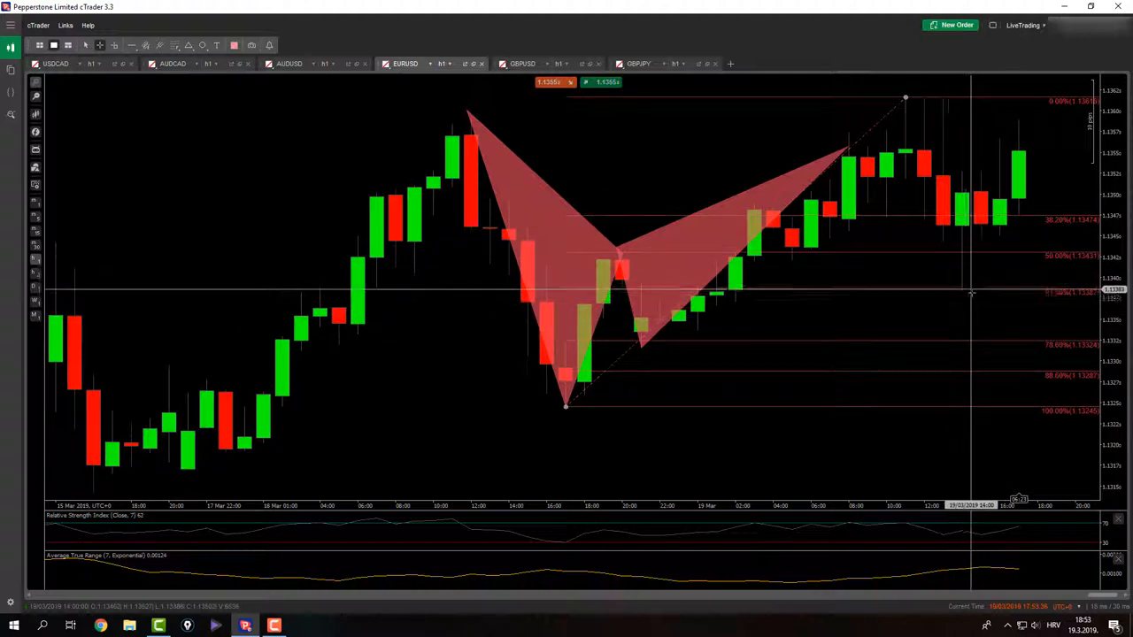
mouse_move(963, 292)
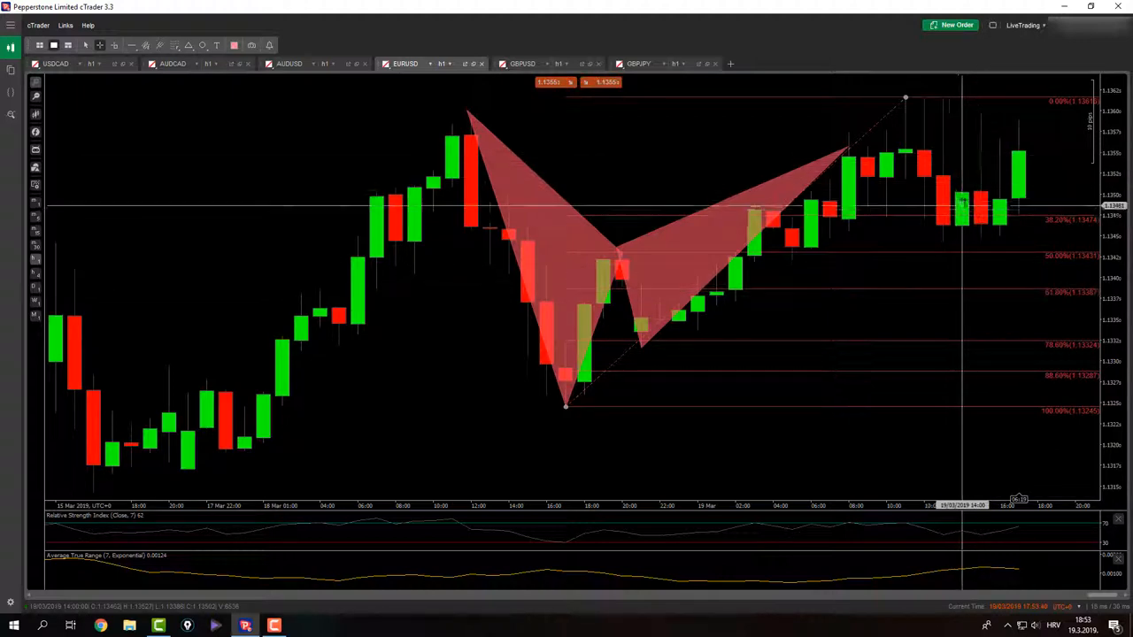
mouse_move(965, 288)
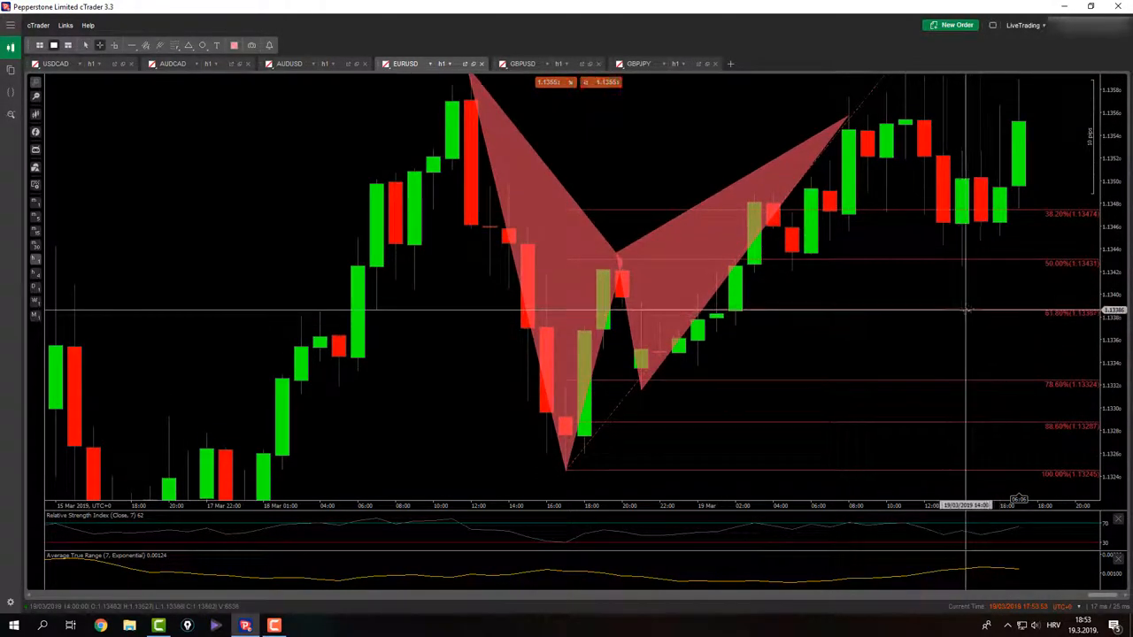
mouse_move(963, 310)
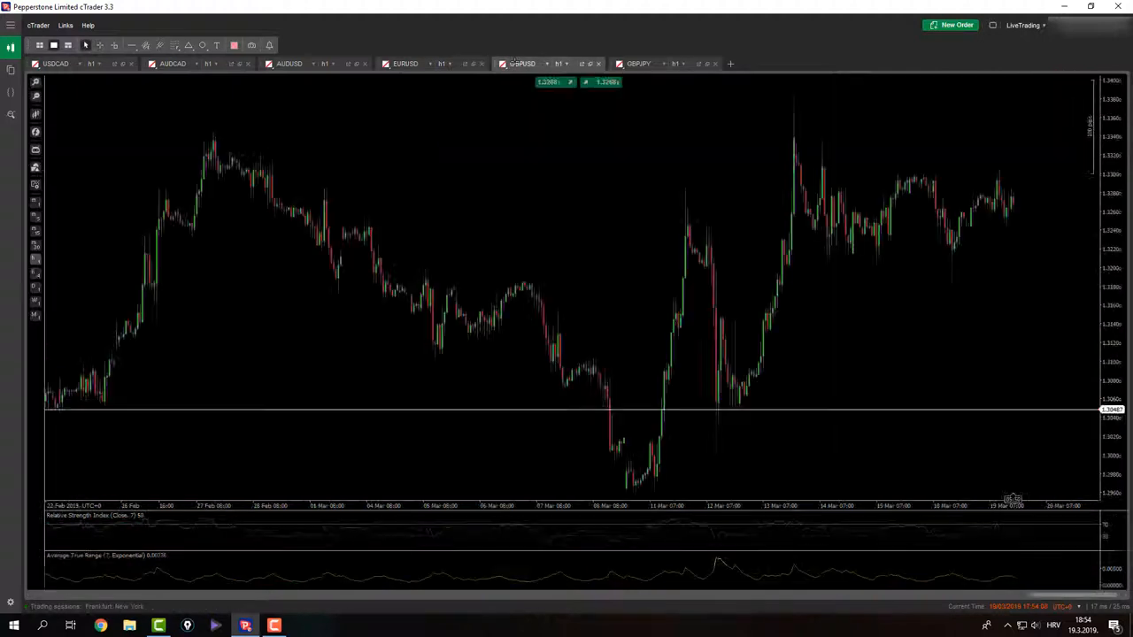
mouse_move(784, 101)
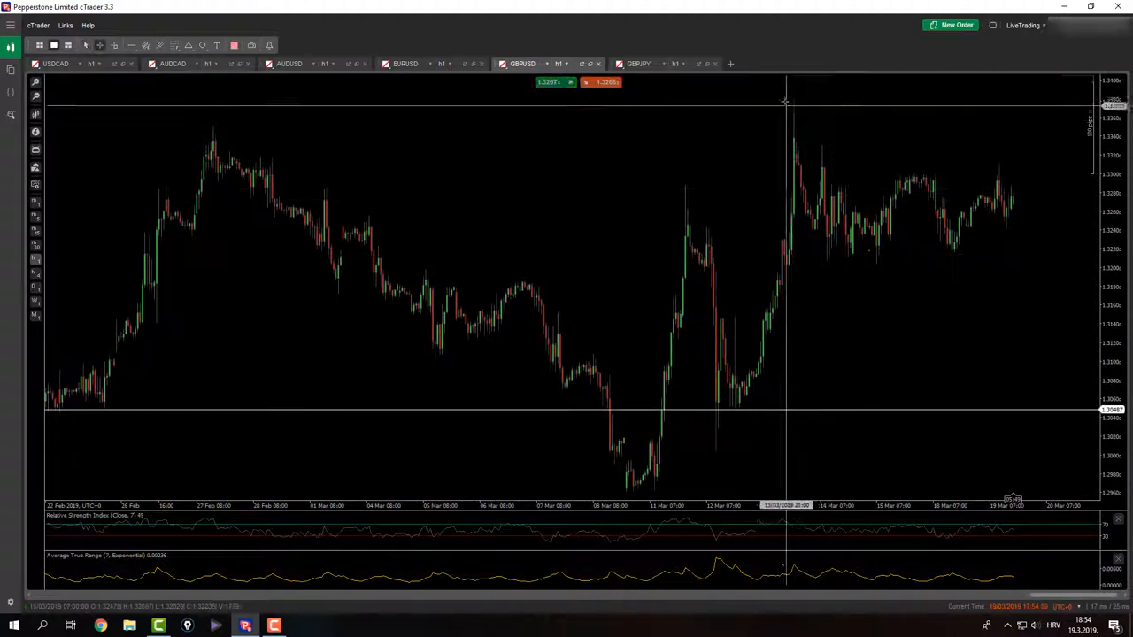
mouse_move(895, 297)
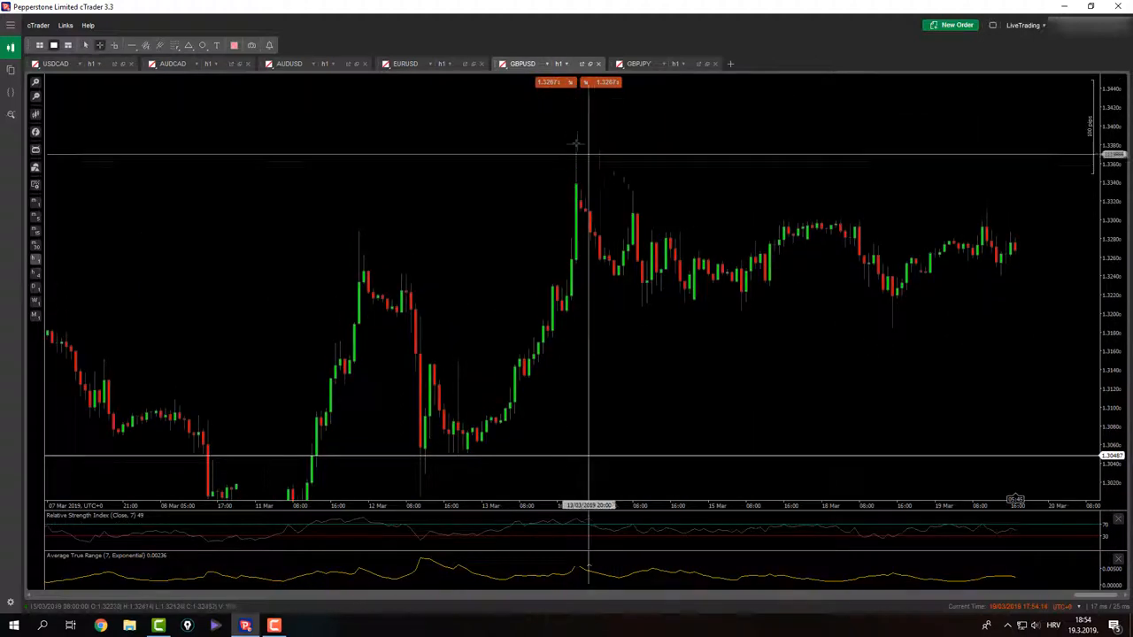
mouse_move(1018, 345)
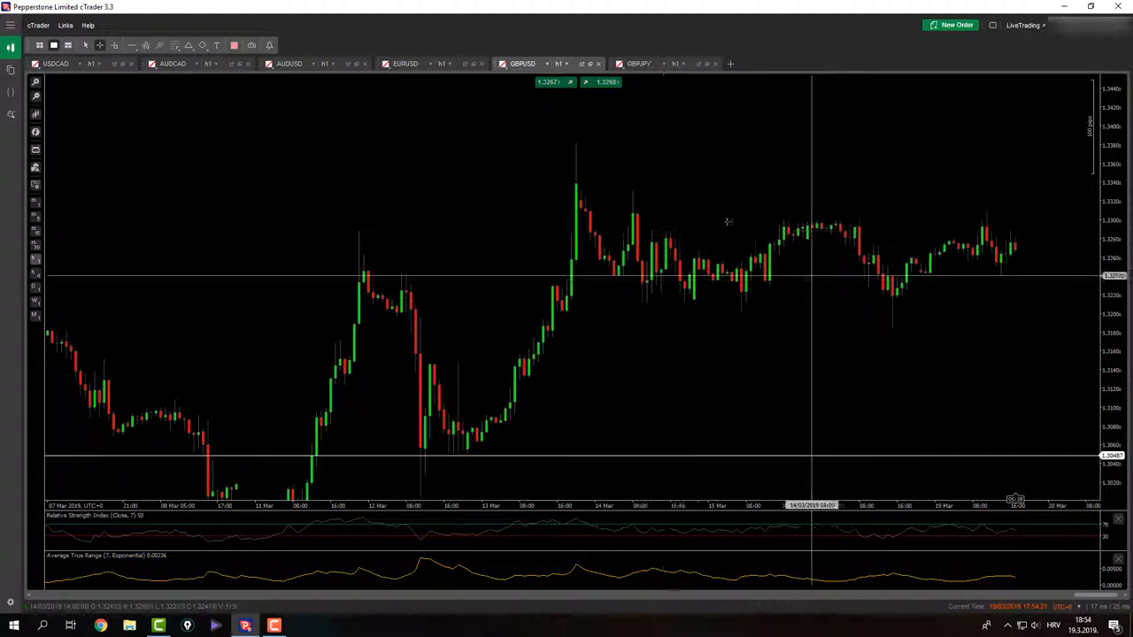
mouse_move(876, 340)
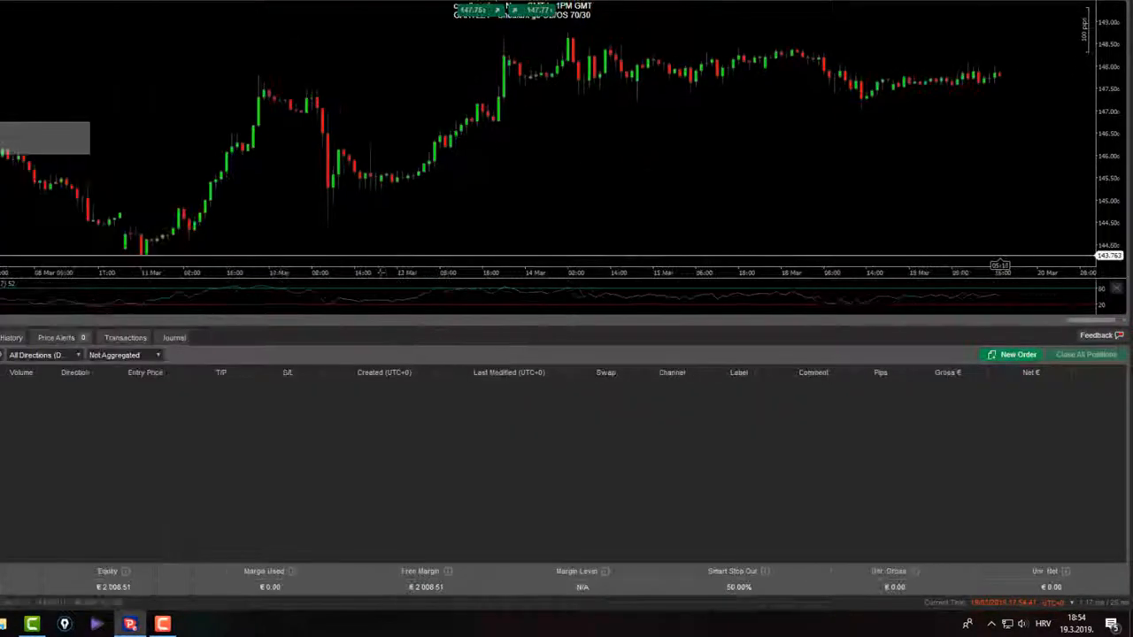
Show the closed-trade history sorted by Closing Time, newest first.
left_click(11, 337)
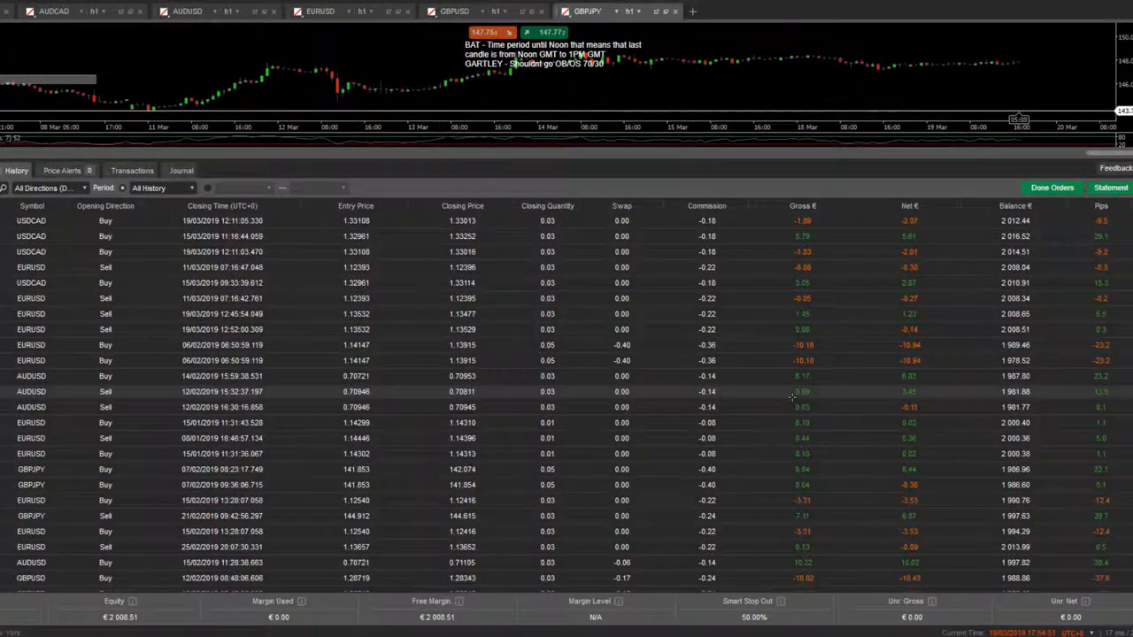
scroll("down", 3)
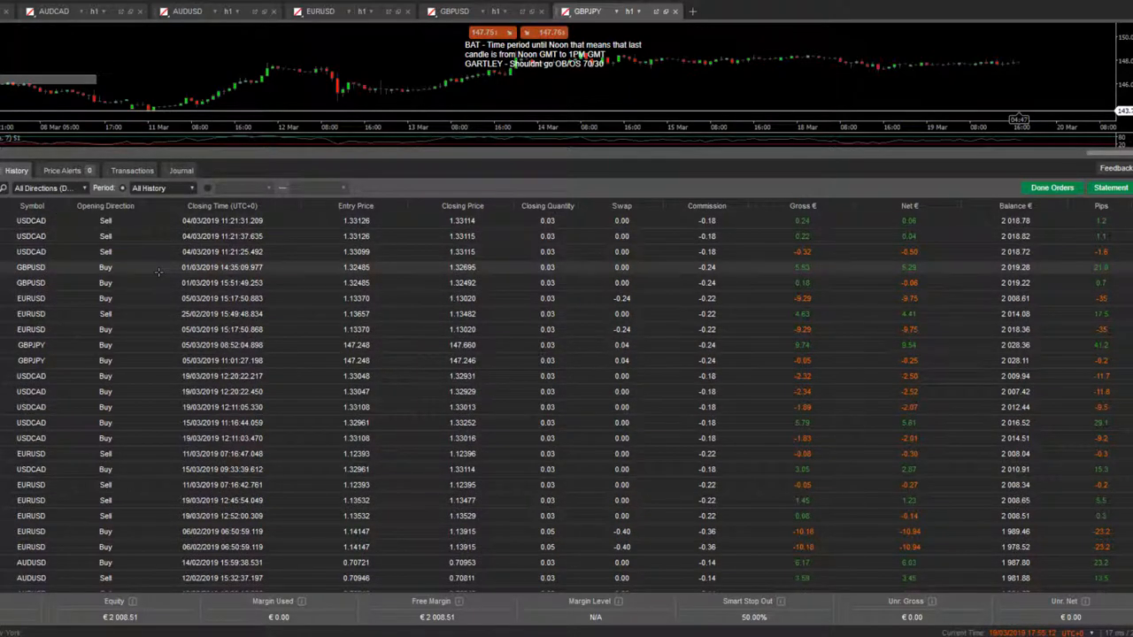
left_click(212, 205)
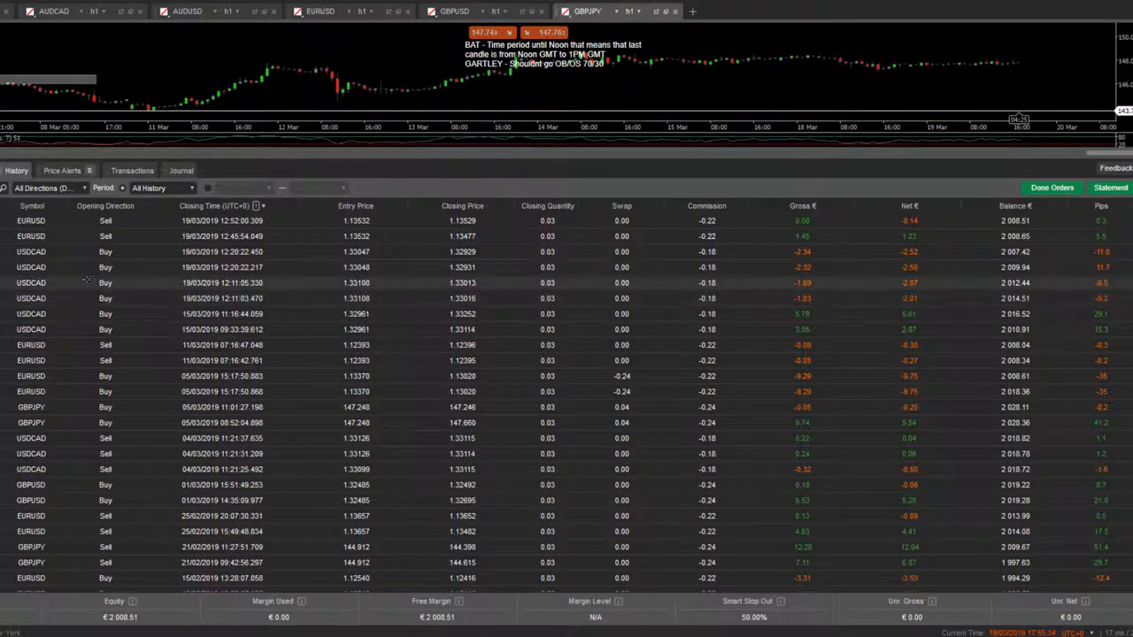
scroll("down", 3)
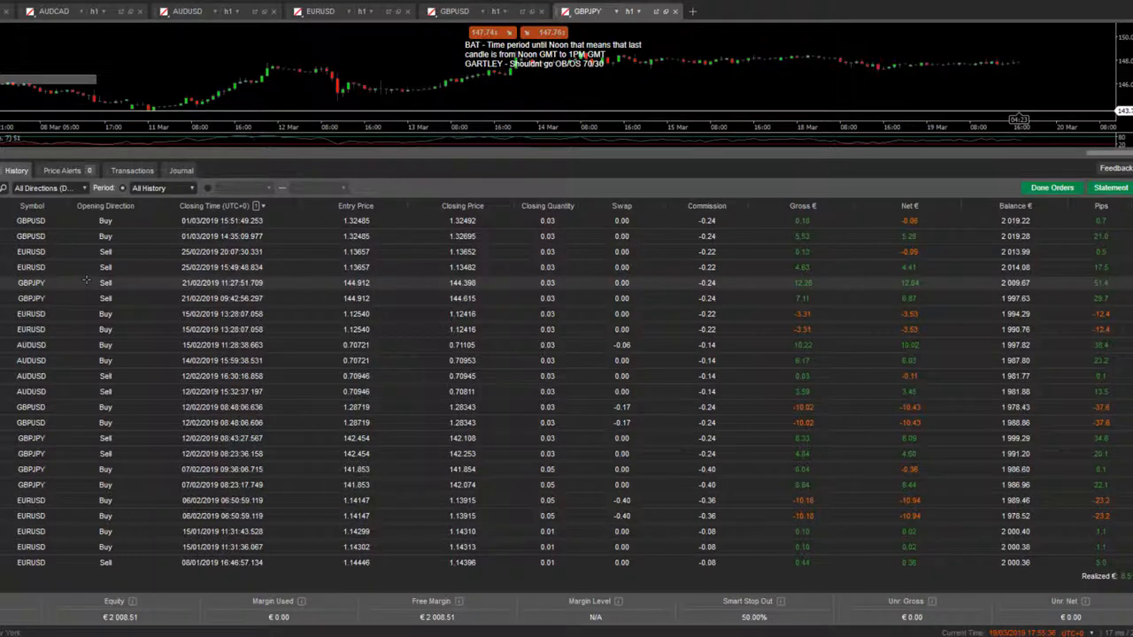
Set the history Period to Today, leaving six EURUSD and USDCAD trades.
left_click(164, 188)
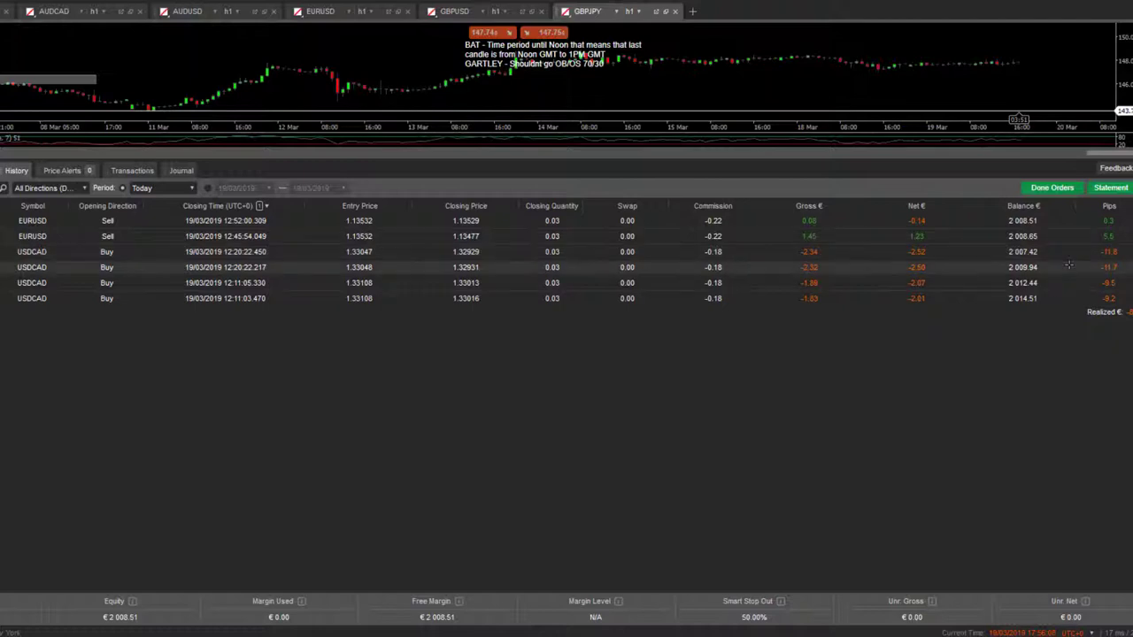
mouse_move(1074, 260)
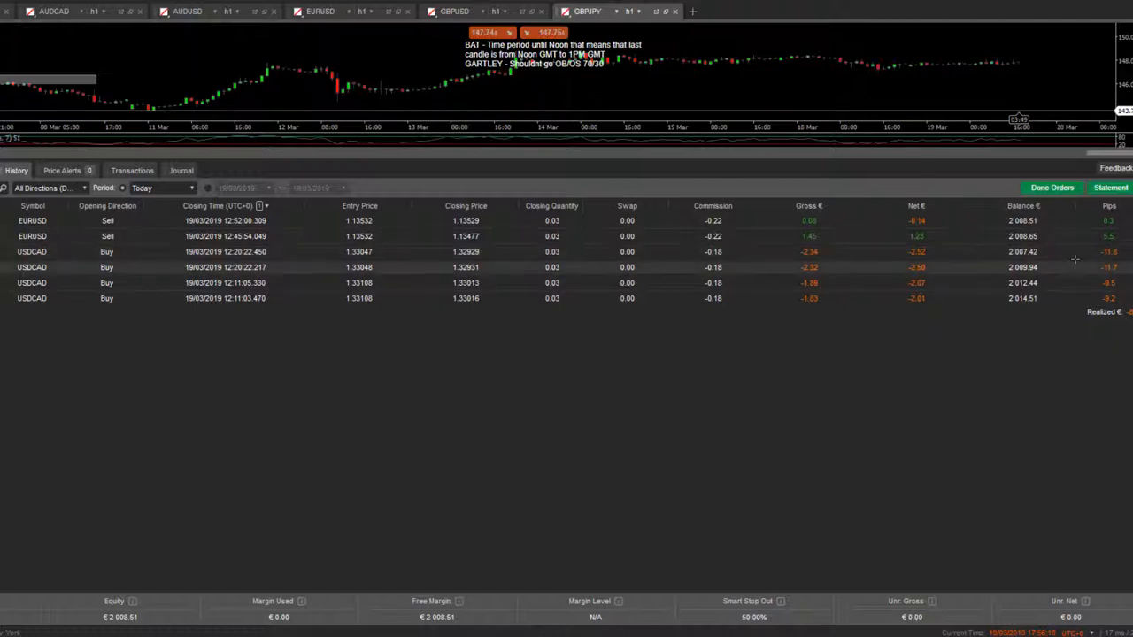